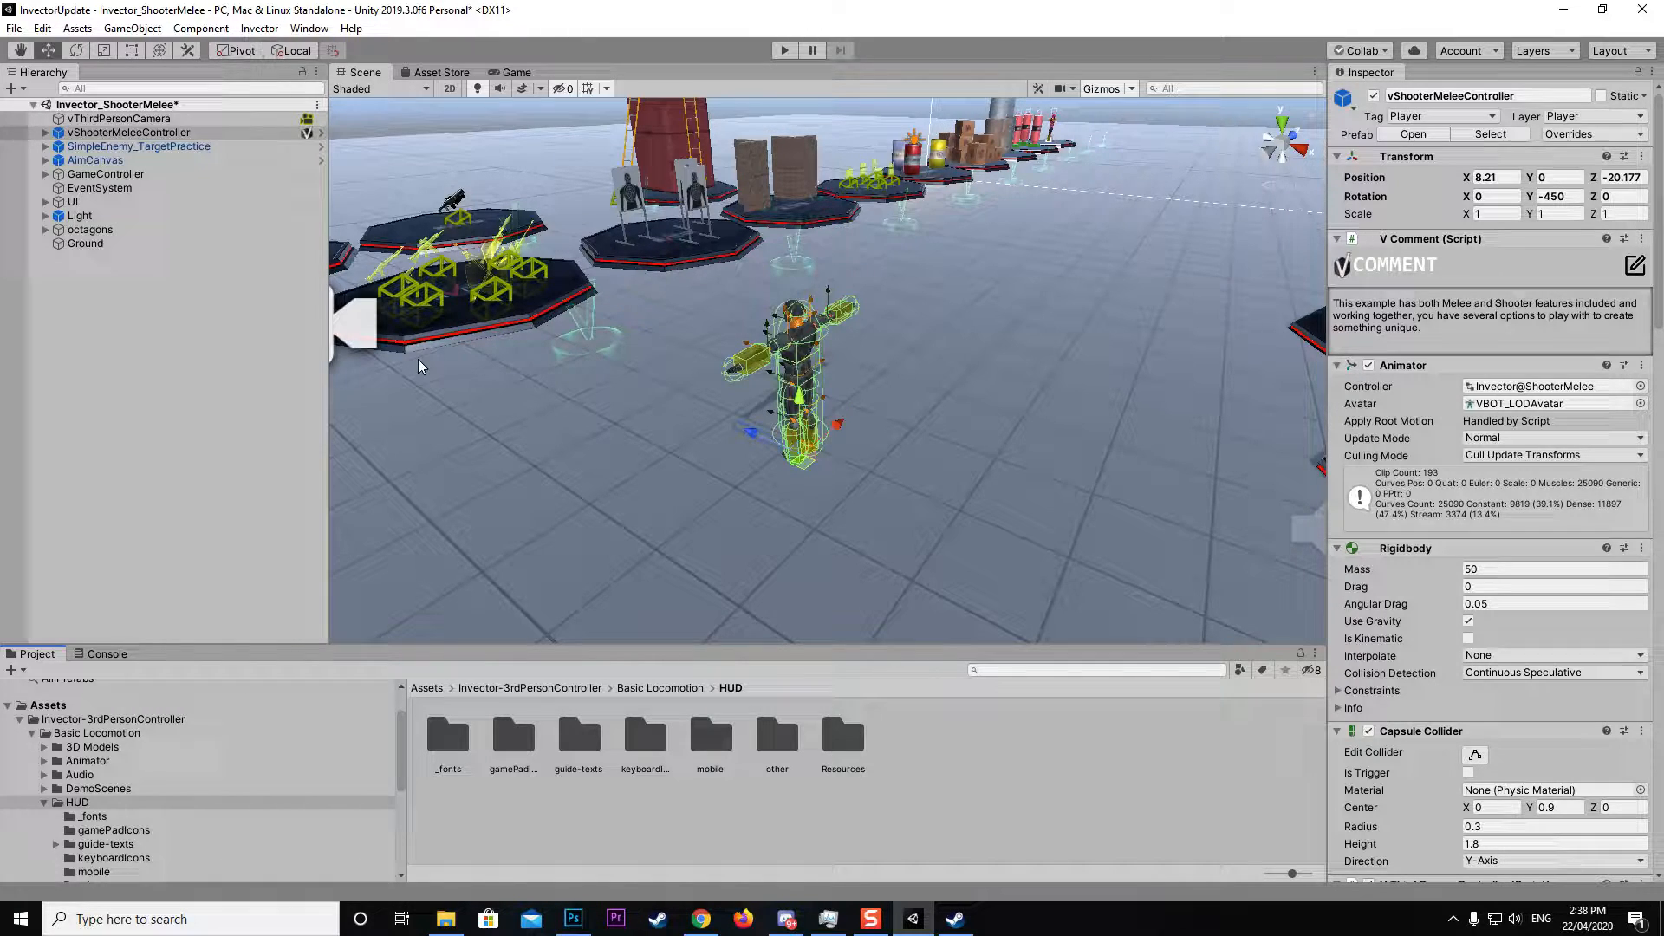
# - Orbit the scene, expand UI > HUD, and select the health slider in the Inspector
pyautogui.moveTo(419, 366); pyautogui.dragTo(784, 492)
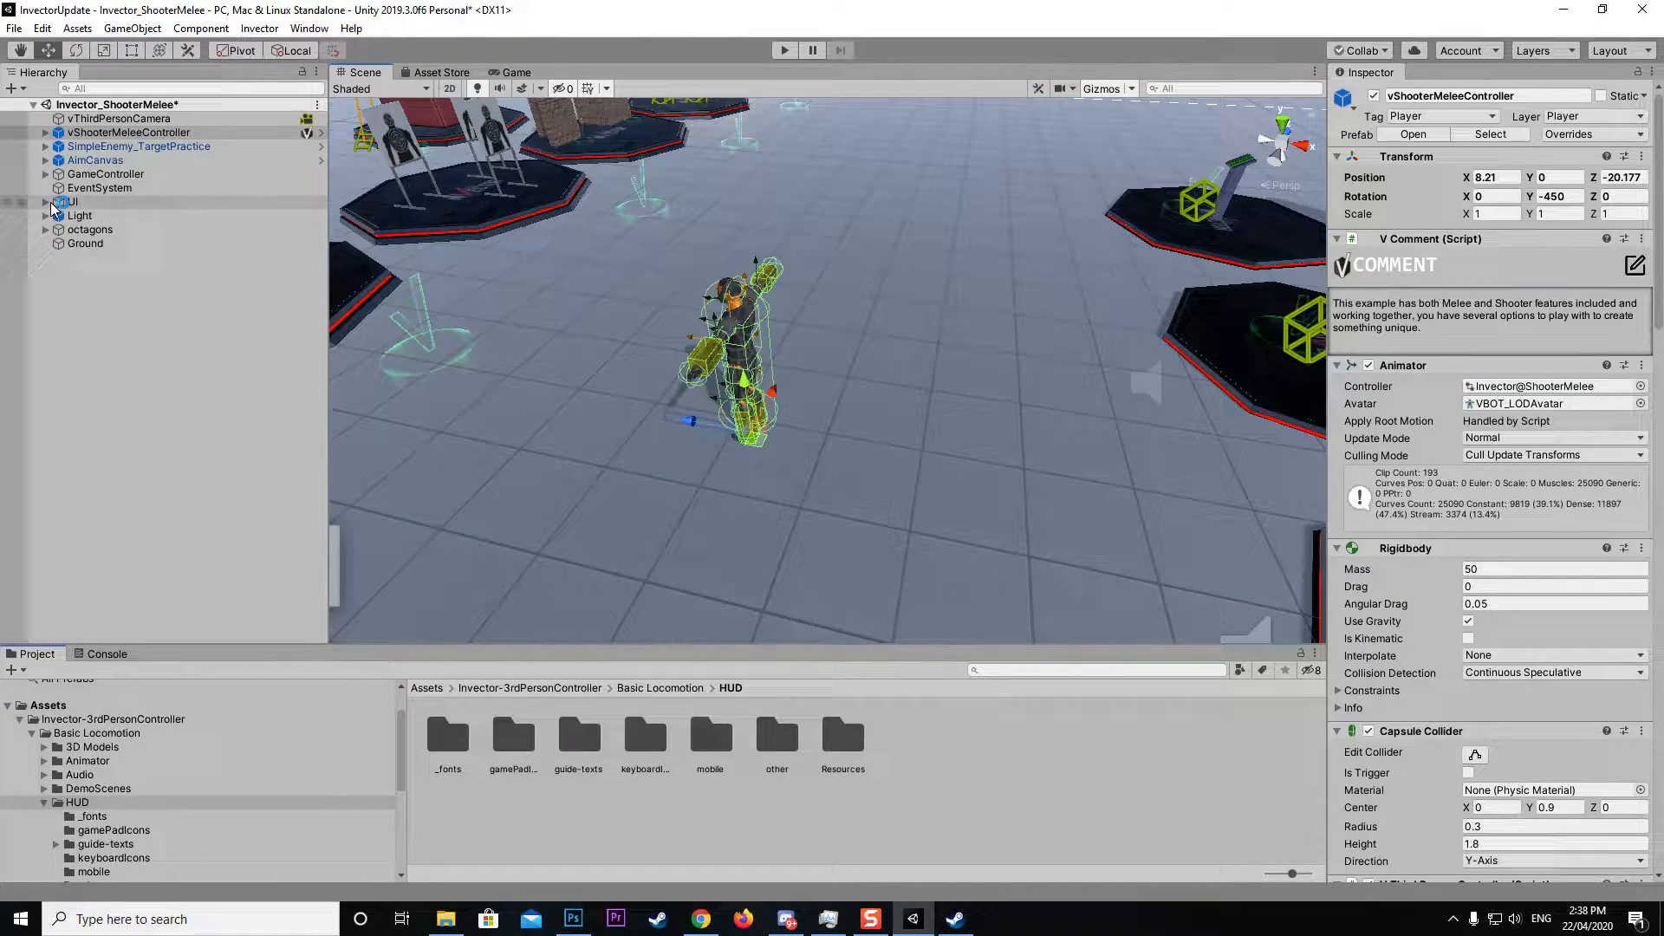
pyautogui.click(46, 201)
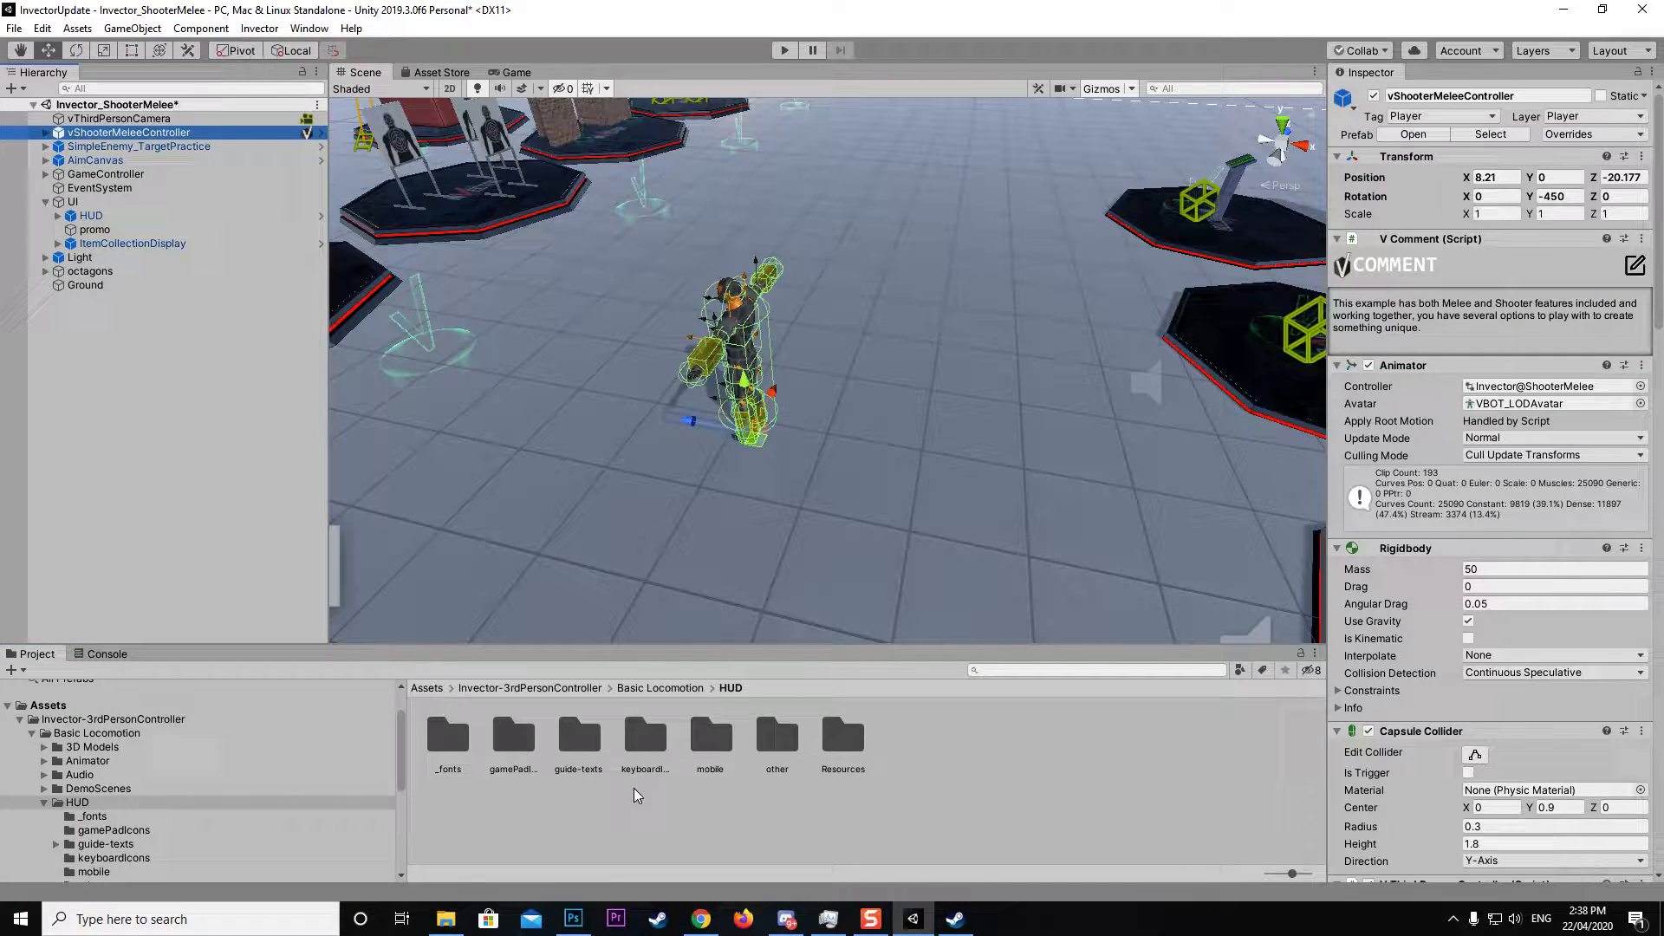
pyautogui.click(59, 215)
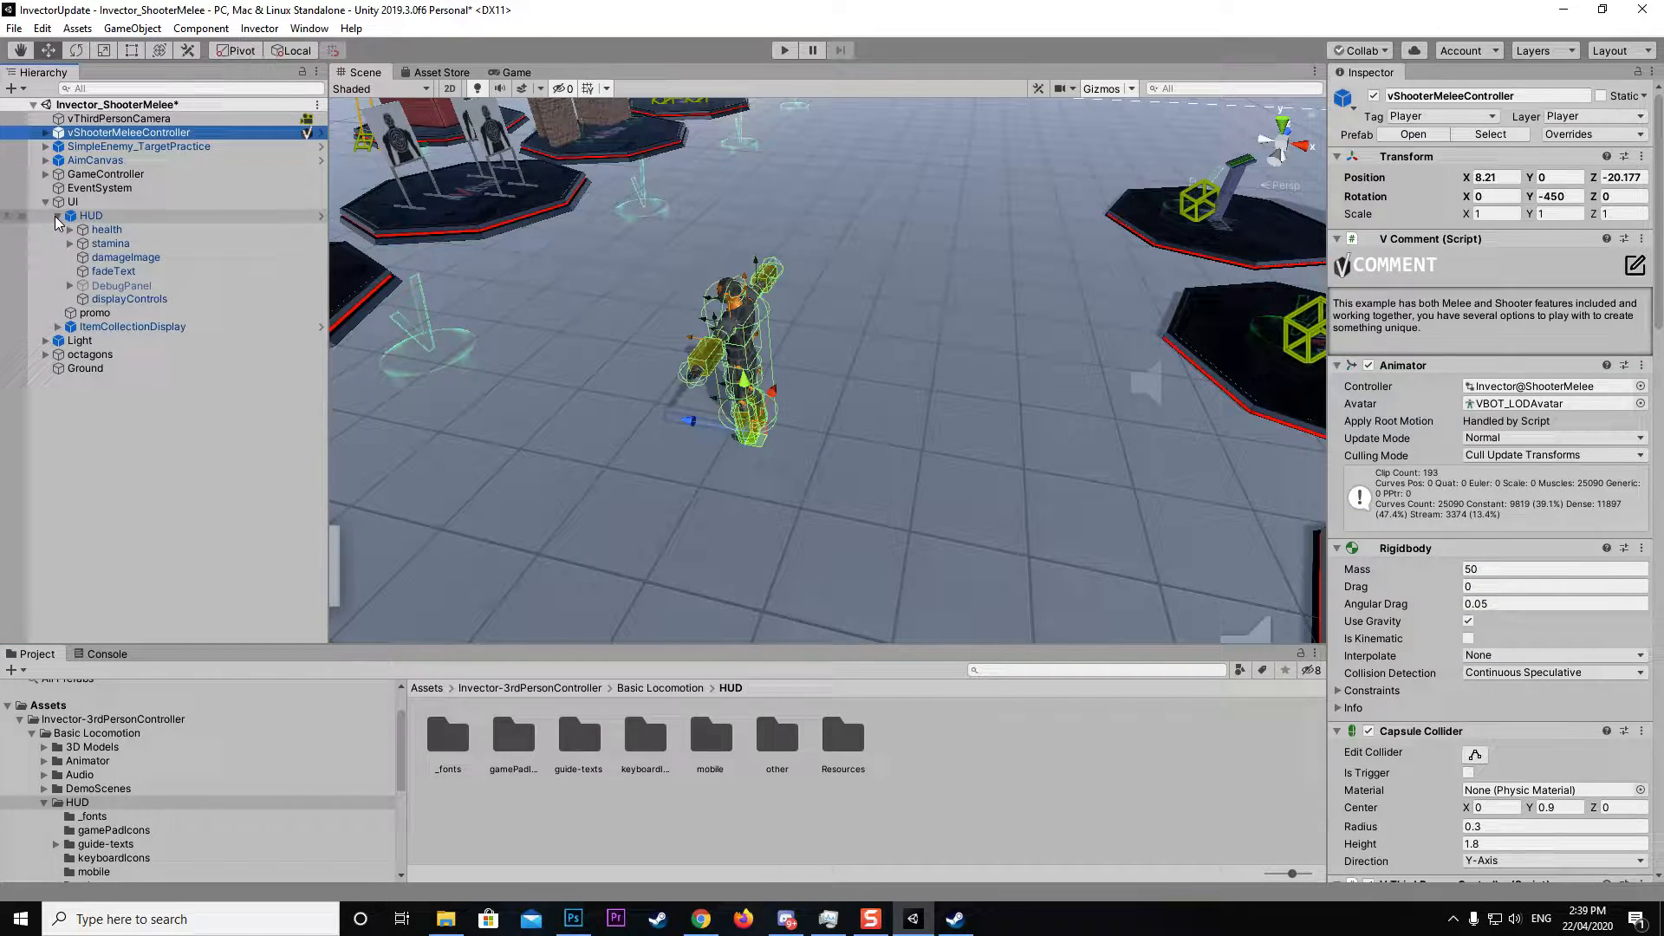
pyautogui.click(105, 229)
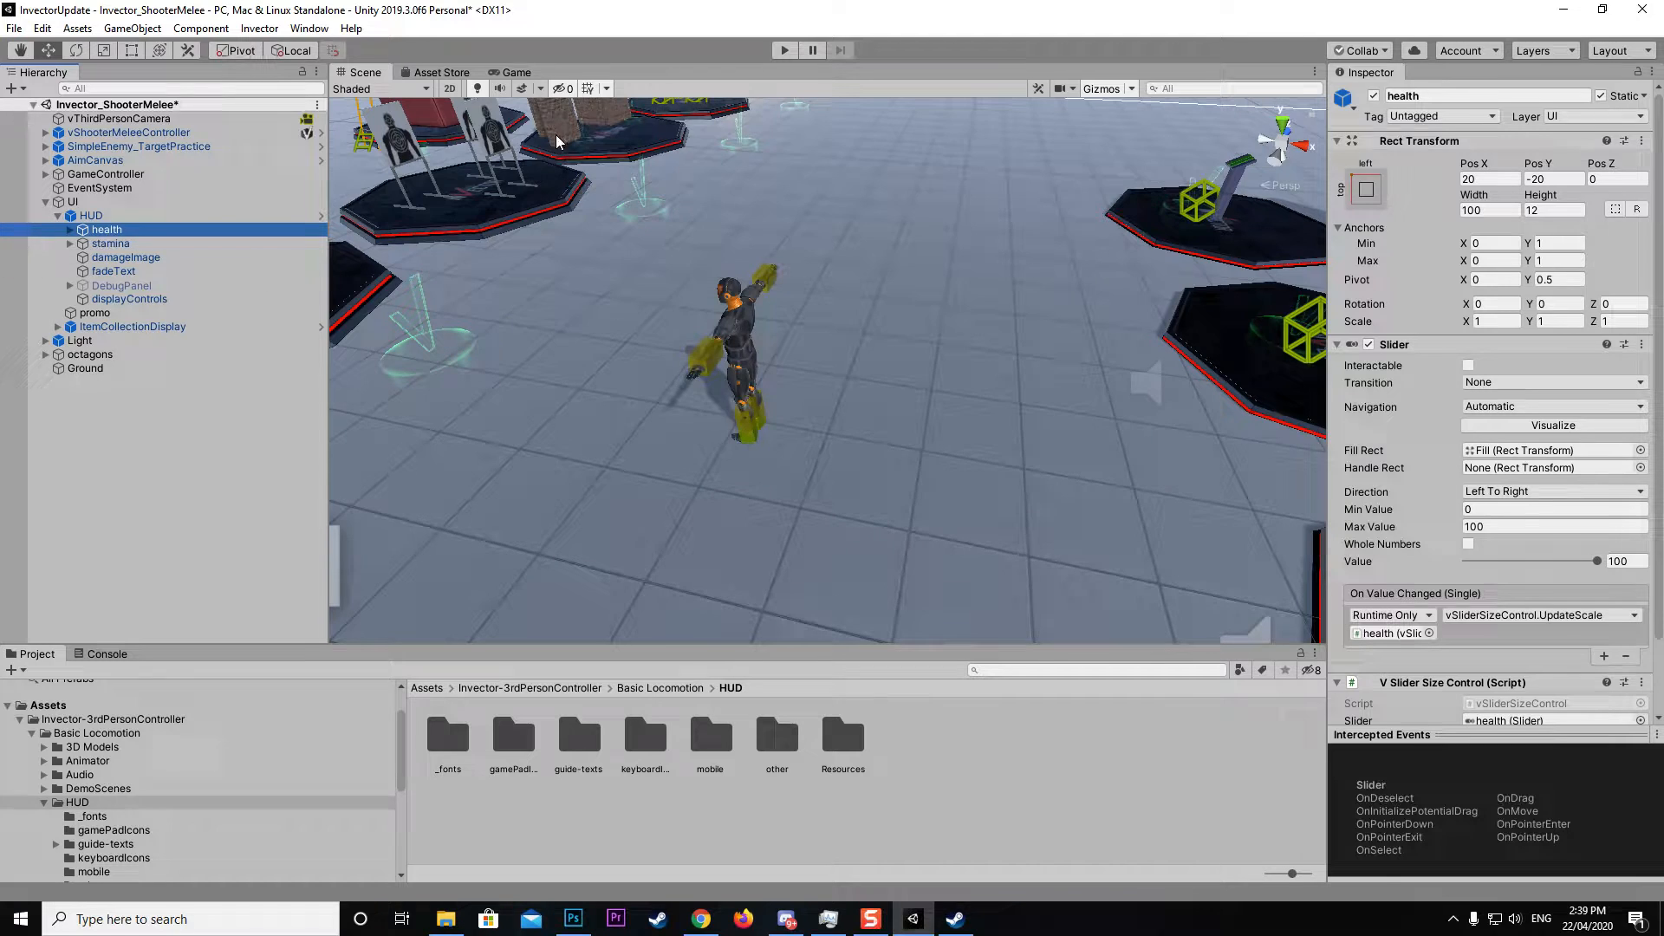
pyautogui.moveTo(449, 90)
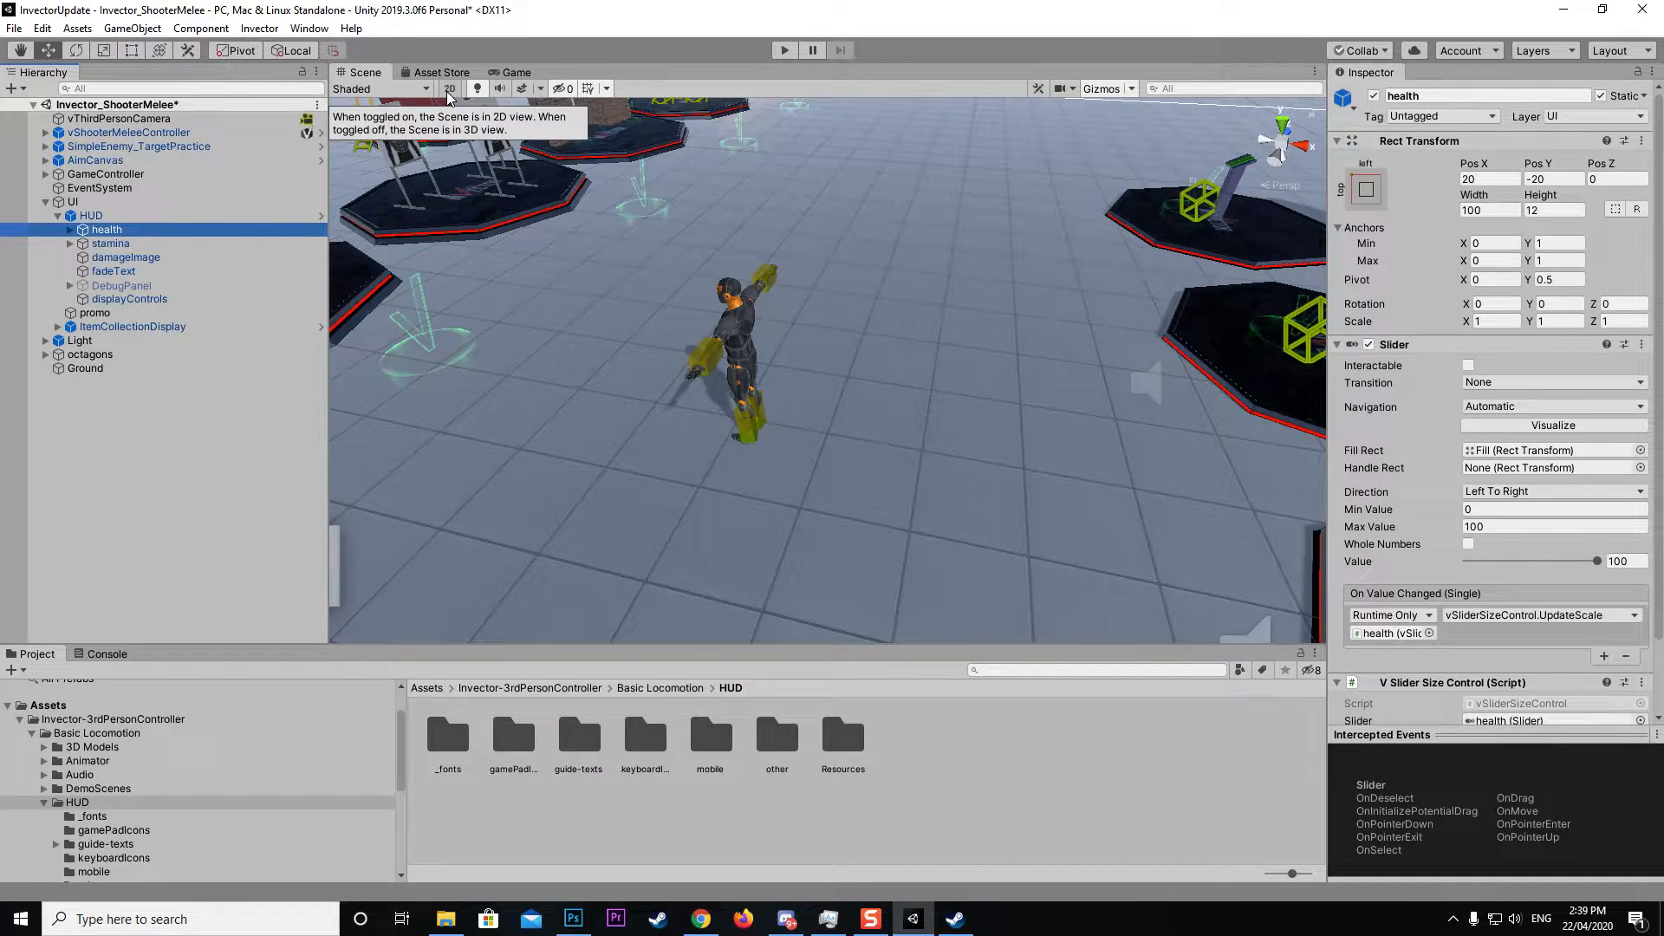
# - Switch the Scene view to 2D, frame the HUD bars, and expand health's children
pyautogui.click(449, 87)
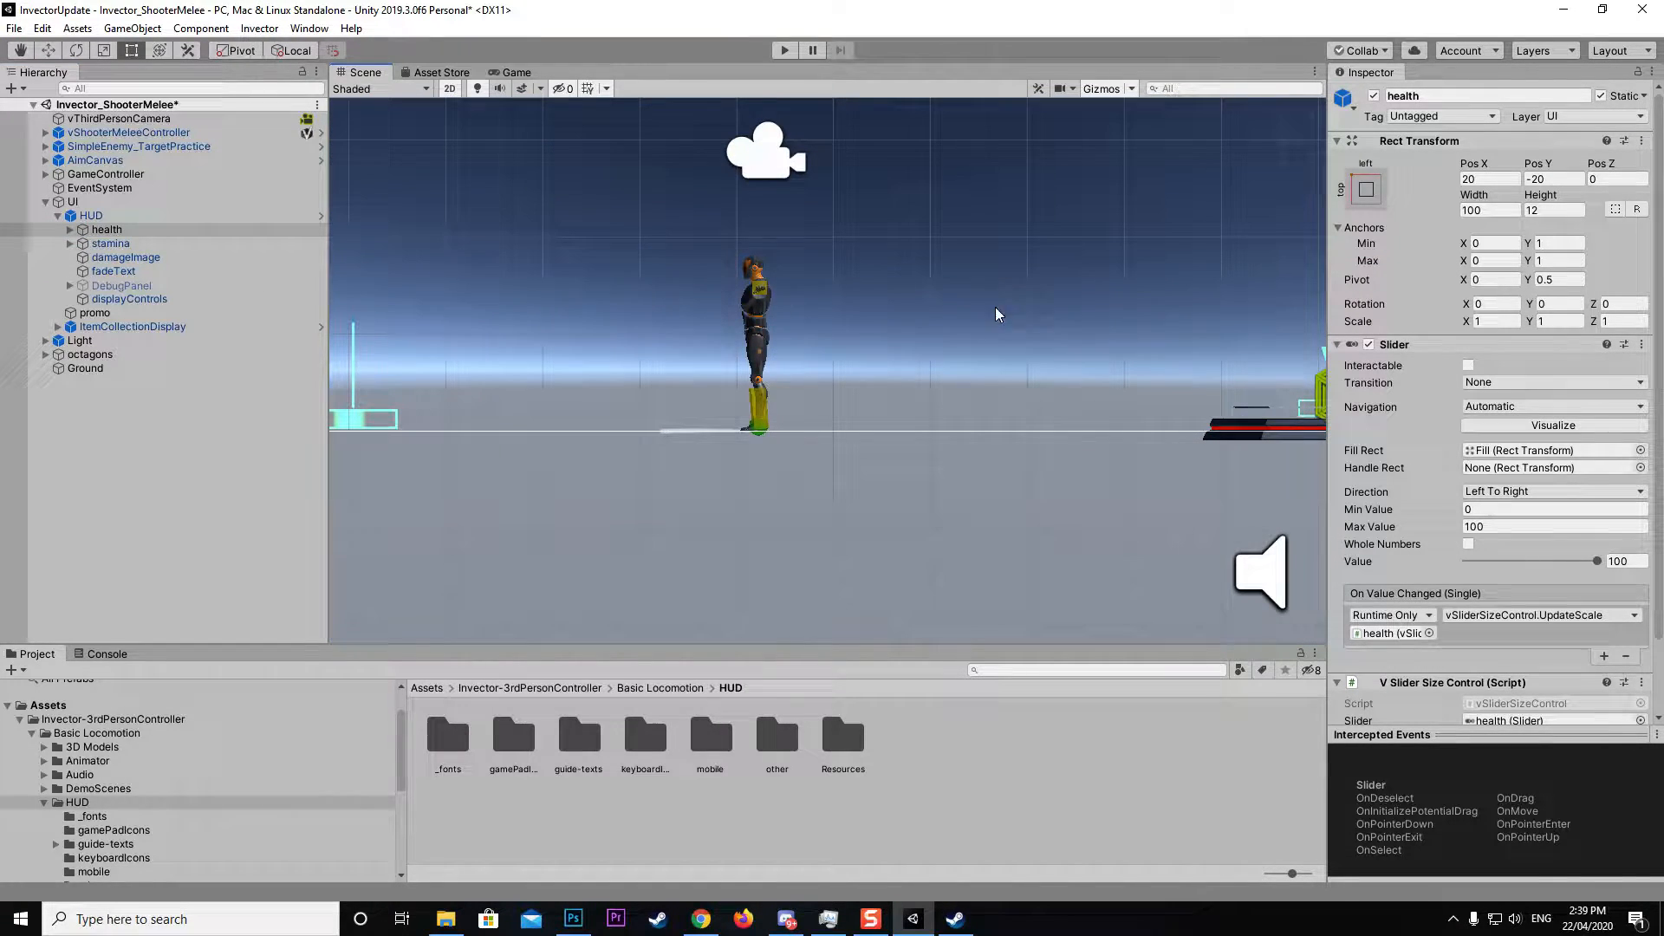
pyautogui.click(106, 229)
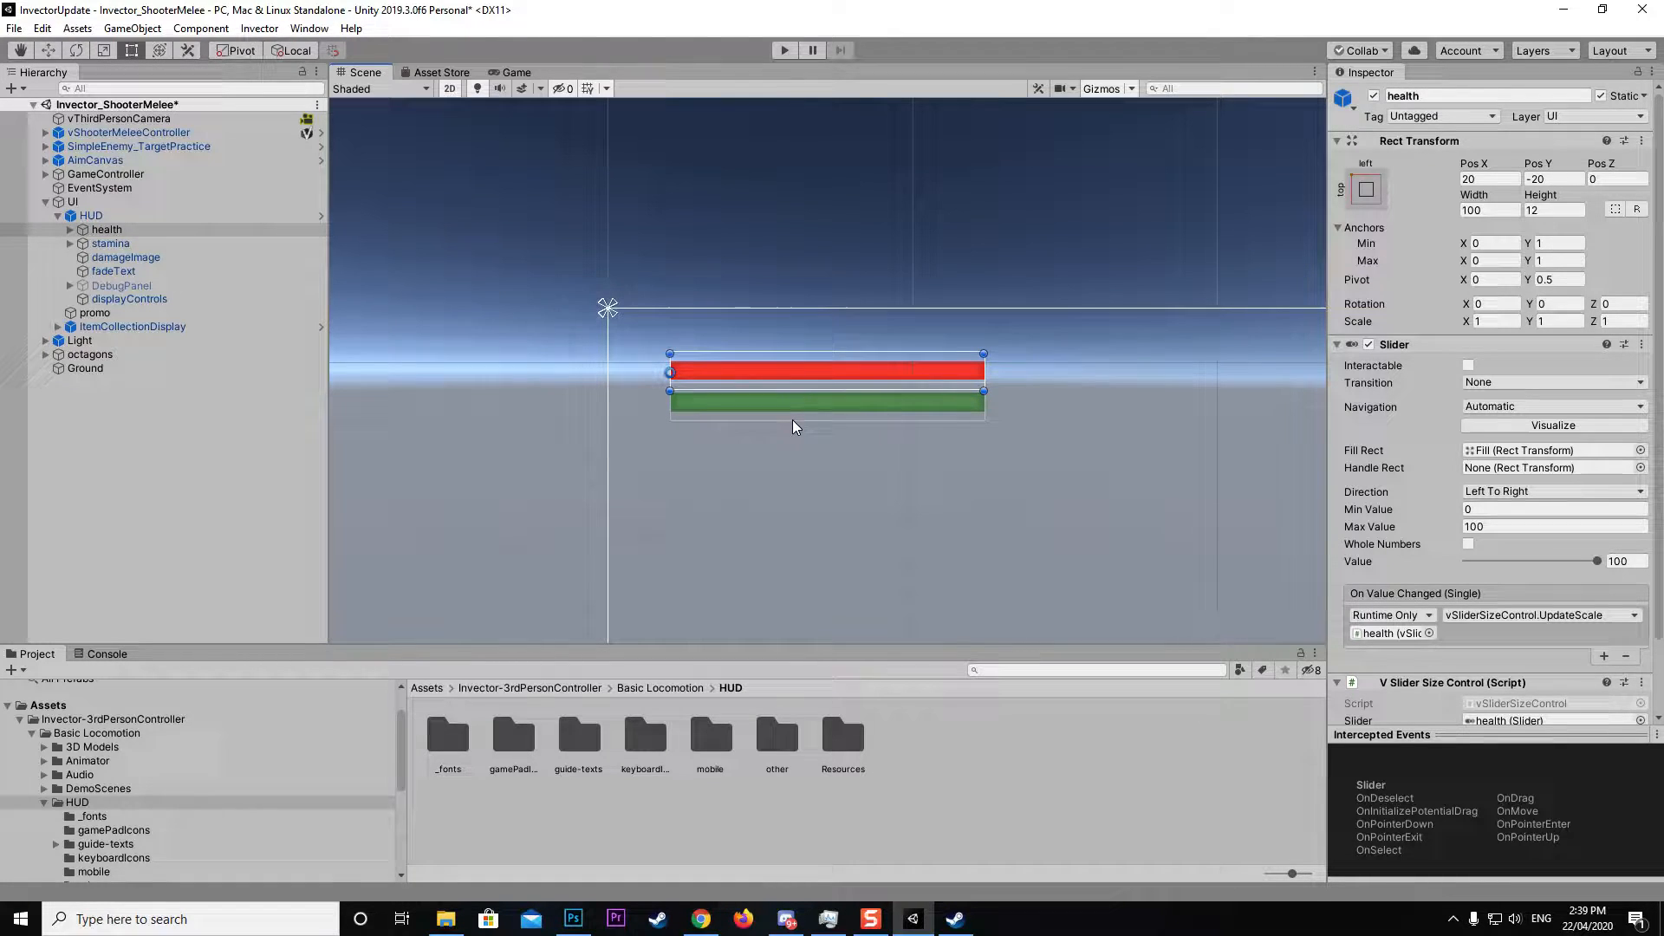
pyautogui.click(70, 229)
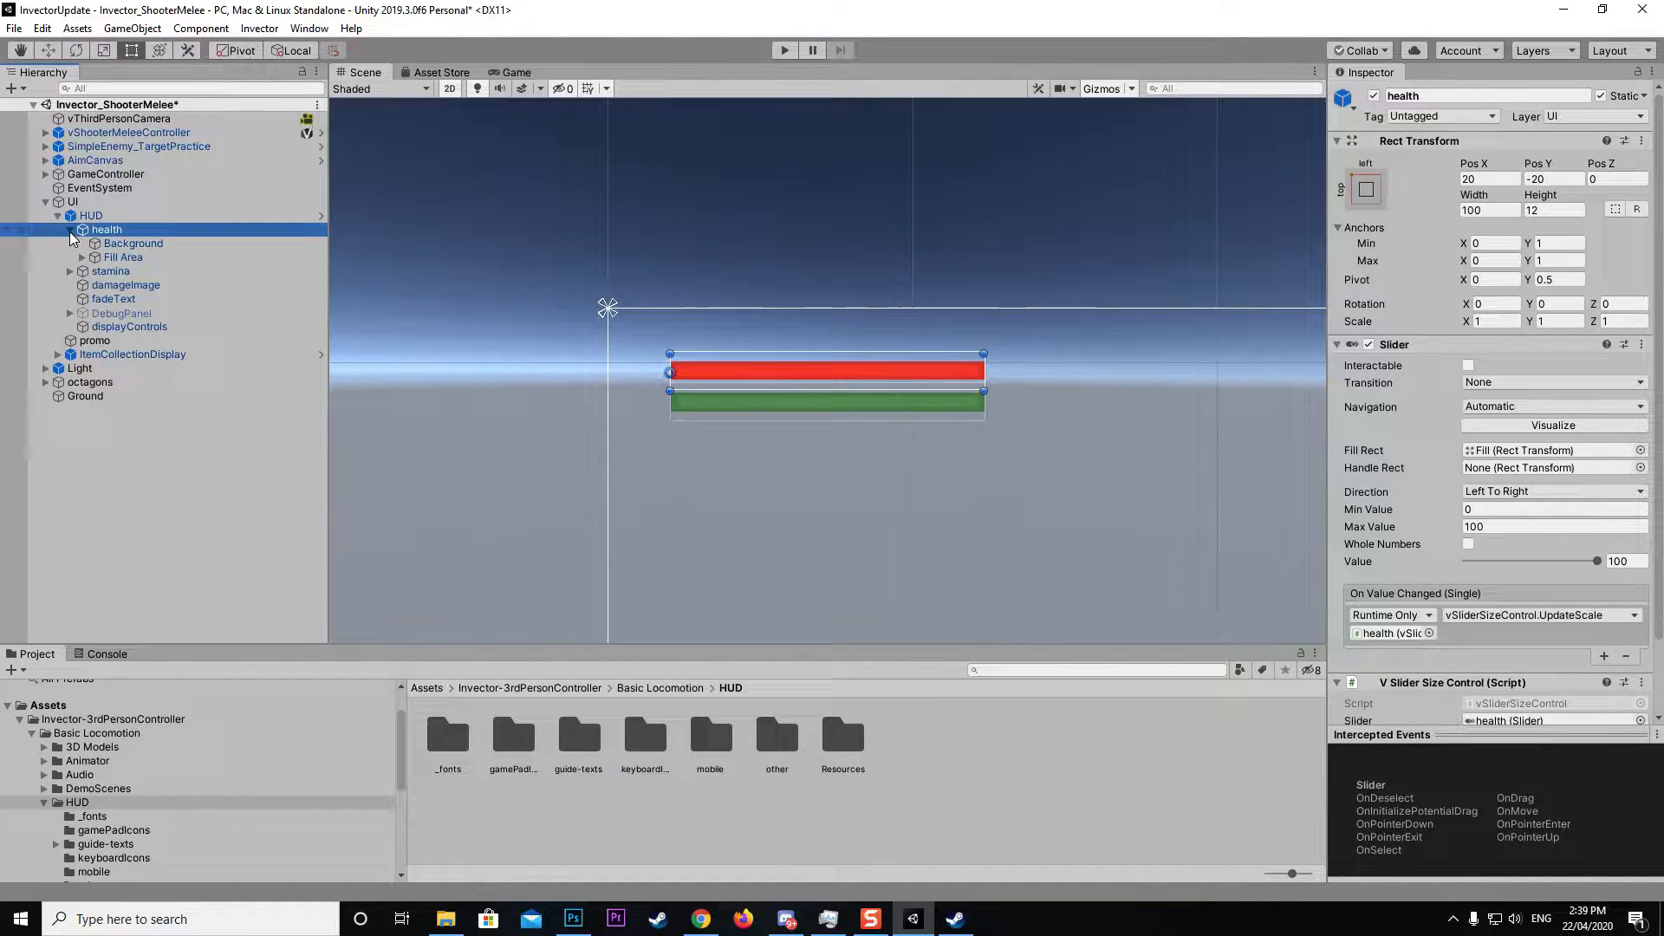
# - Drag the health Slider Value down to about 20, up to 34, then back to 100
pyautogui.moveTo(1597, 561); pyautogui.dragTo(1491, 561)
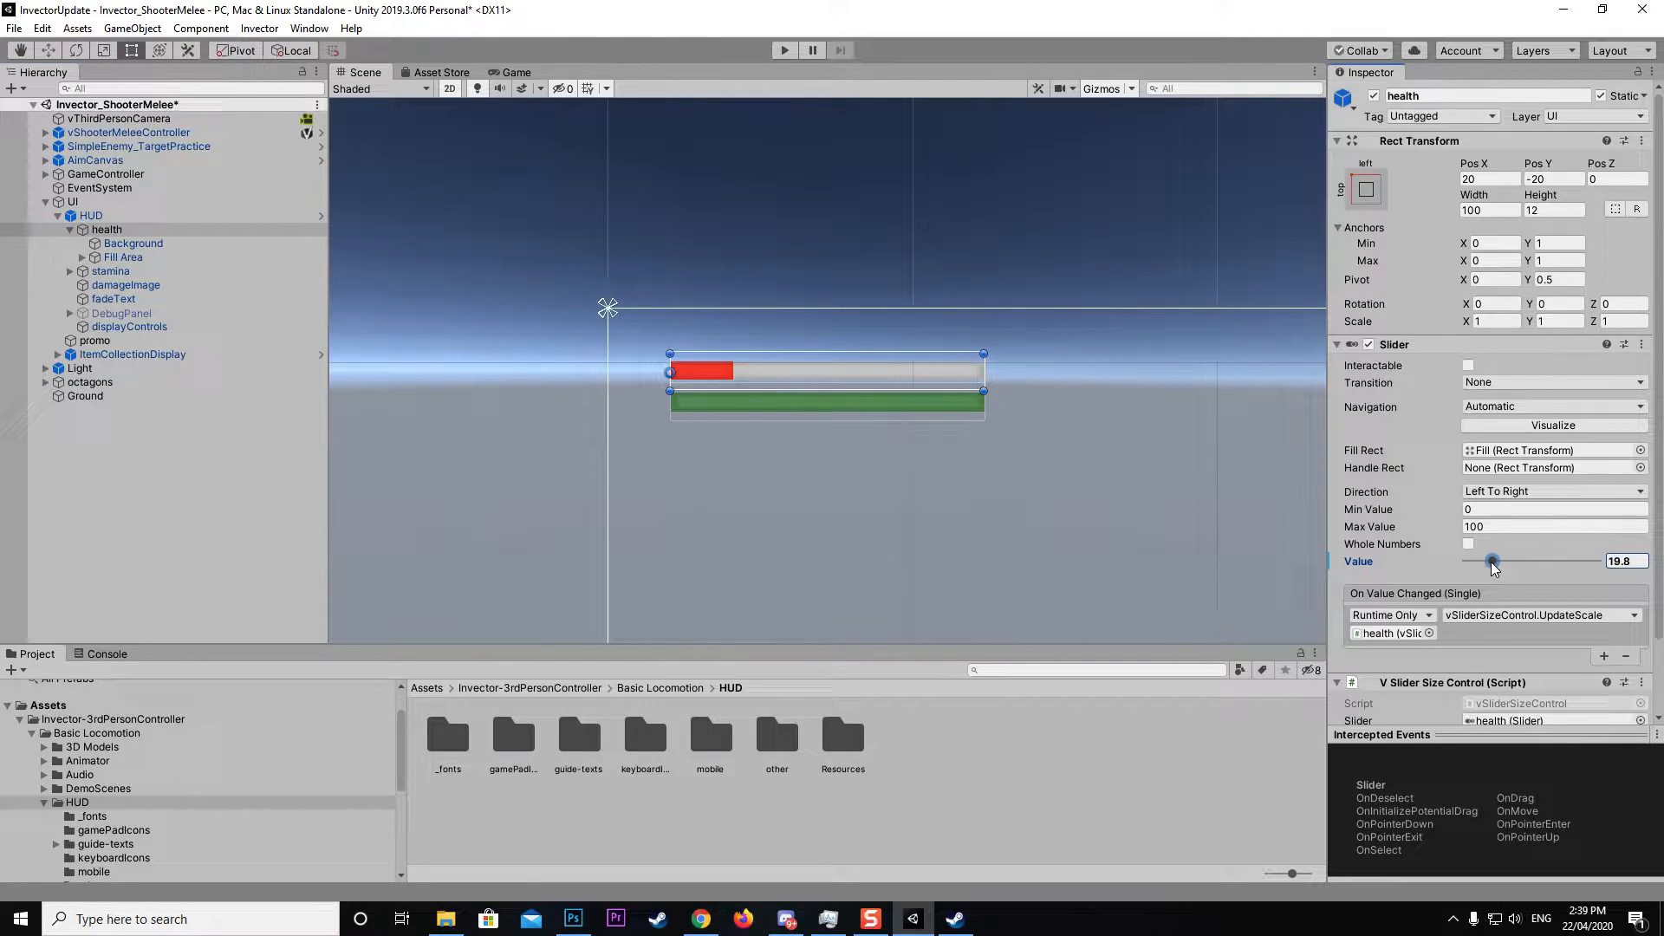
pyautogui.moveTo(1491, 561); pyautogui.dragTo(1512, 560)
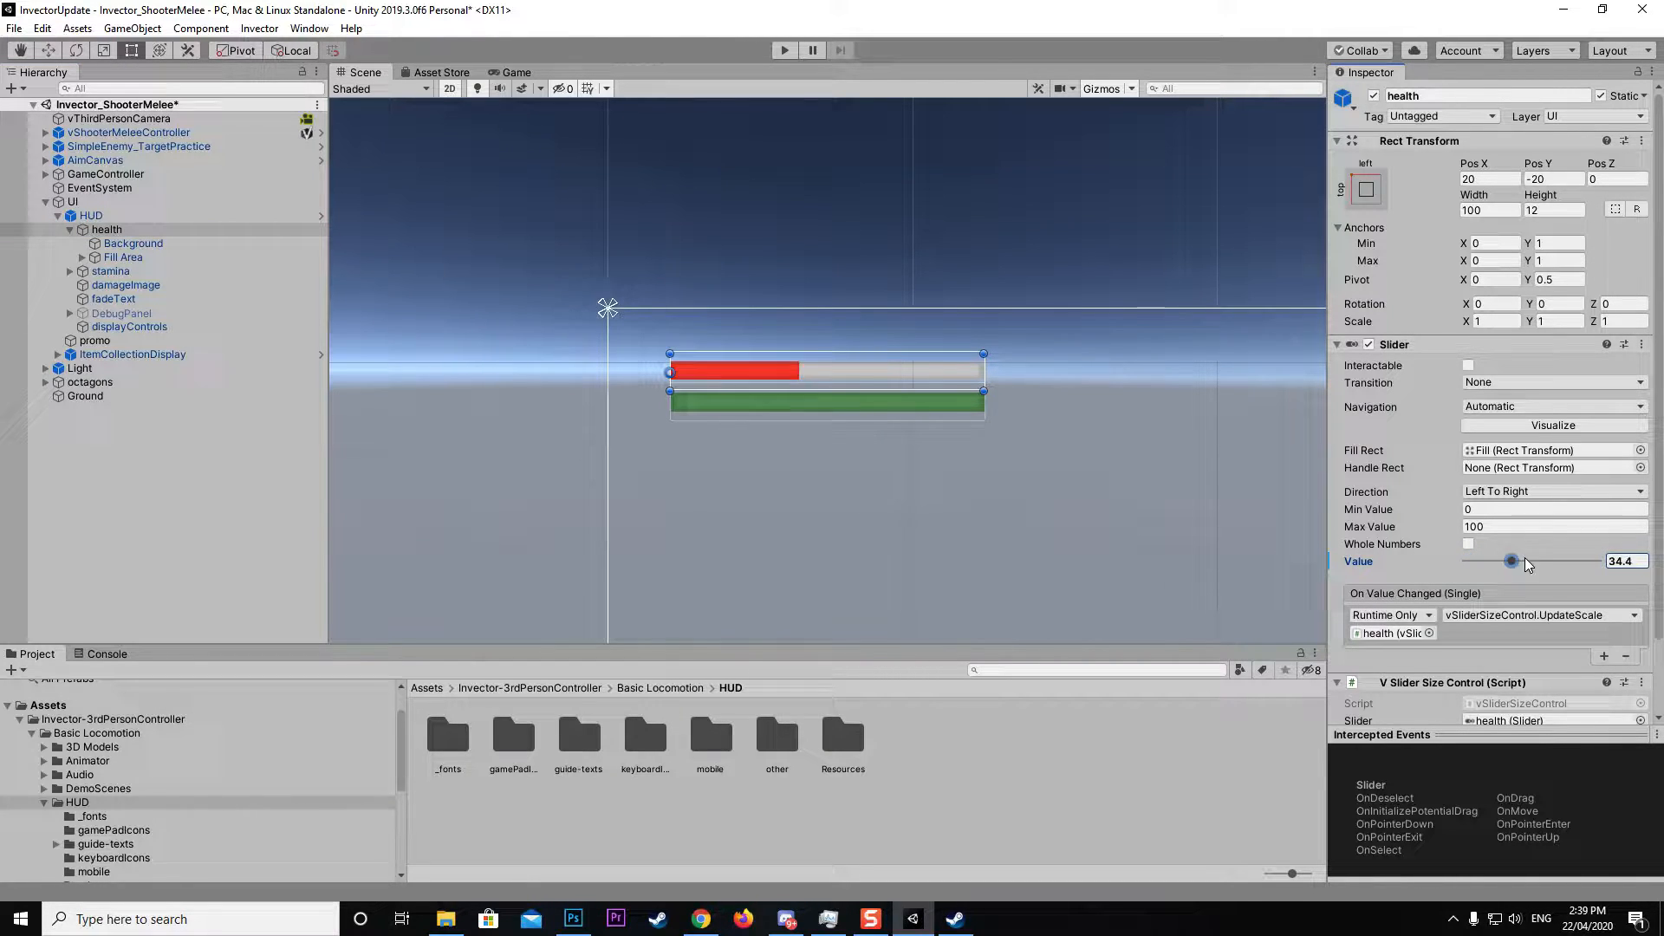
pyautogui.moveTo(1512, 561); pyautogui.dragTo(1597, 560)
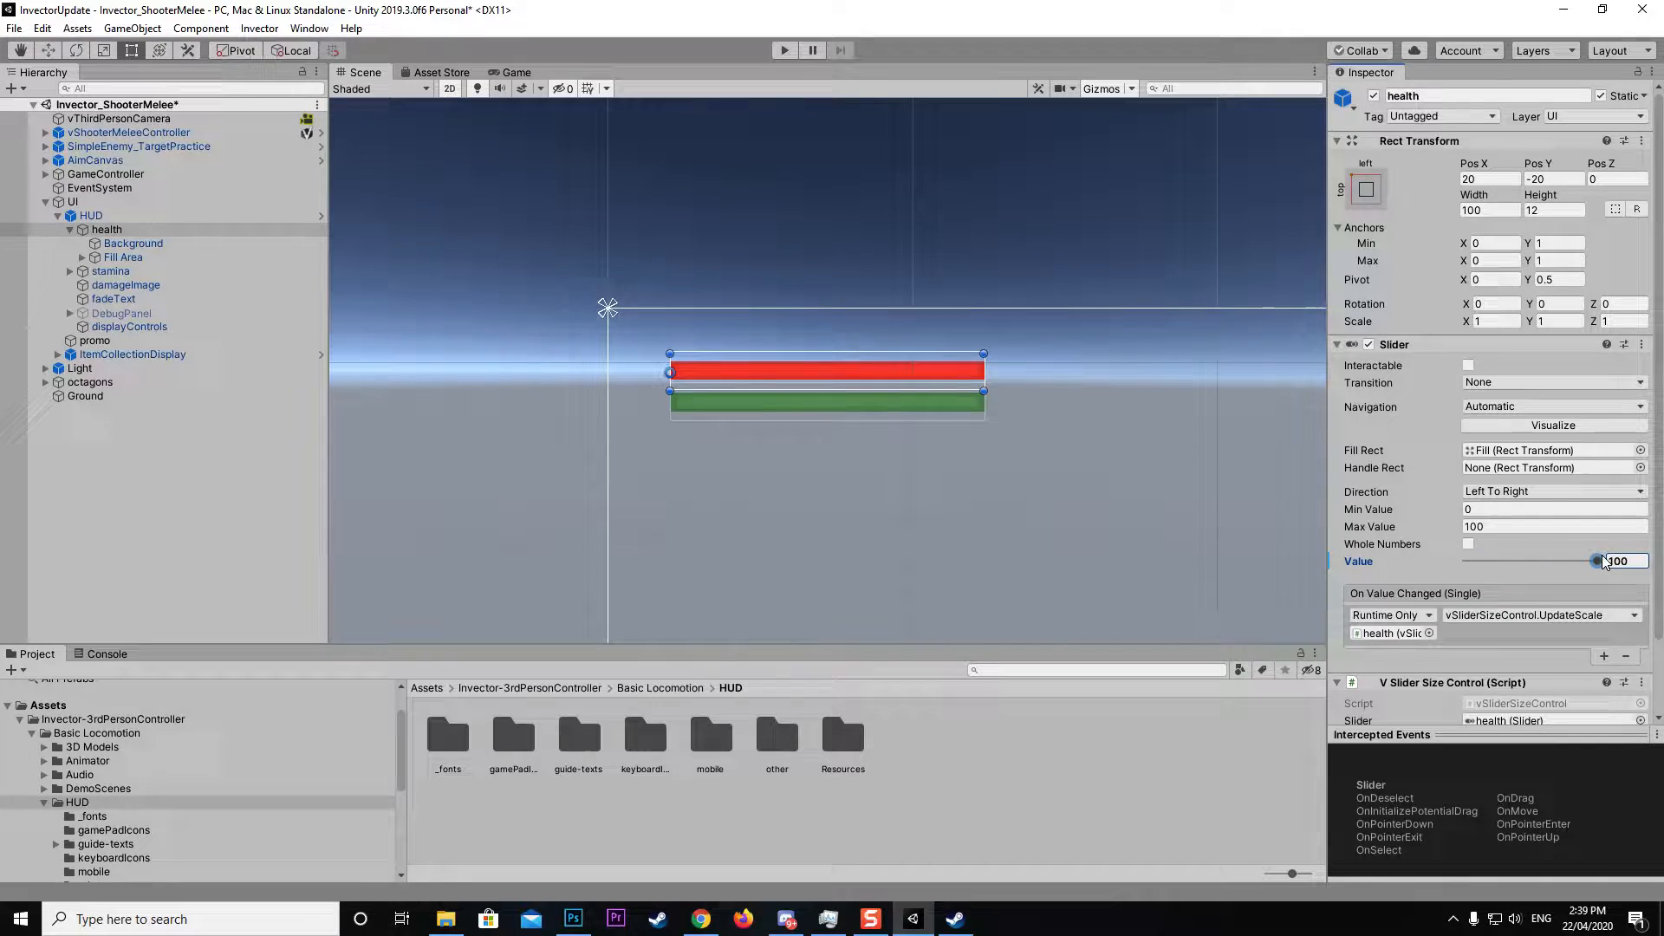
# - Set health to about 61.6 and view the Background and Fill (enemyHealth sprite) images
pyautogui.click(132, 243)
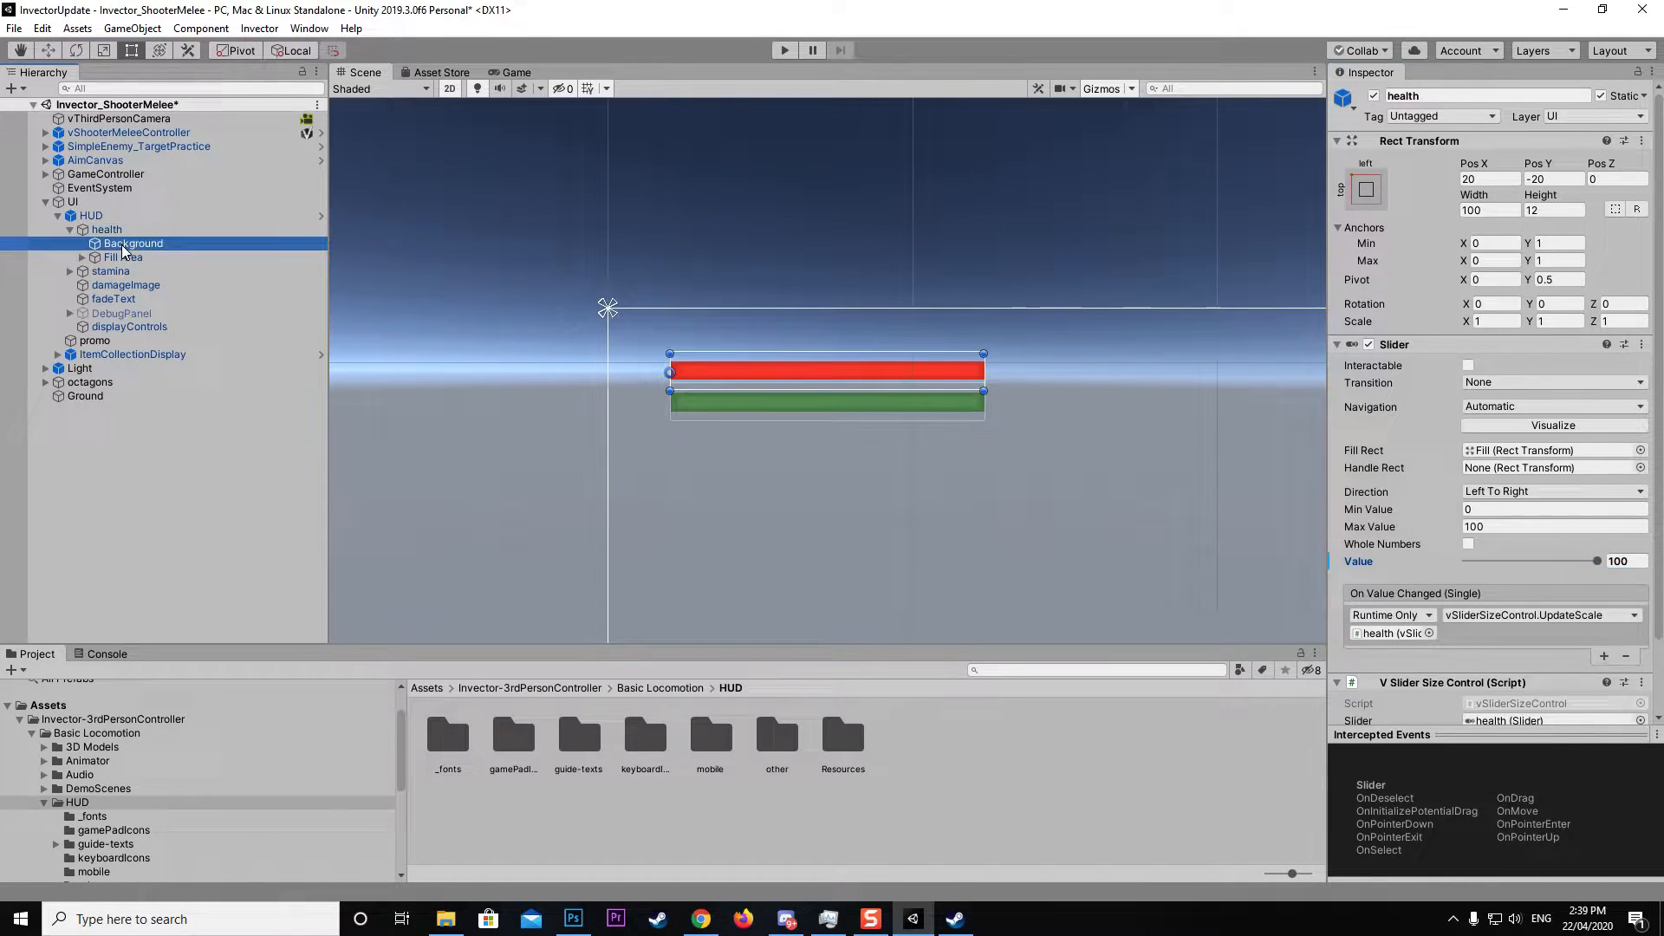
pyautogui.click(133, 243)
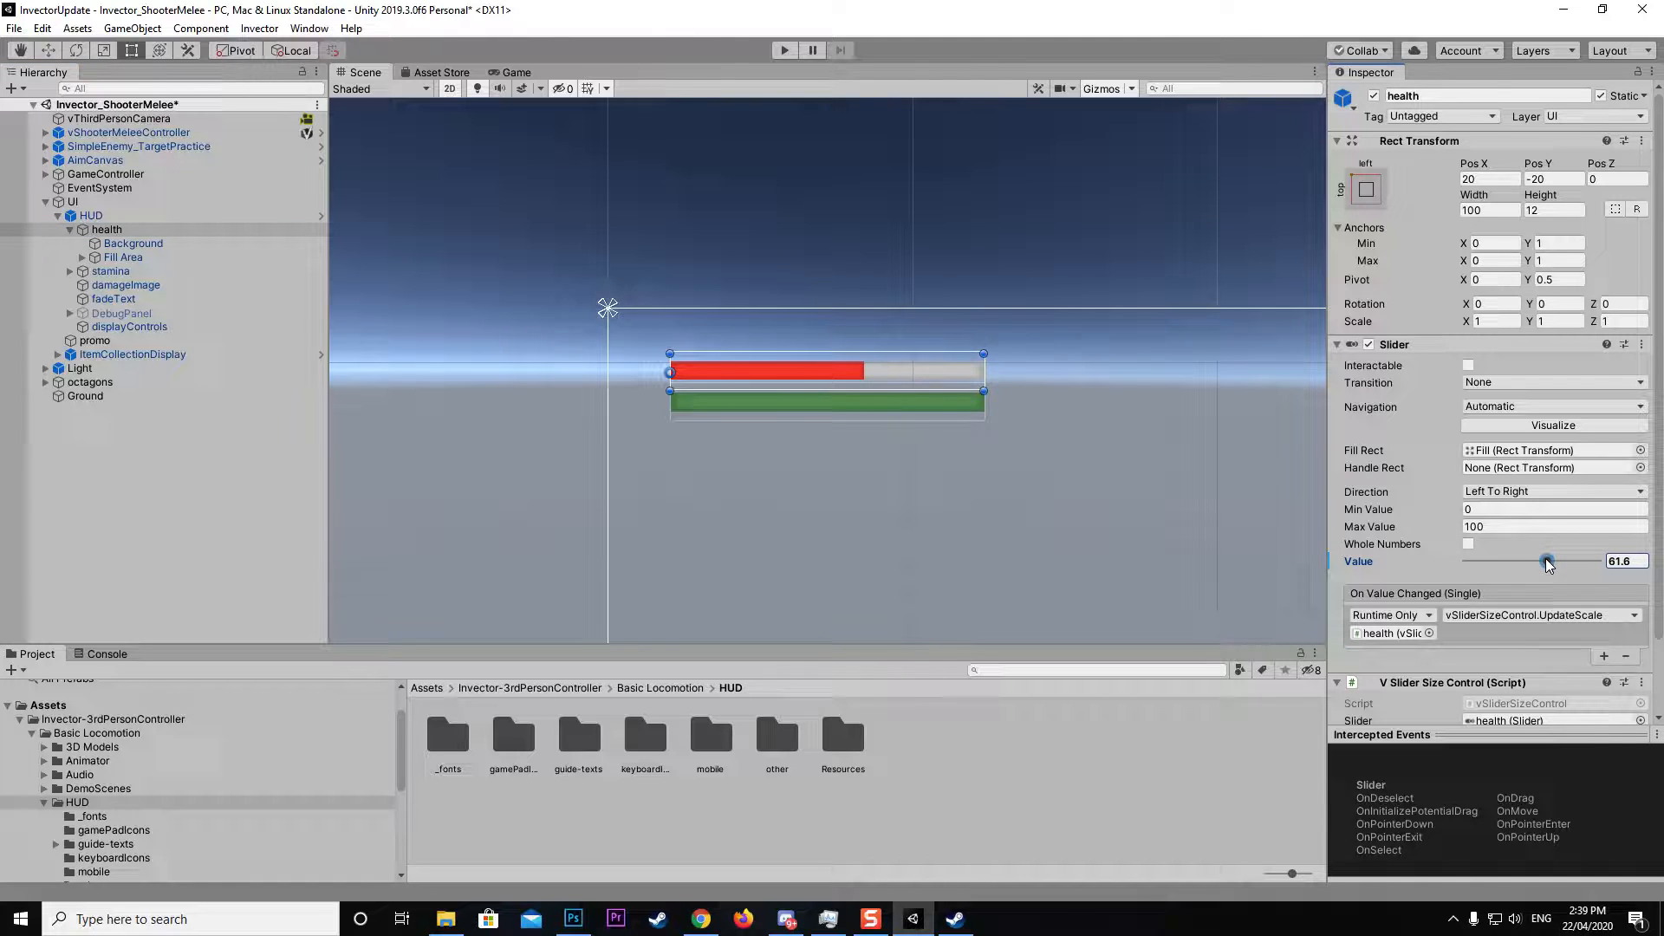
pyautogui.click(133, 243)
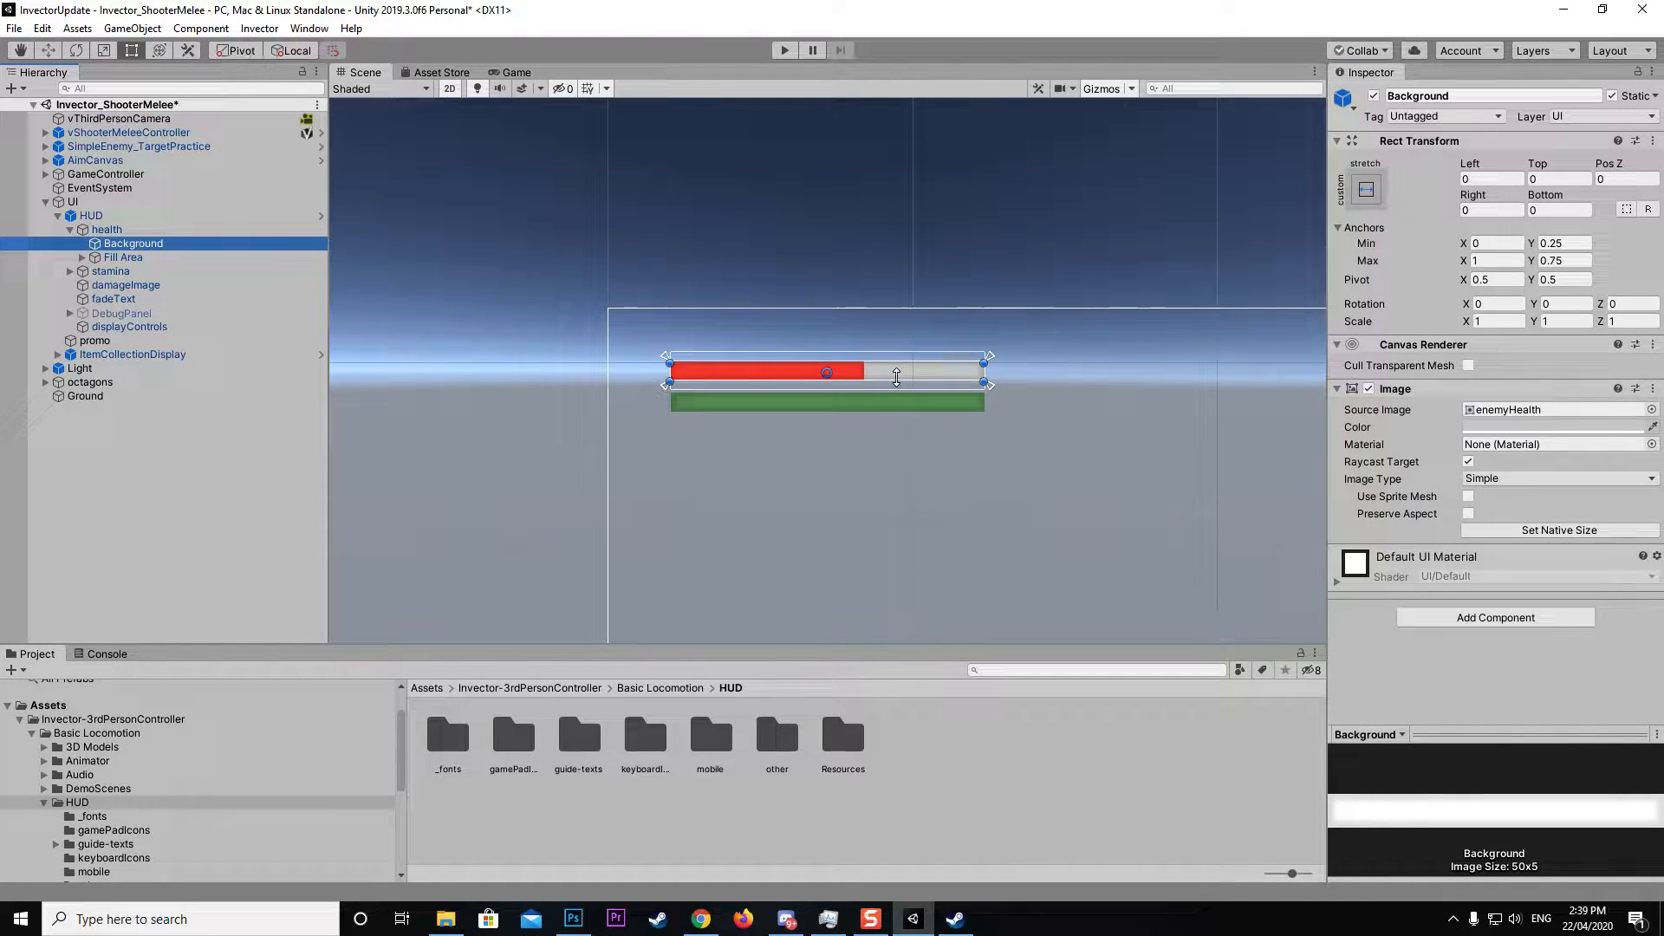
pyautogui.moveTo(940, 378)
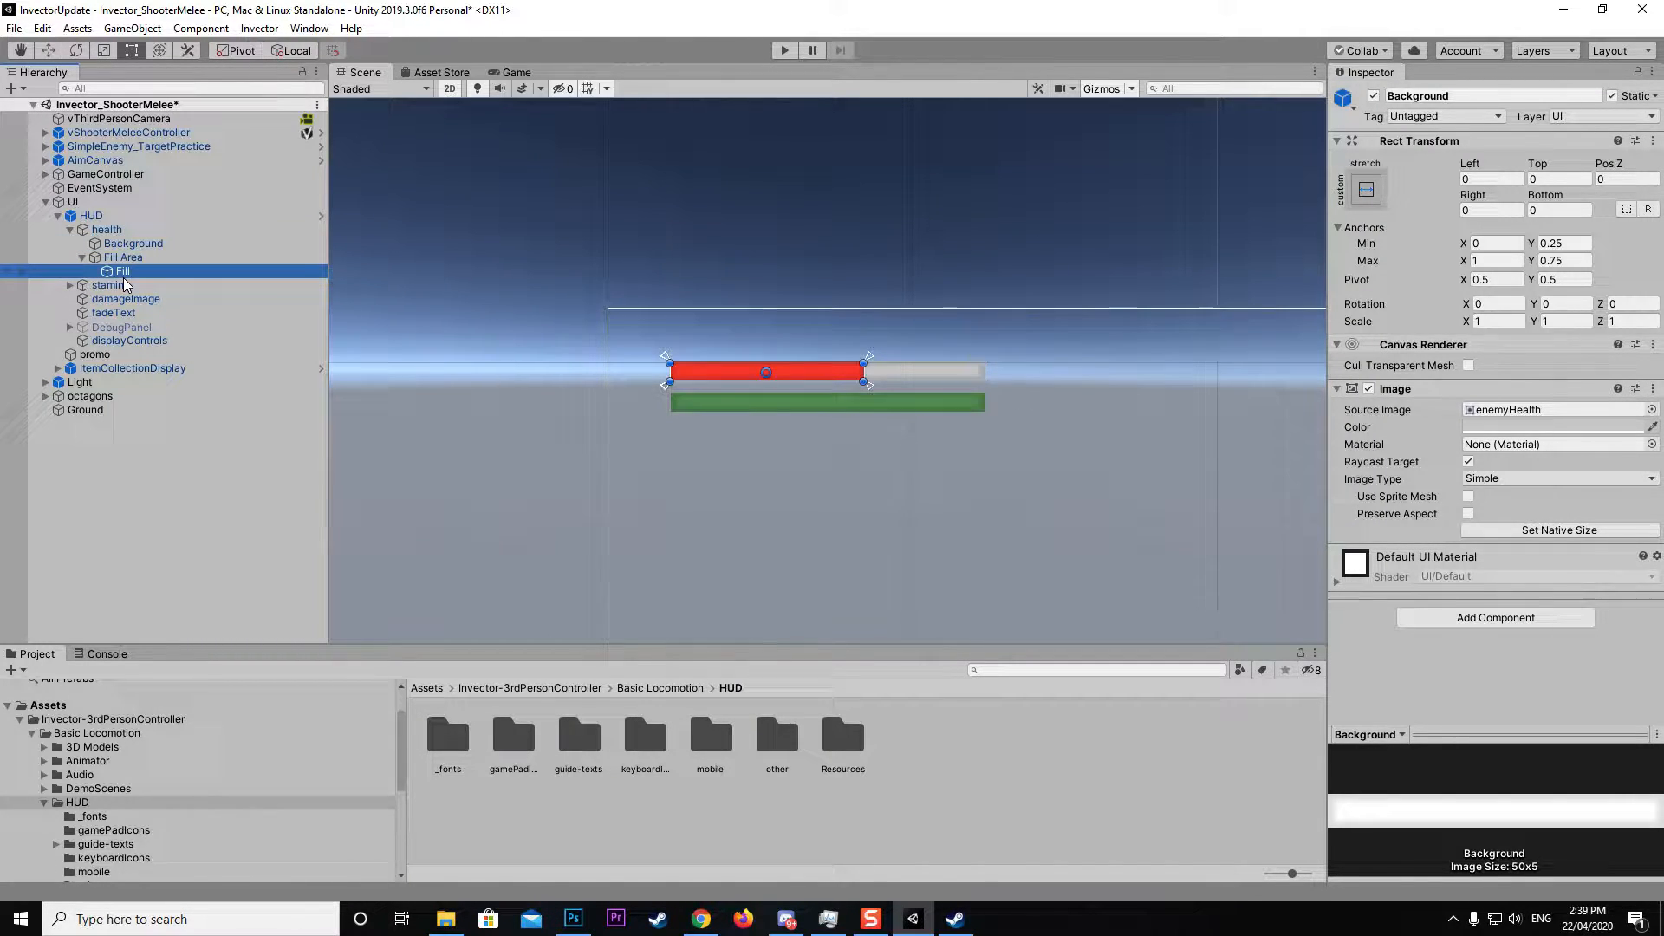
pyautogui.click(123, 270)
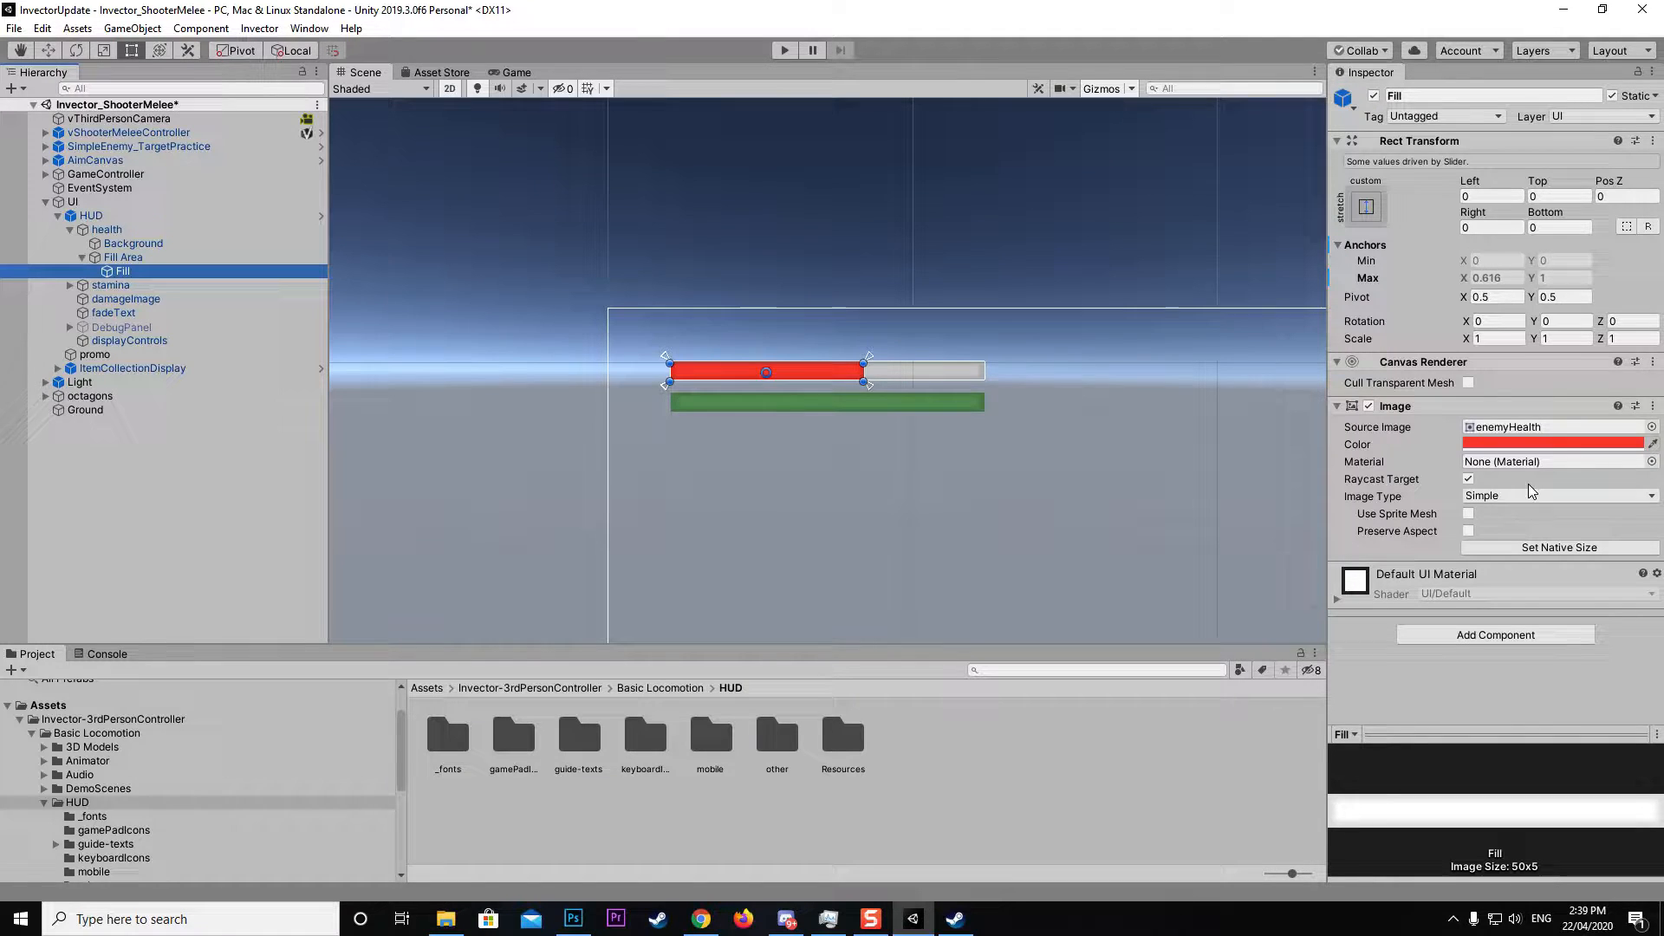
pyautogui.moveTo(1506, 507)
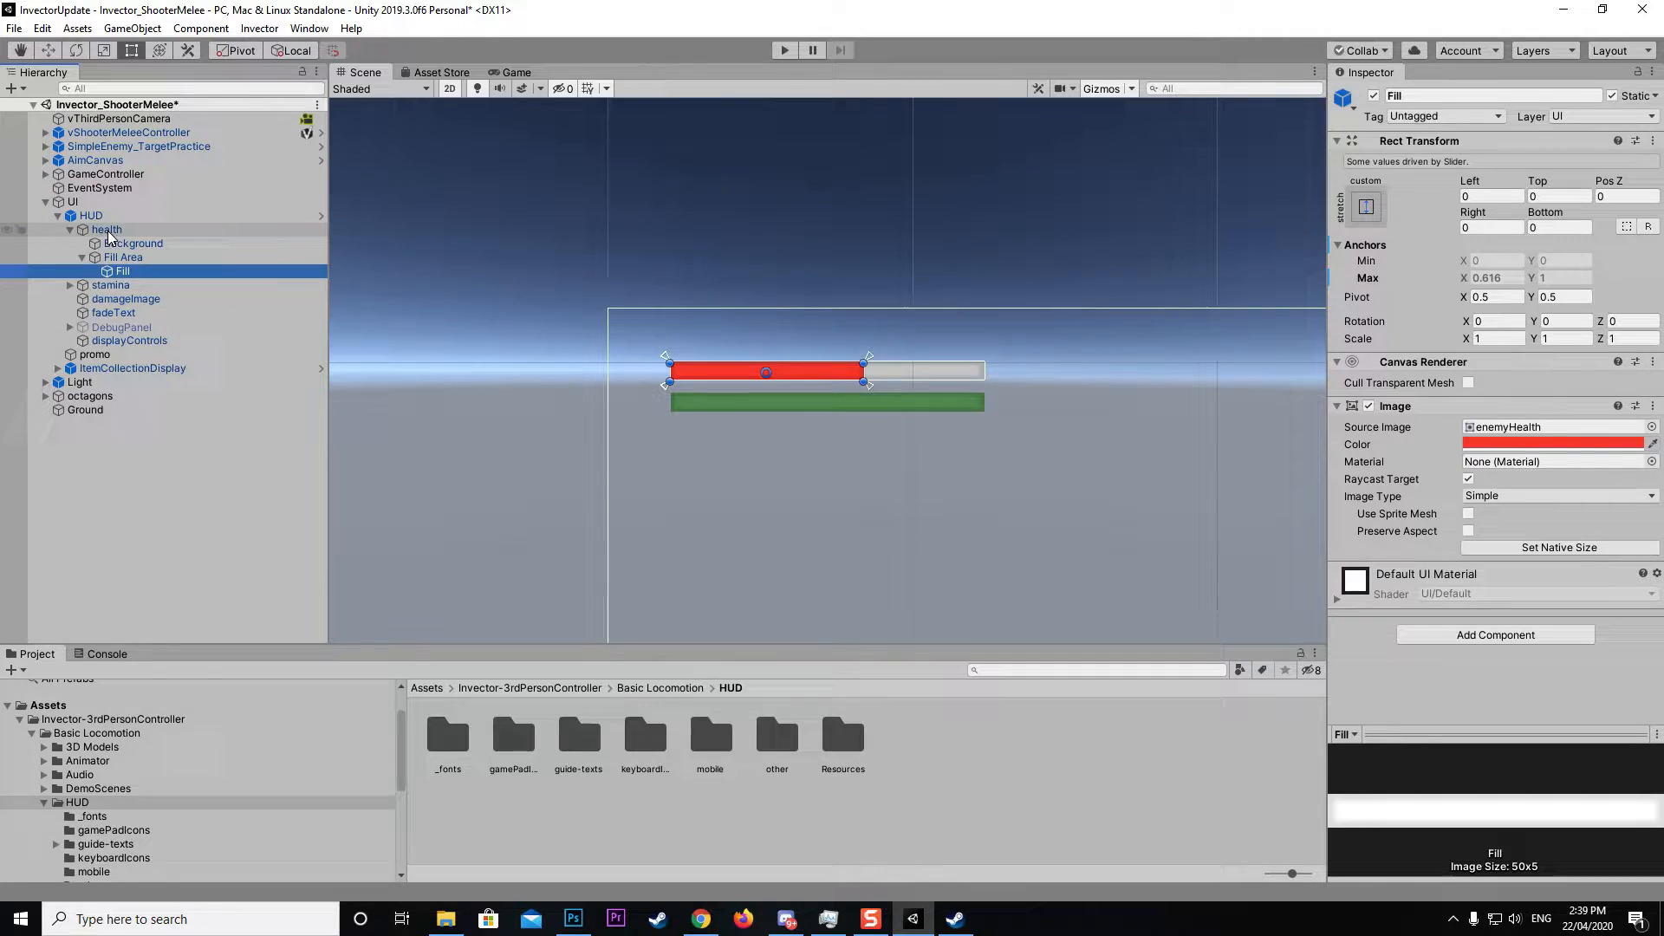
# - Set the health slider Direction to Right To Left and fill it to 100
pyautogui.click(104, 228)
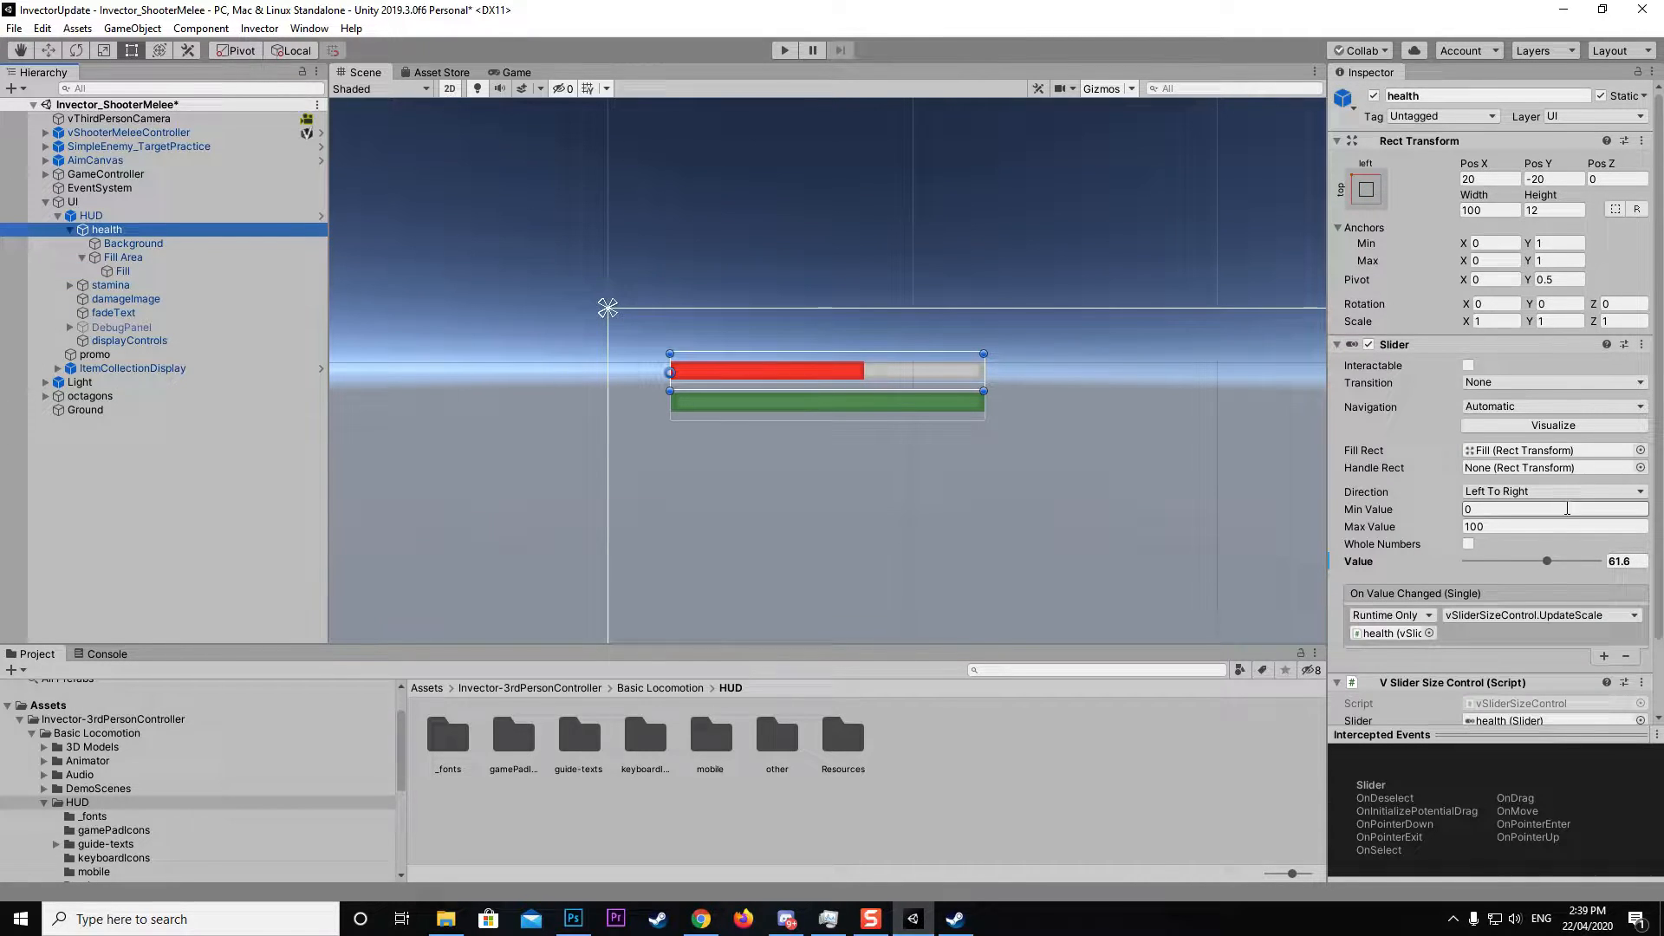
pyautogui.click(1553, 492)
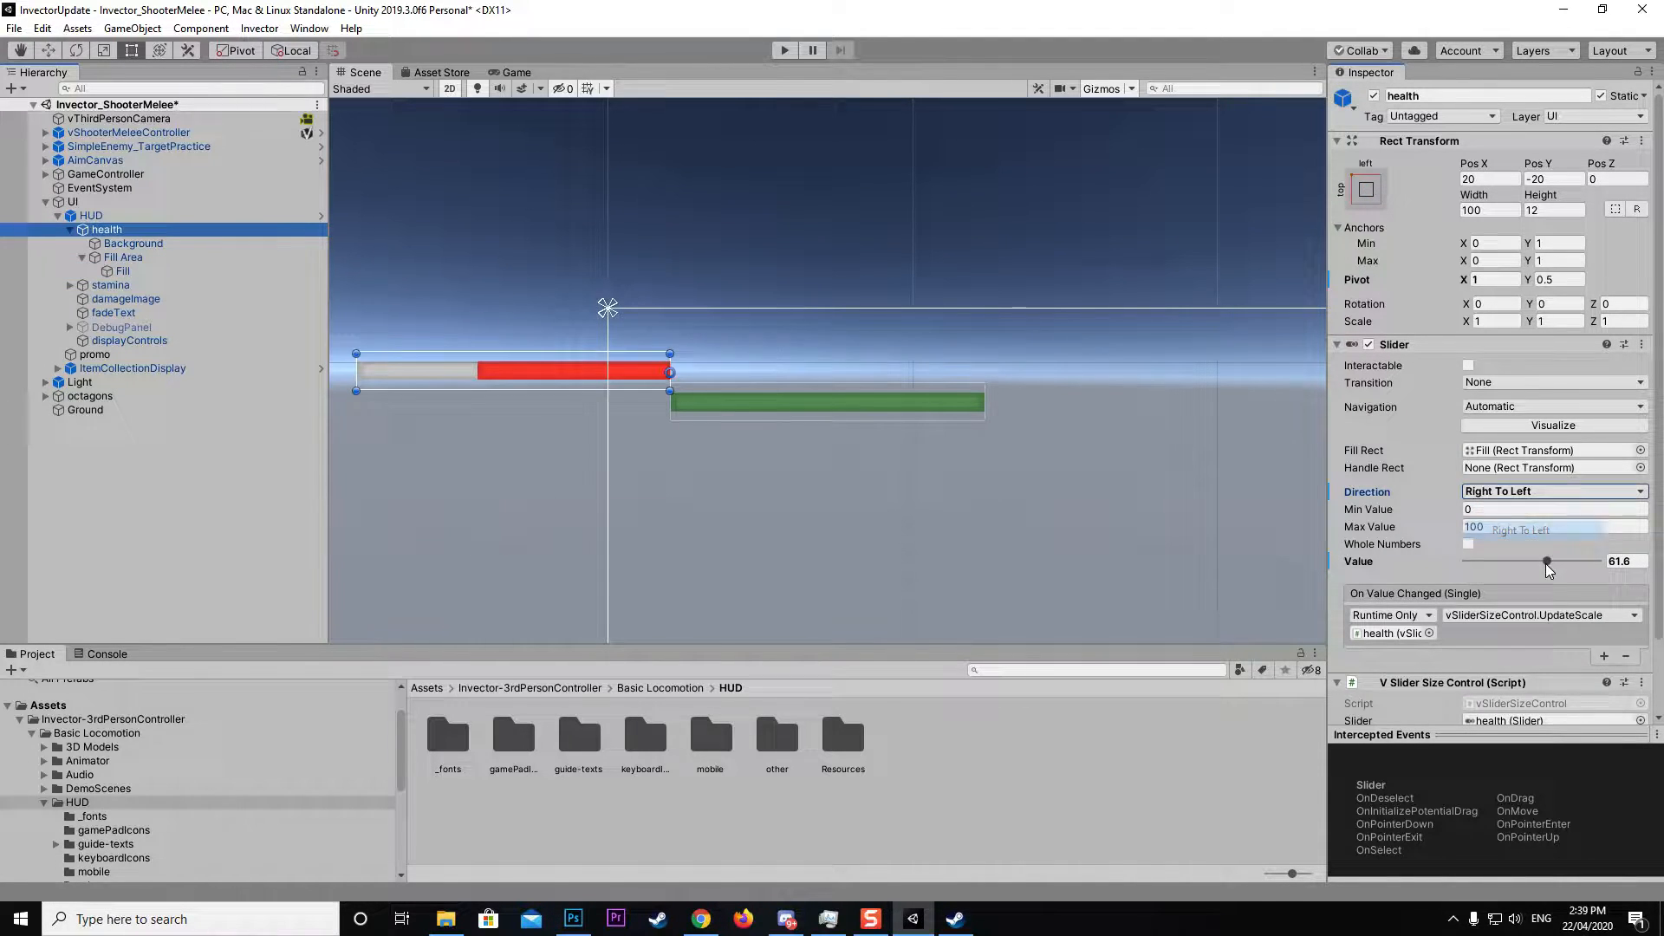
pyautogui.moveTo(1546, 561); pyautogui.dragTo(1613, 561)
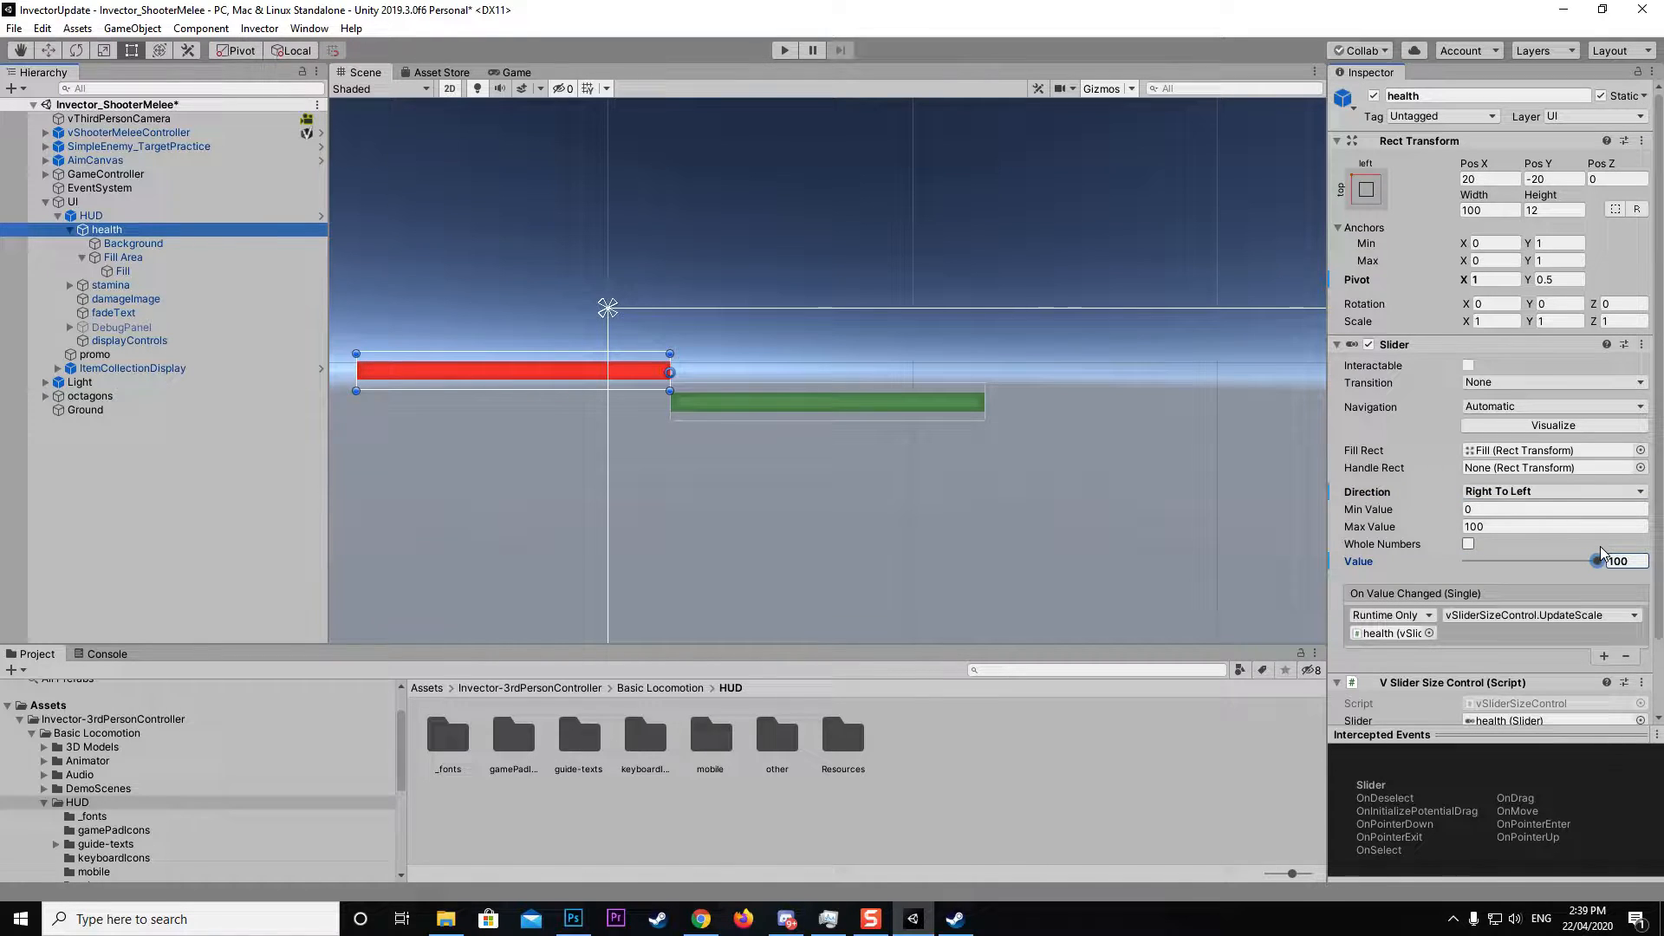
# - Restore Left To Right direction, test around half health, then return to 100
pyautogui.click(1553, 491)
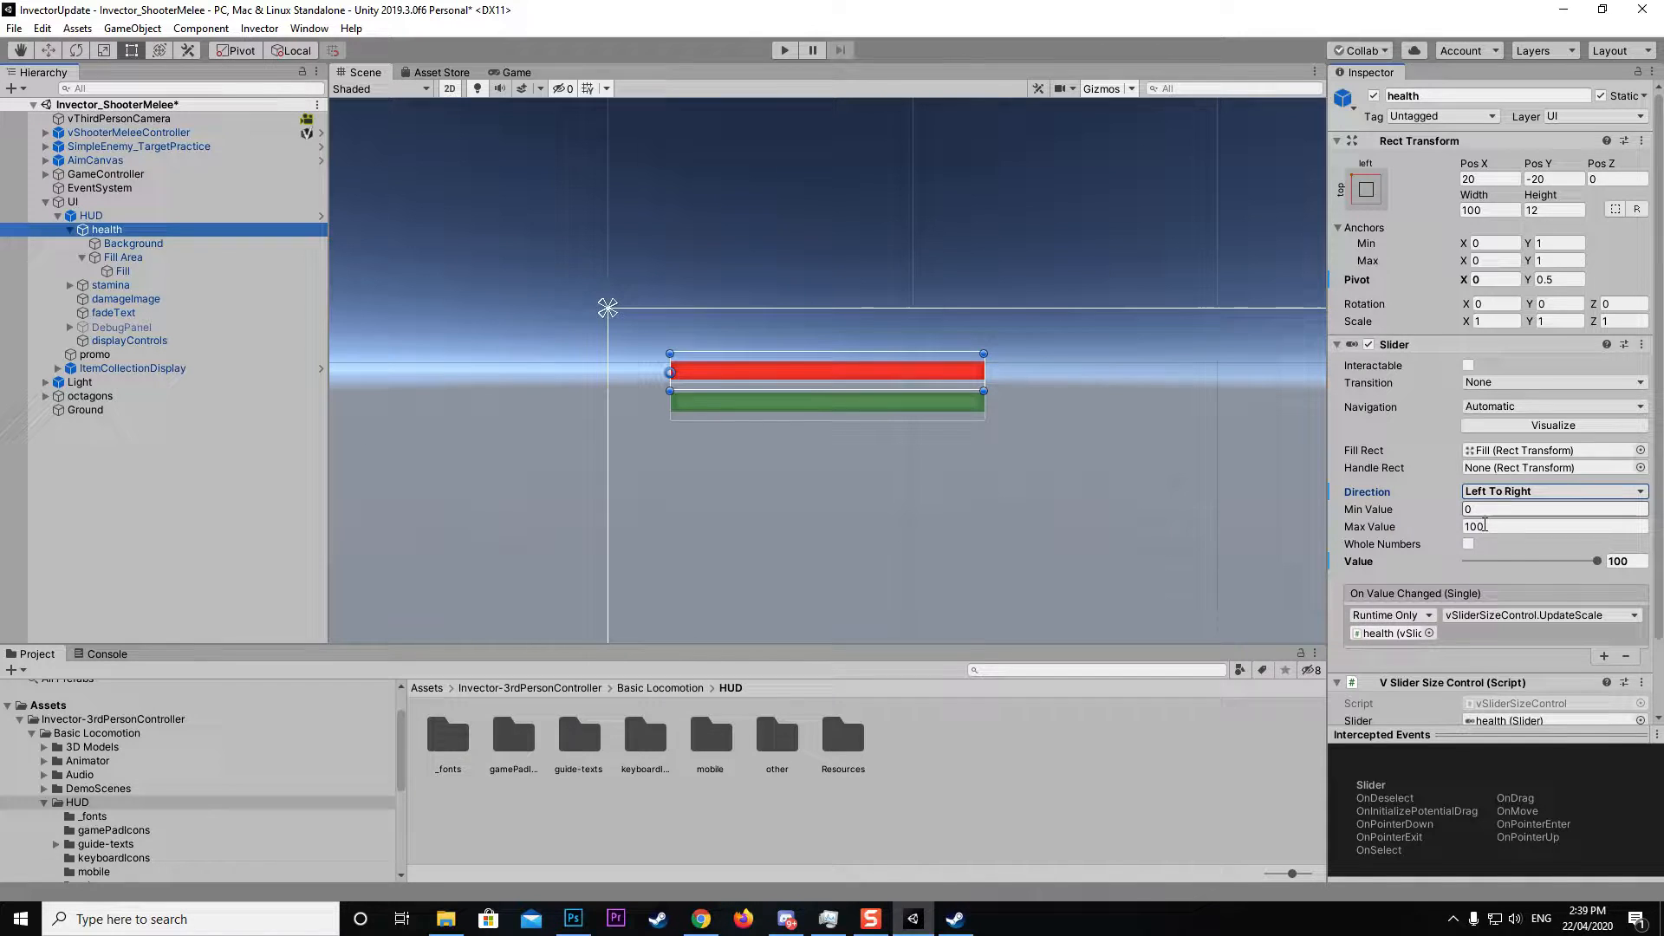
pyautogui.moveTo(1596, 561); pyautogui.dragTo(1528, 561)
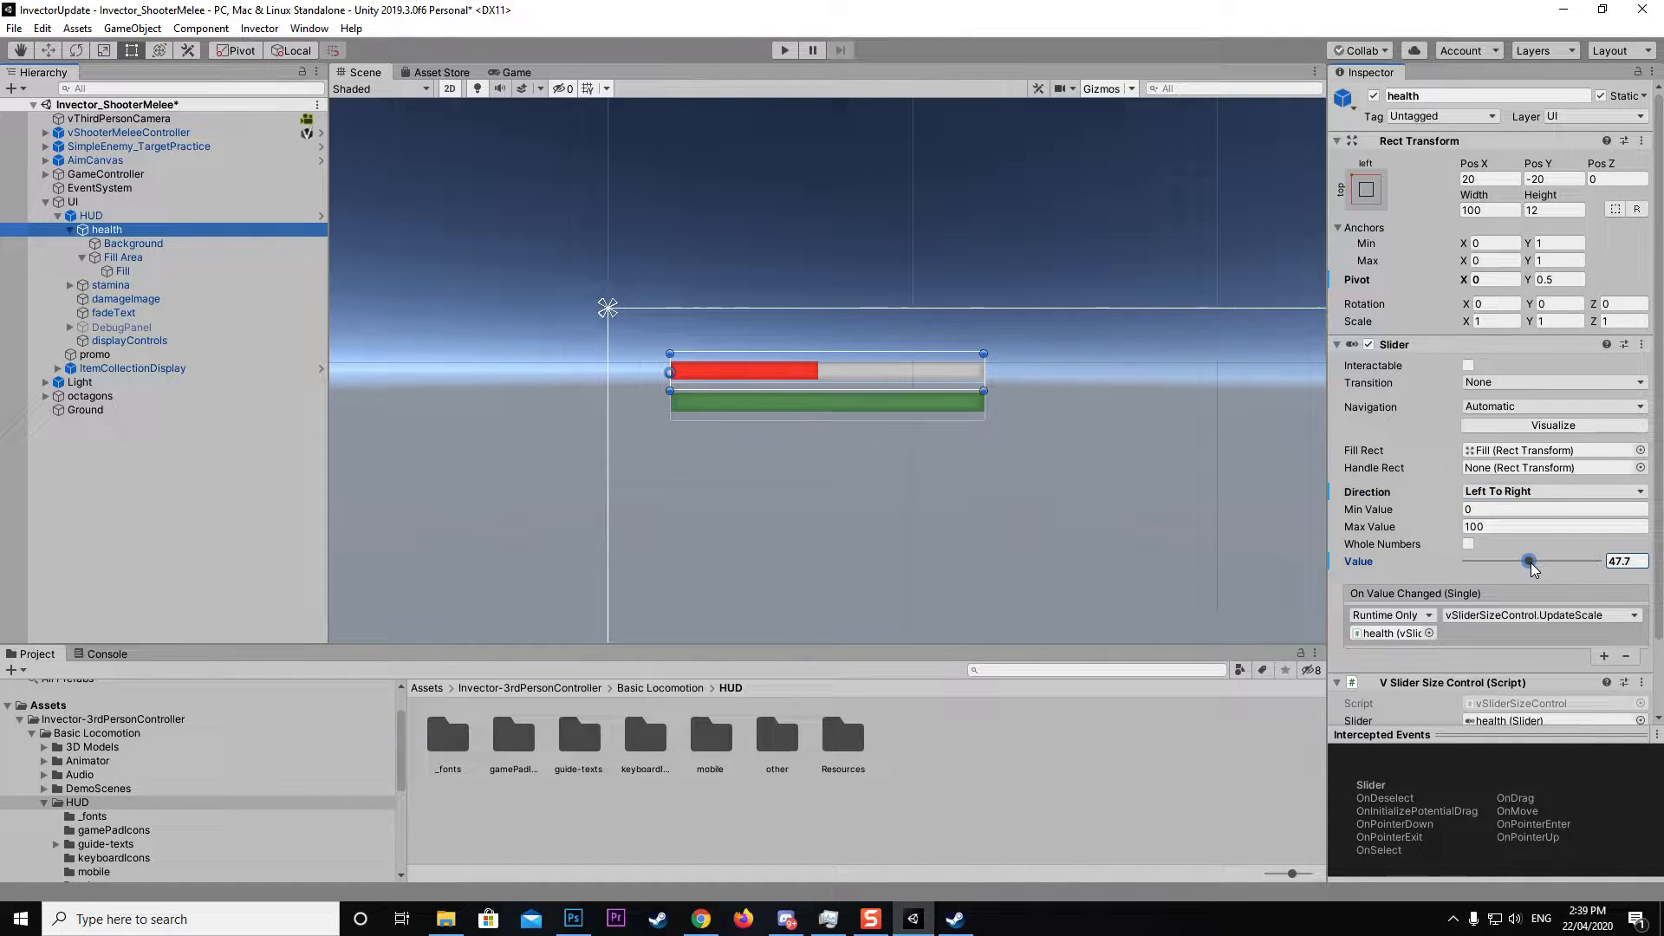
pyautogui.moveTo(1529, 560); pyautogui.dragTo(1597, 560)
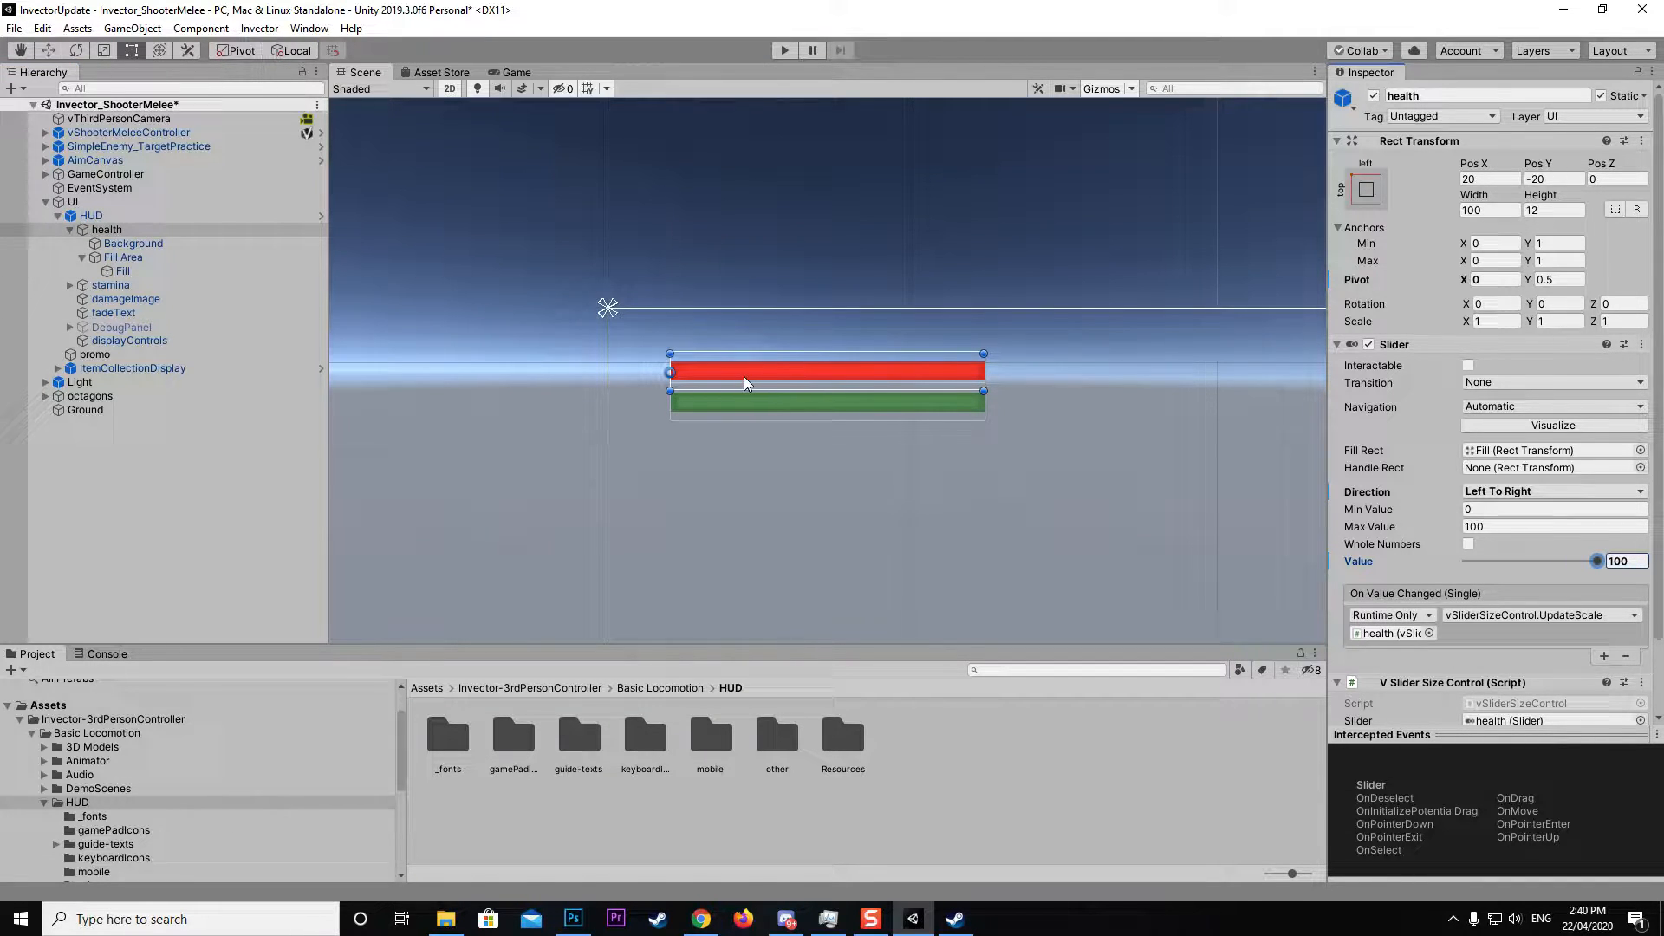
pyautogui.moveTo(816, 538)
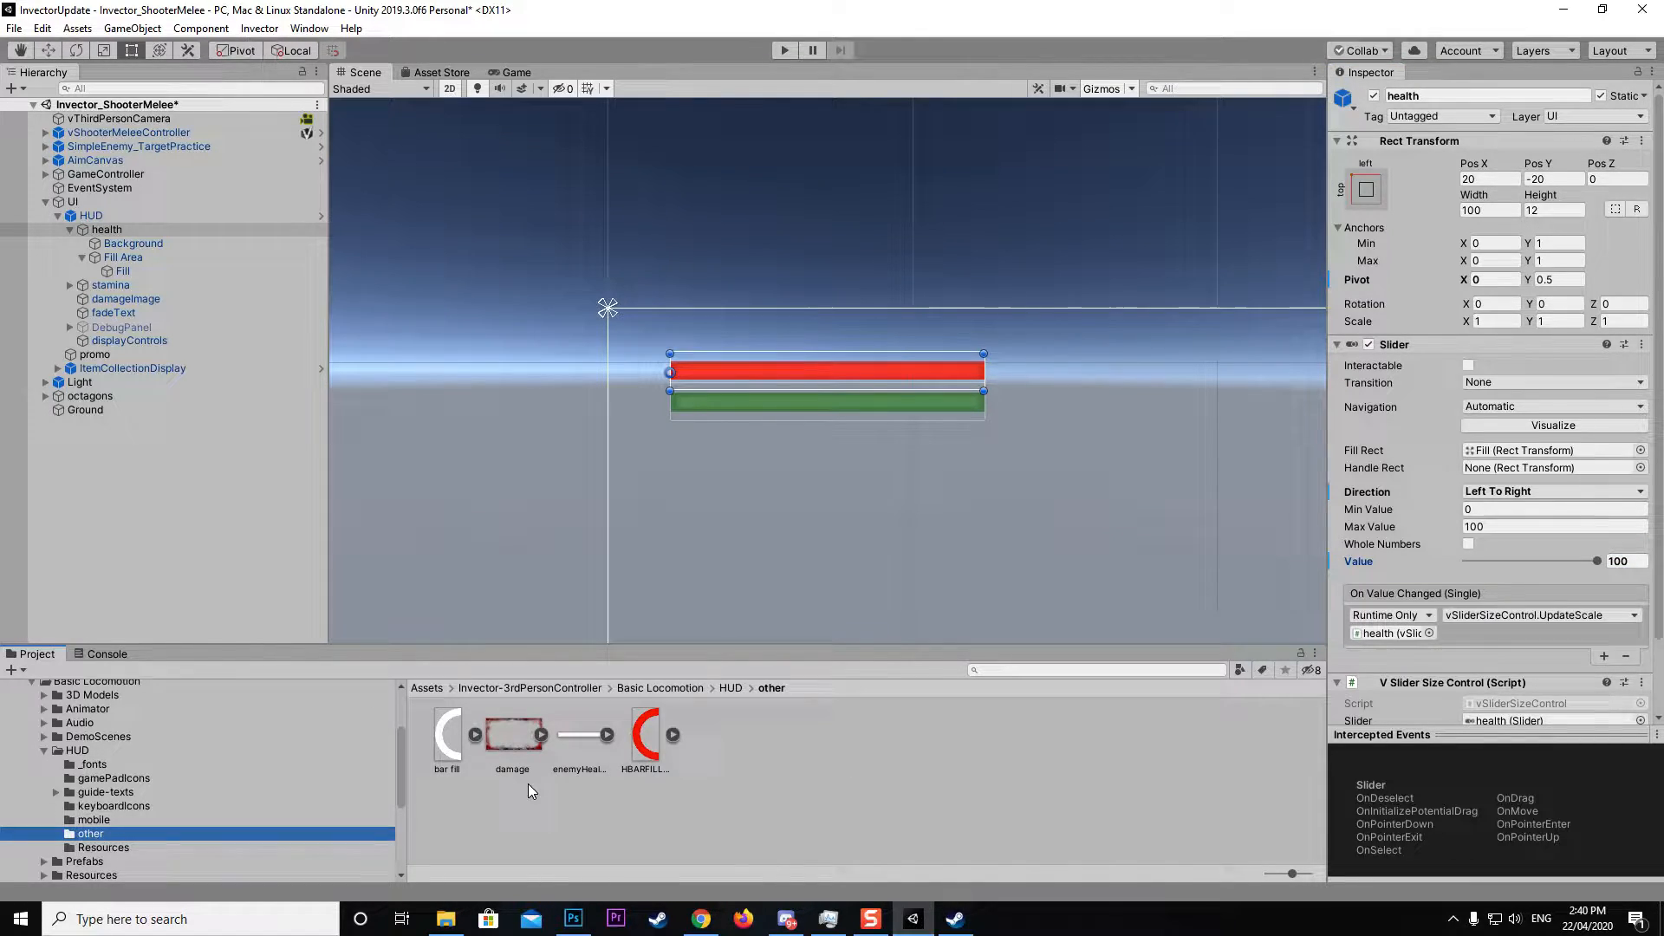
# - Preview the bar fill and HBARFILLER sprites, then select health's Background object
pyautogui.click(448, 735)
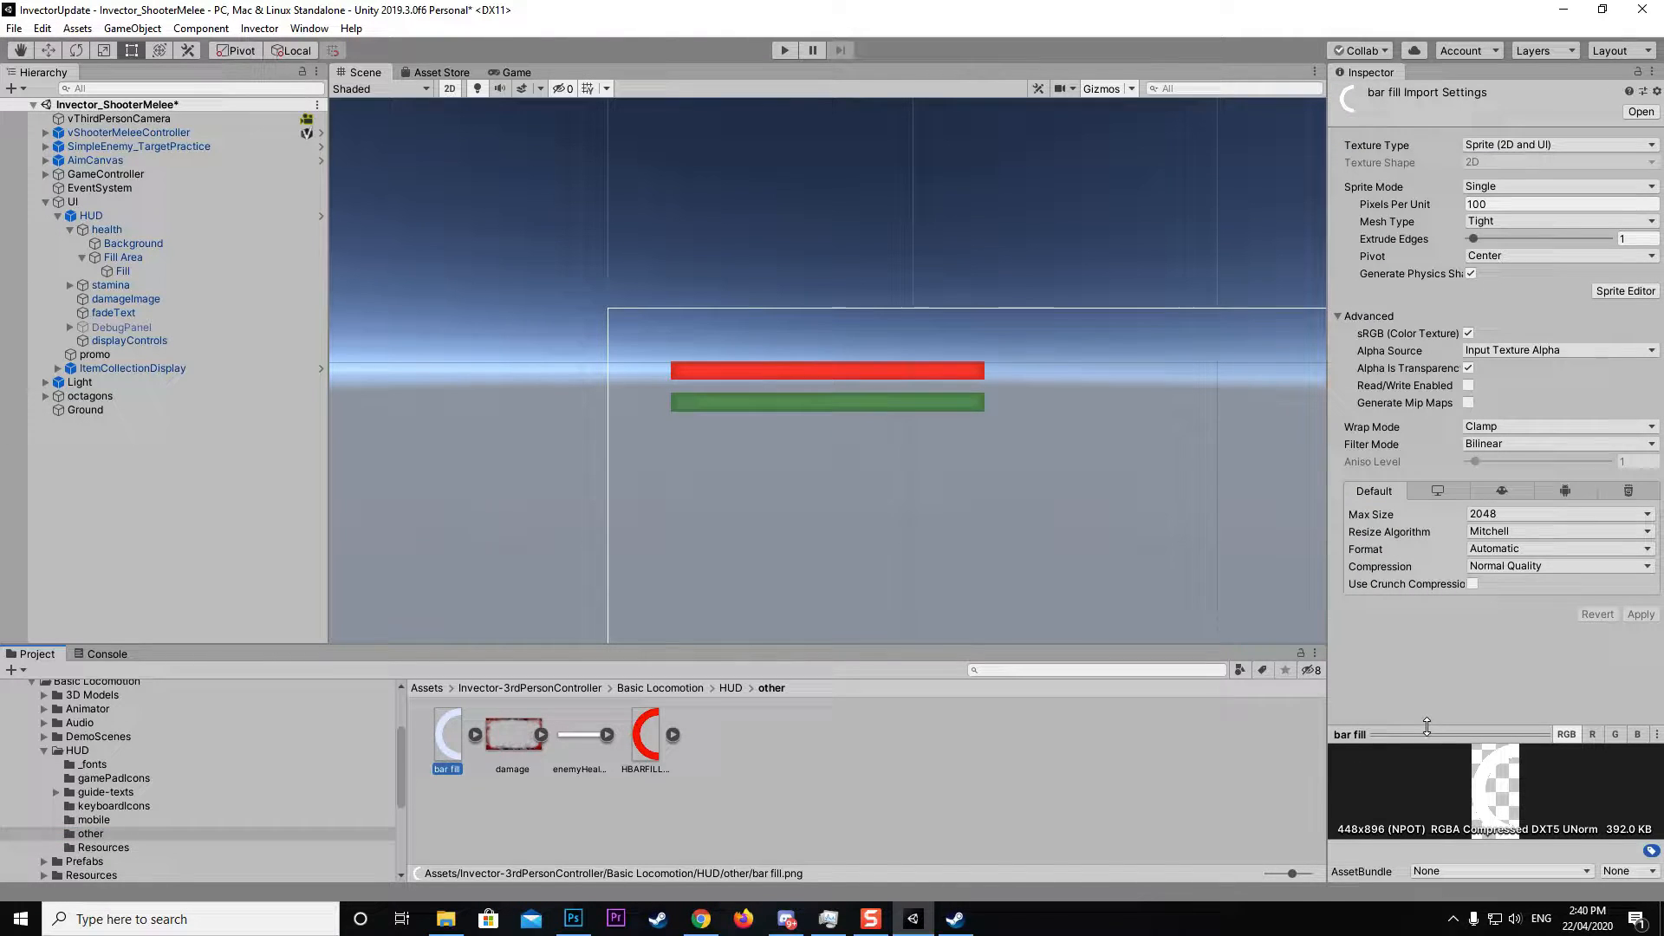
pyautogui.click(645, 735)
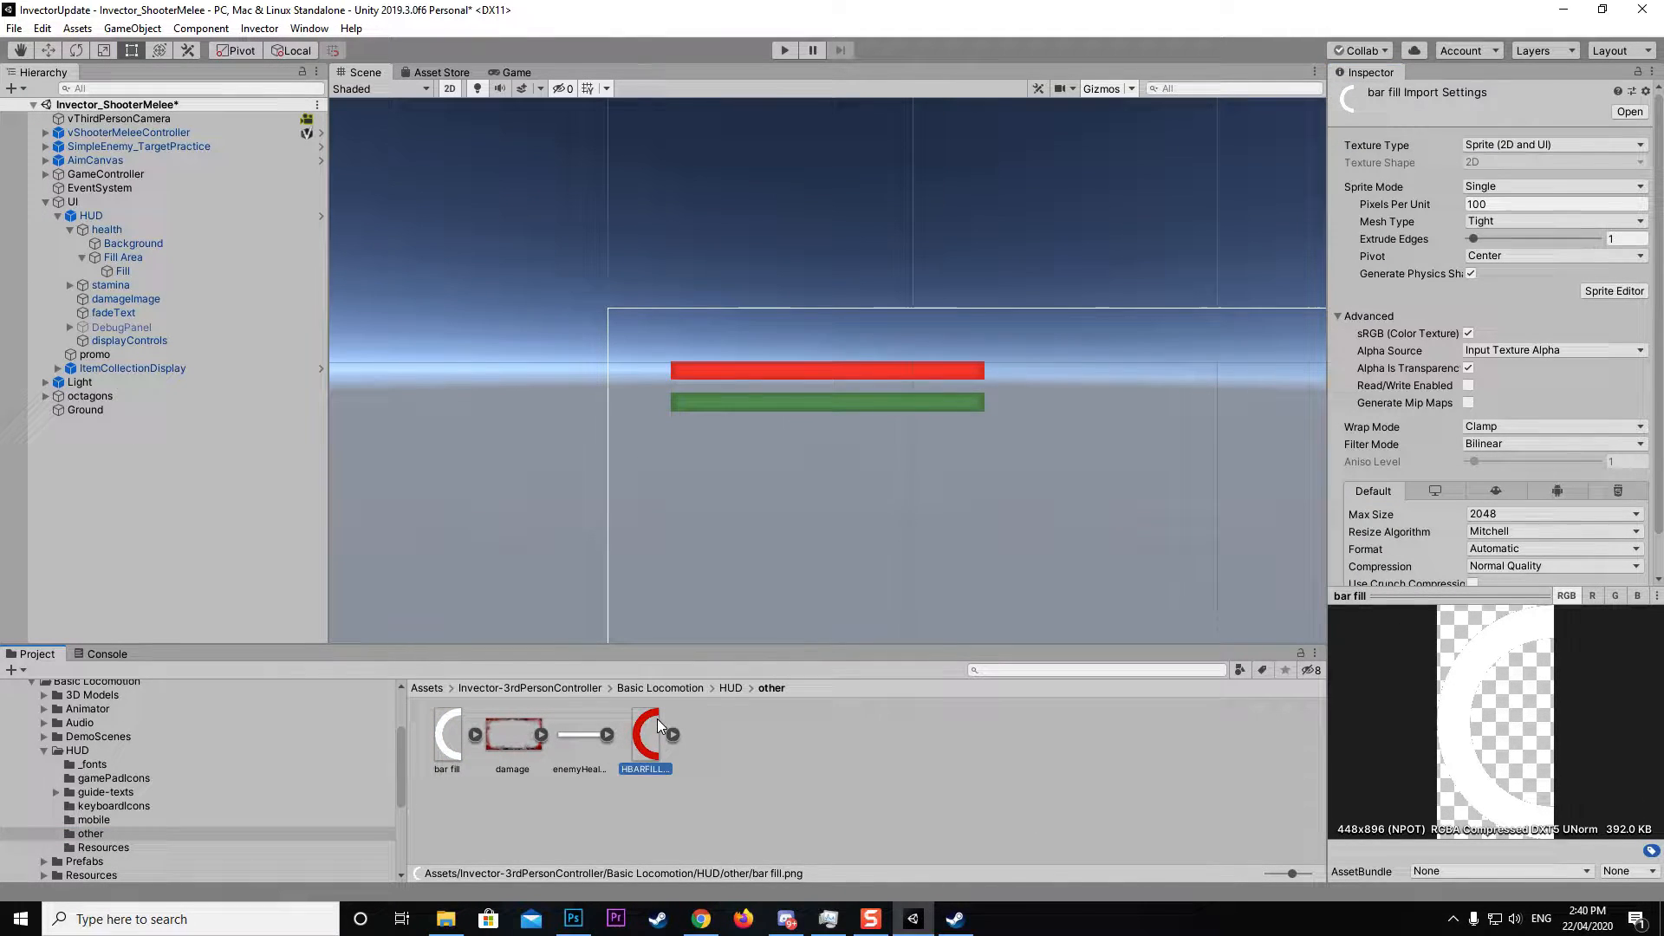
pyautogui.click(646, 732)
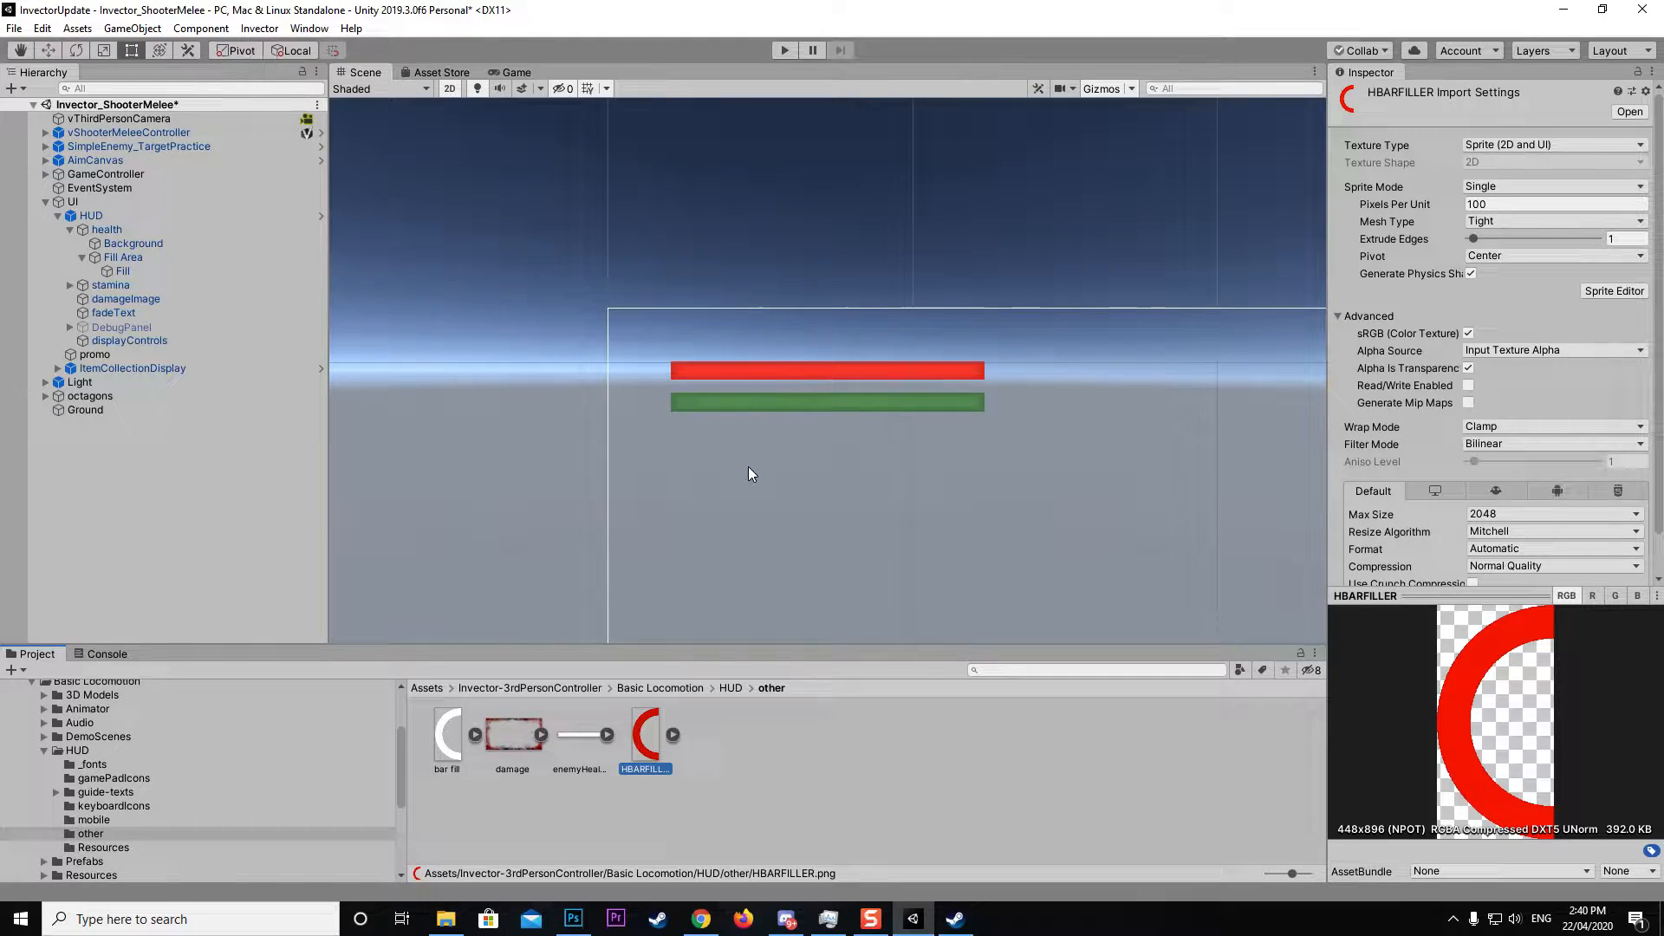
pyautogui.click(132, 243)
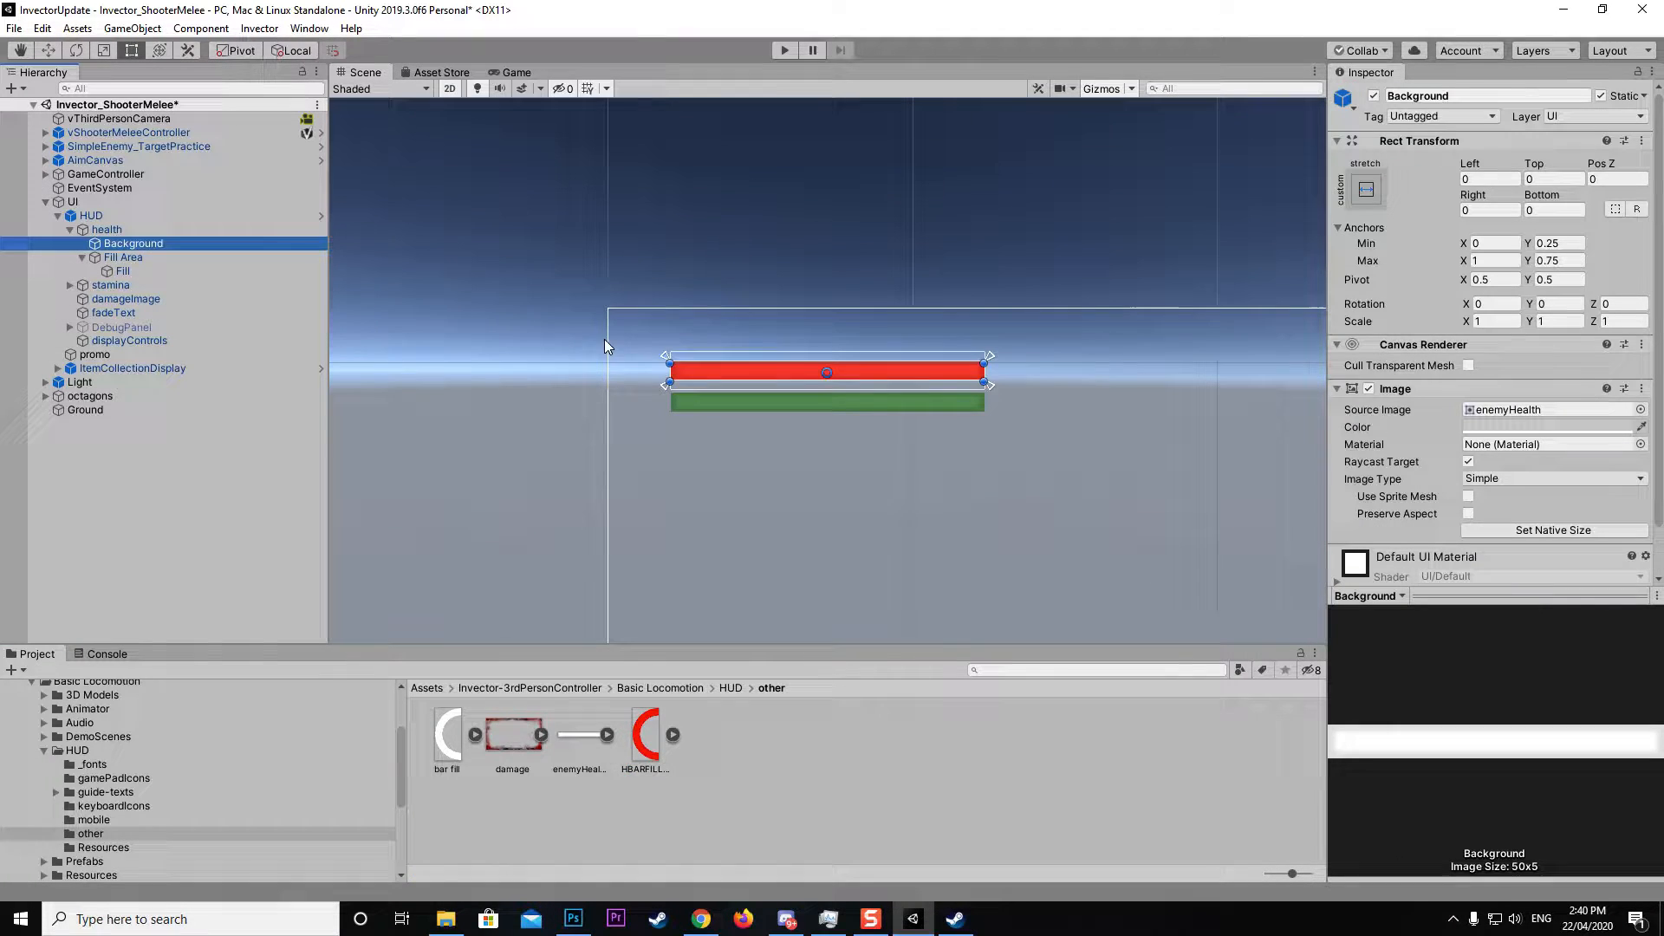
pyautogui.moveTo(484, 744)
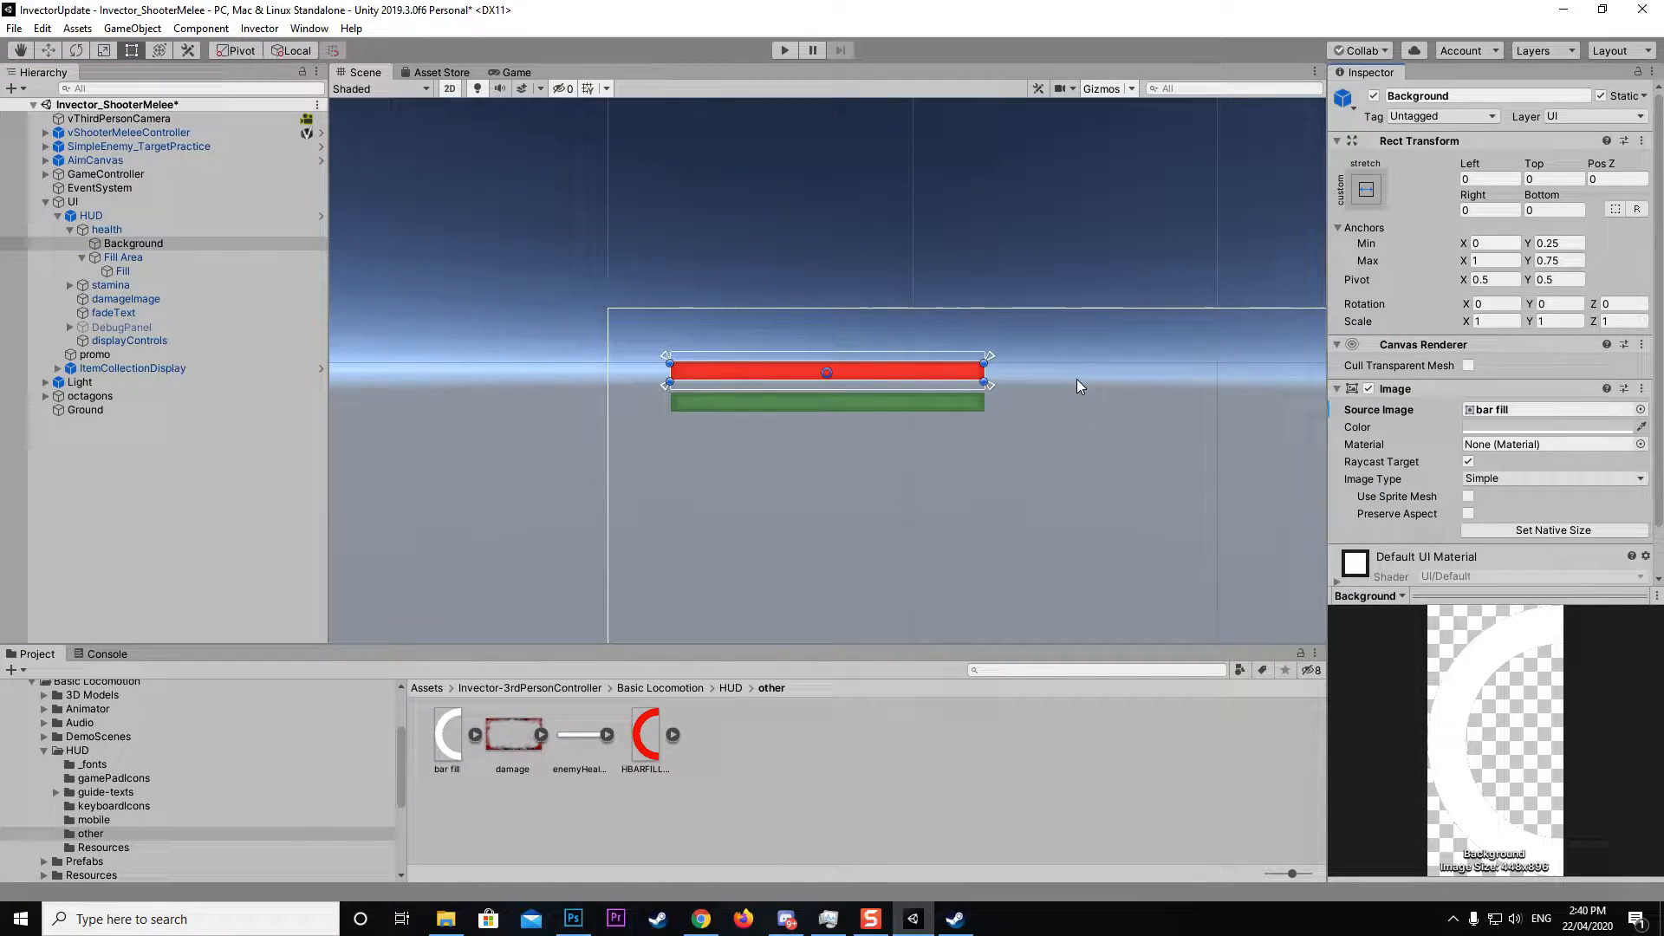
# - Give Background the bar fill sprite, set health's value to 0, and reselect Fill Area and Background
pyautogui.click(105, 230)
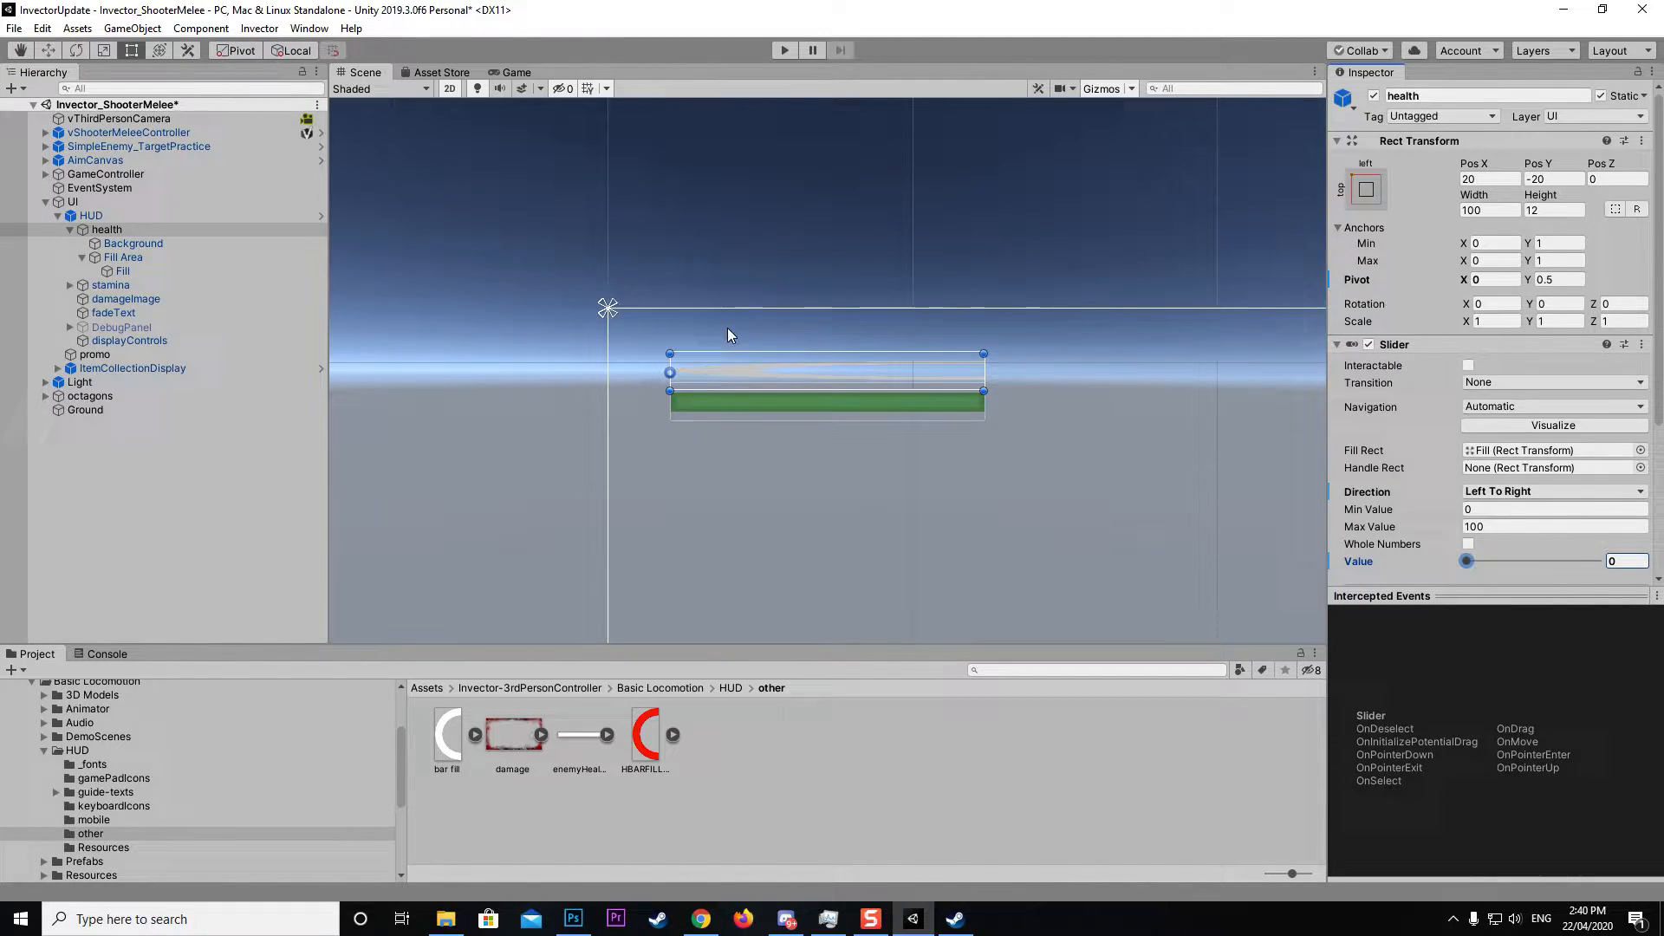
pyautogui.click(123, 257)
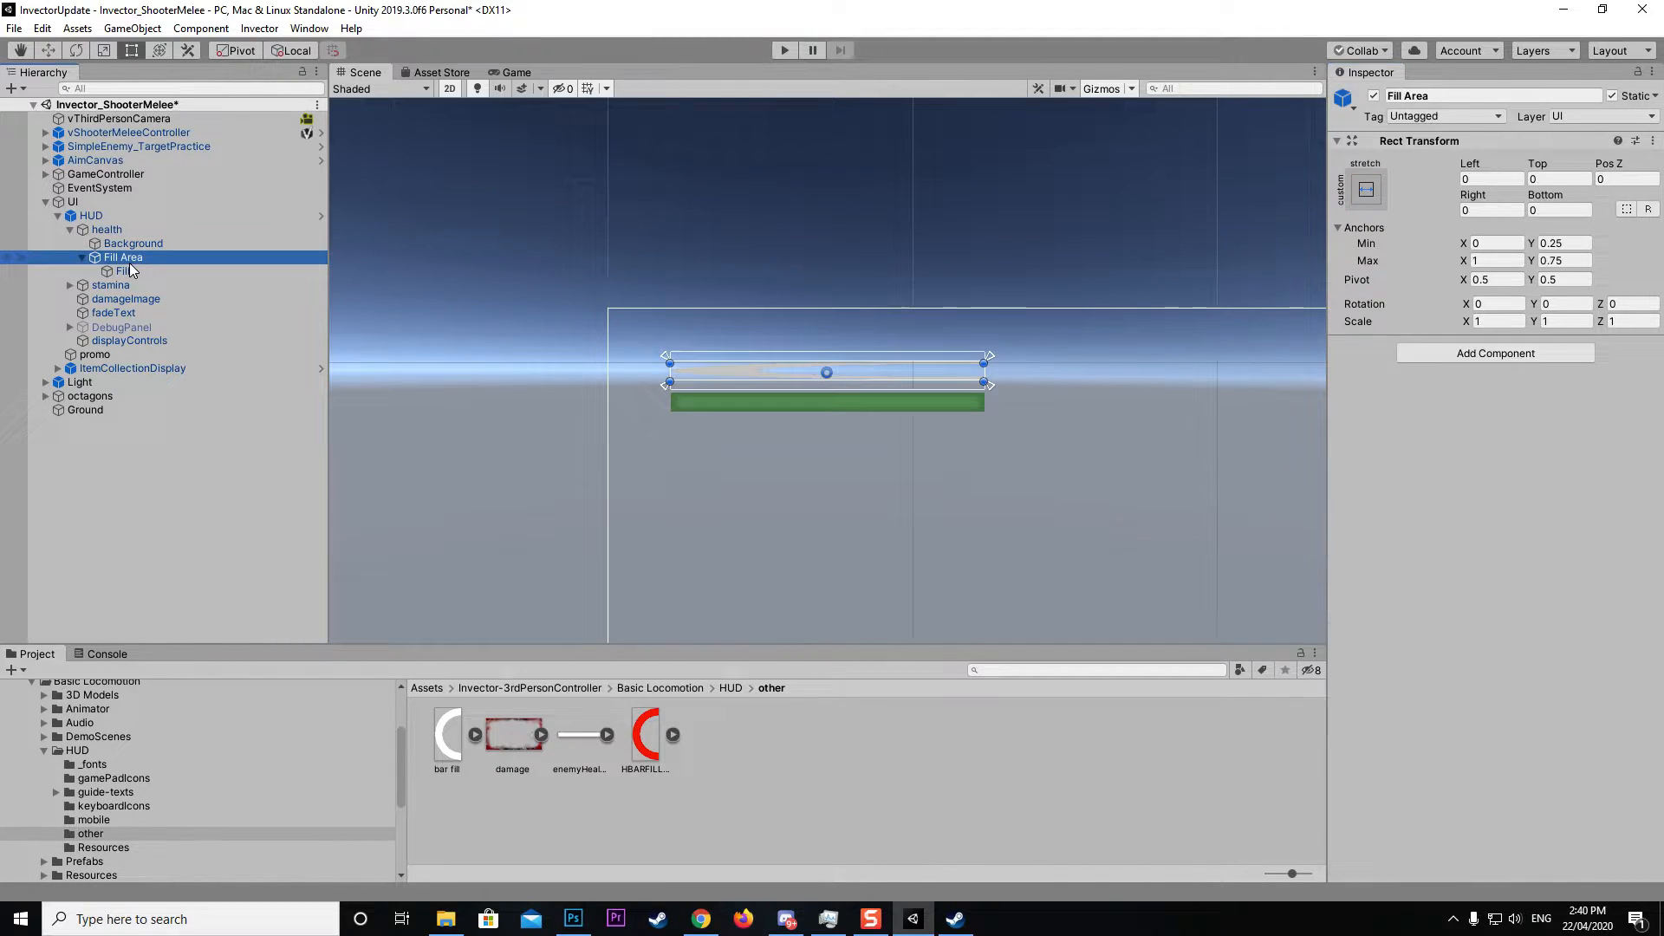
pyautogui.click(132, 244)
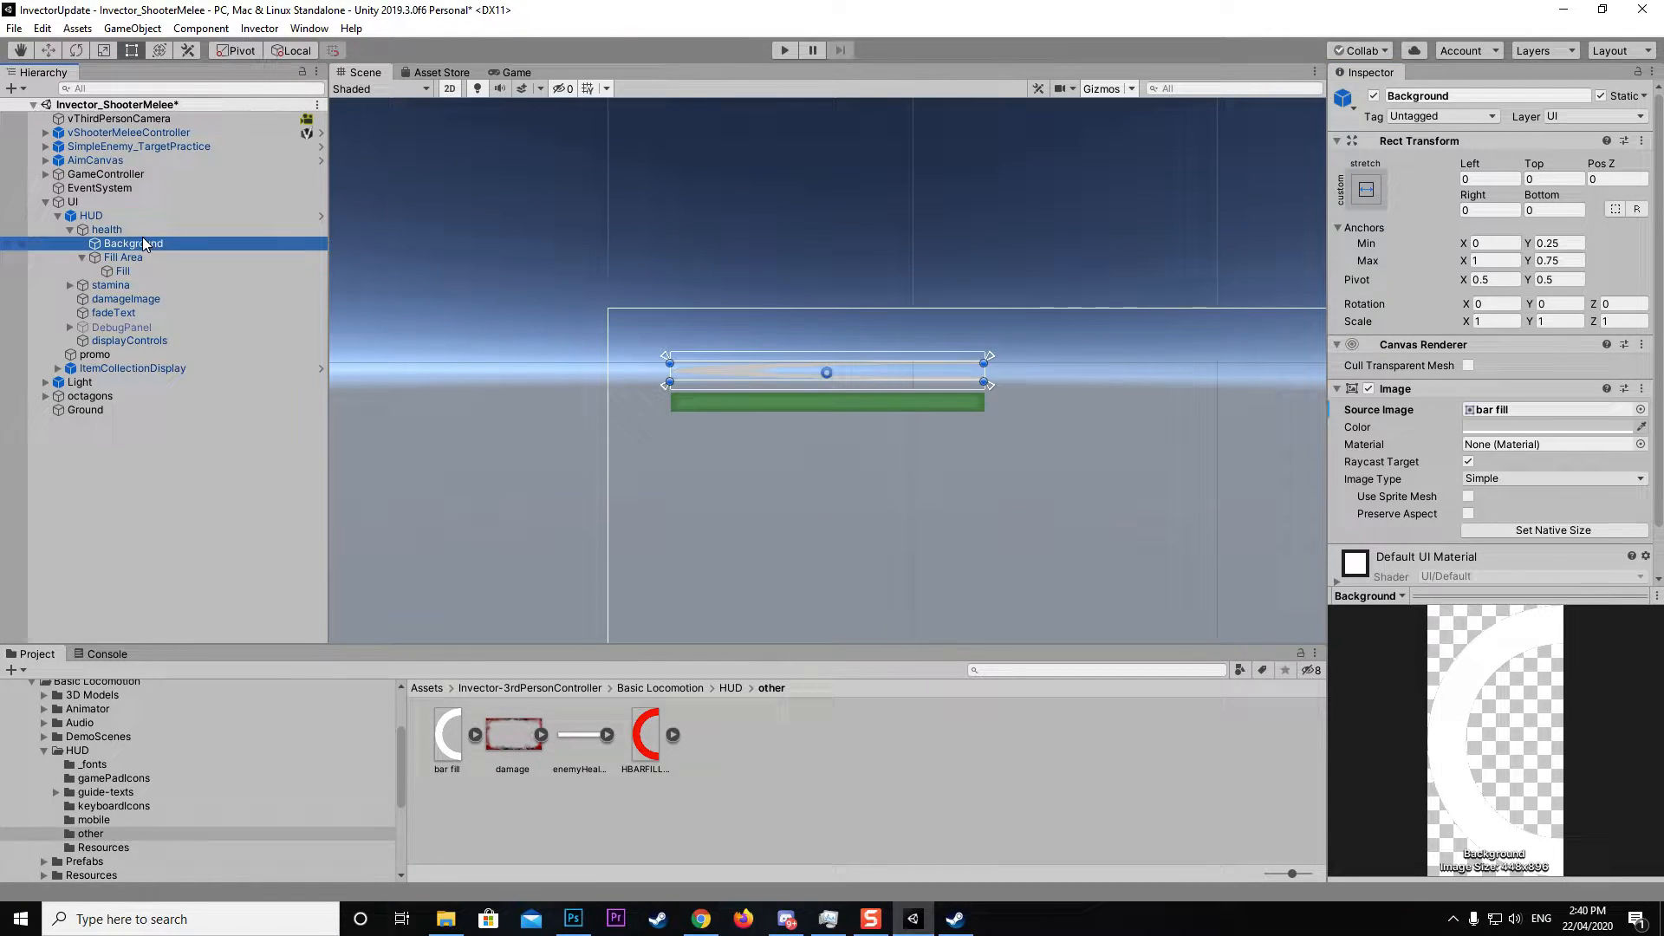
# - Resize the health slider's Rect Transform to about 17.5 wide by 83 high
pyautogui.click(106, 229)
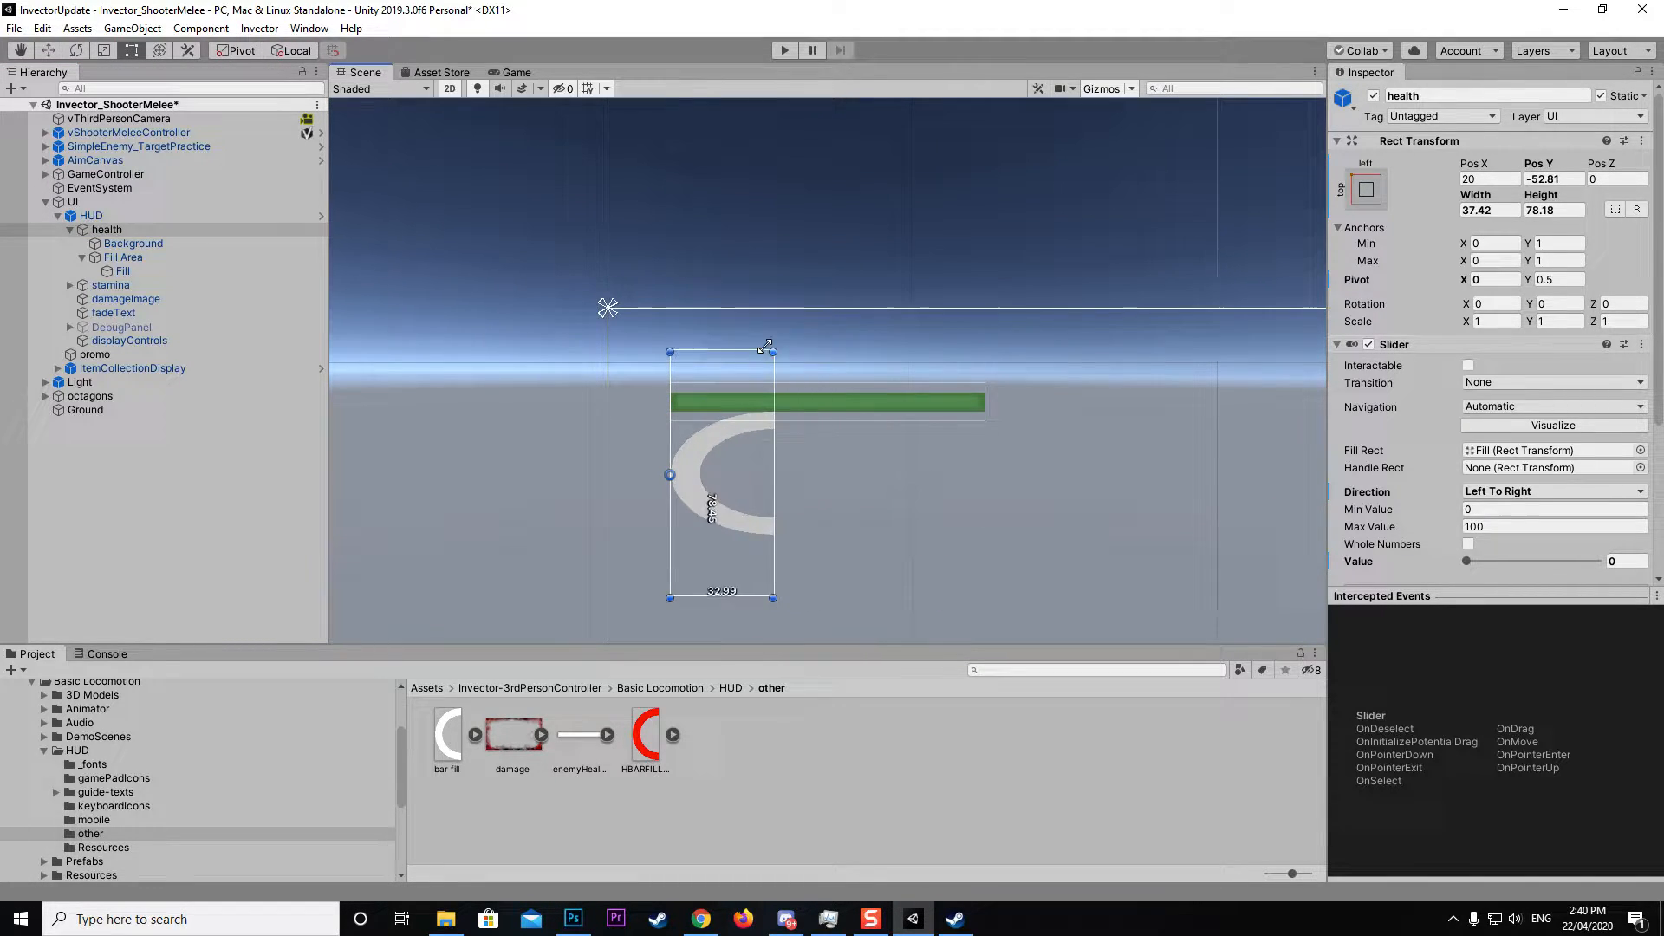
pyautogui.moveTo(767, 346); pyautogui.dragTo(724, 337)
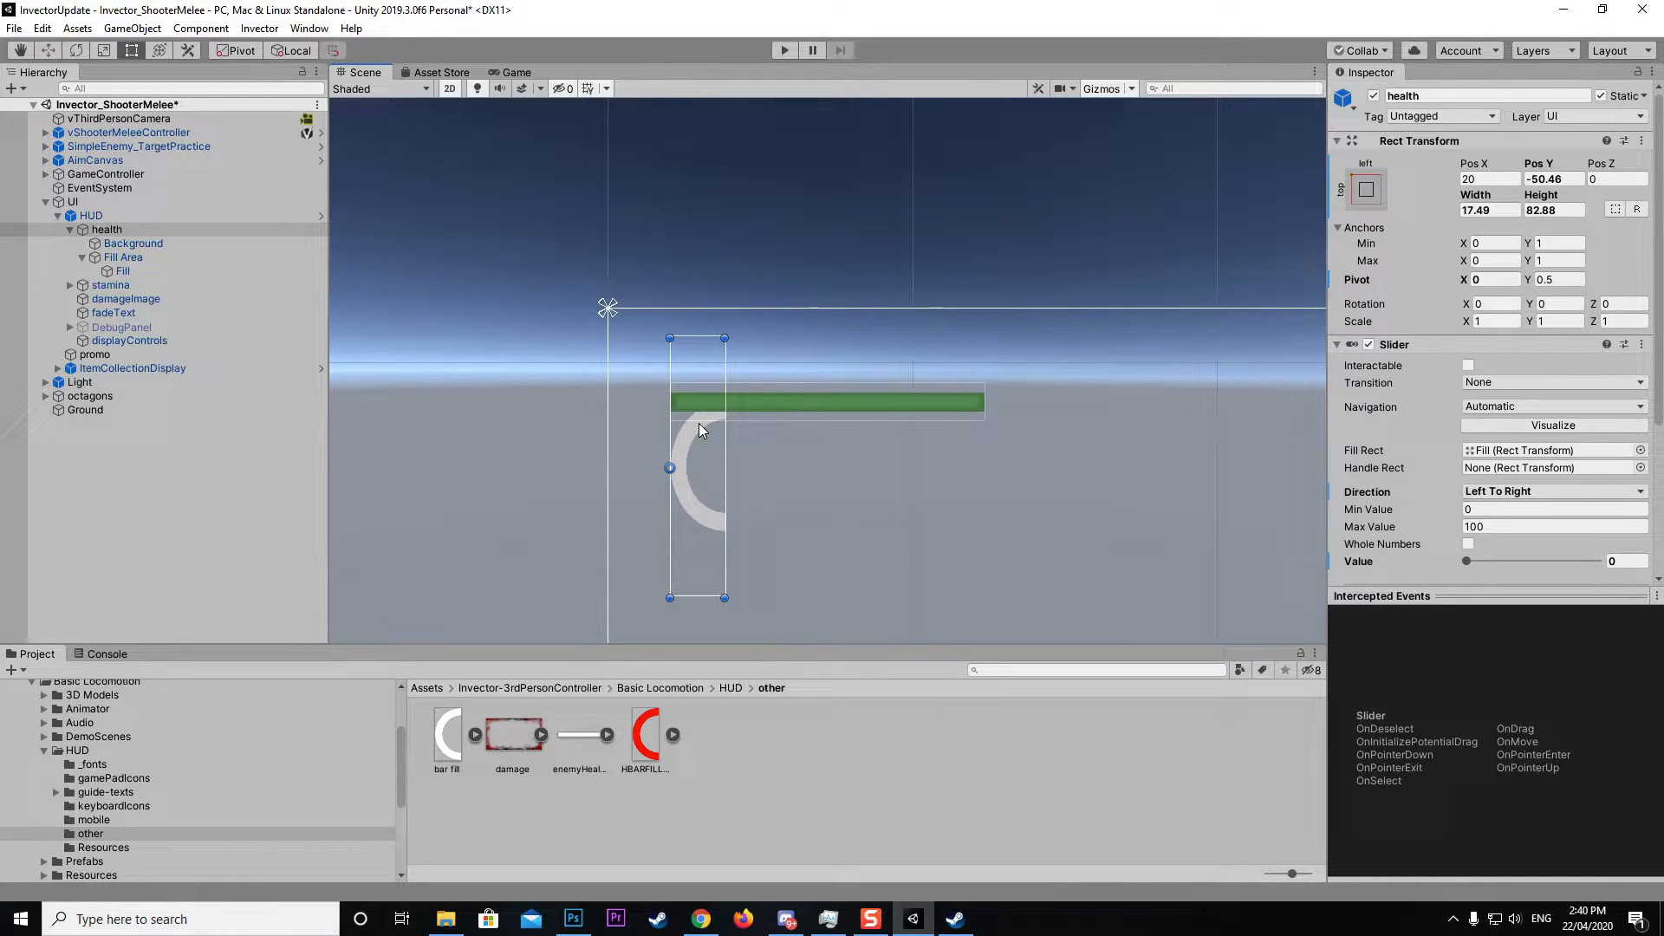
pyautogui.moveTo(700, 553)
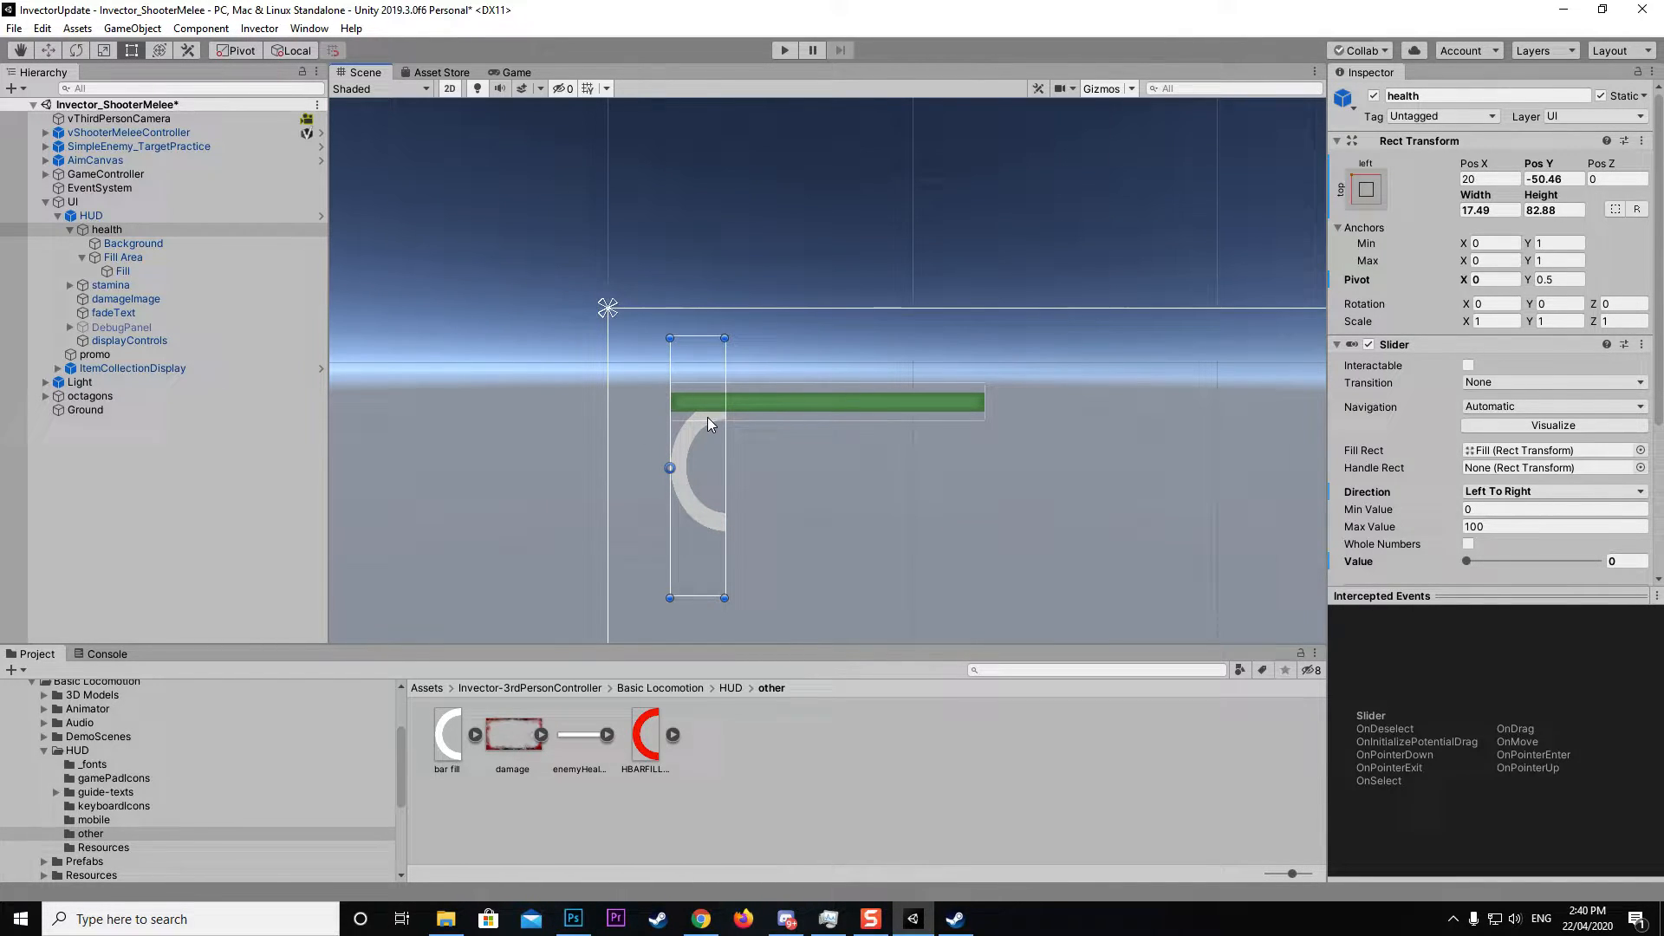
pyautogui.moveTo(680, 483)
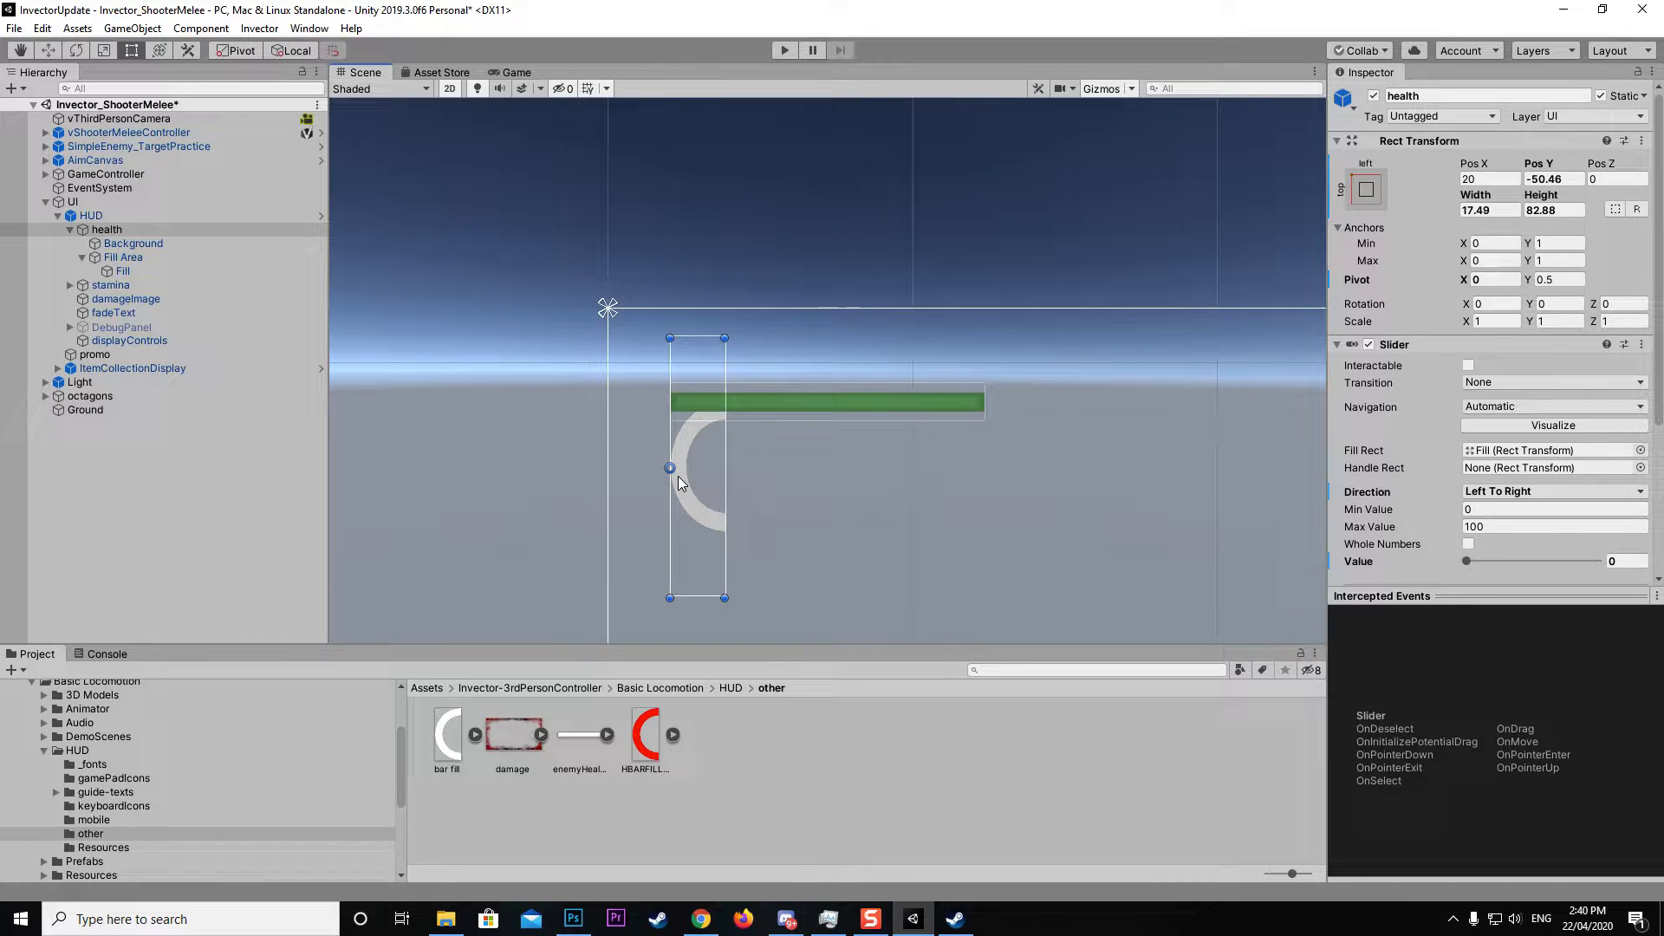
pyautogui.click(123, 257)
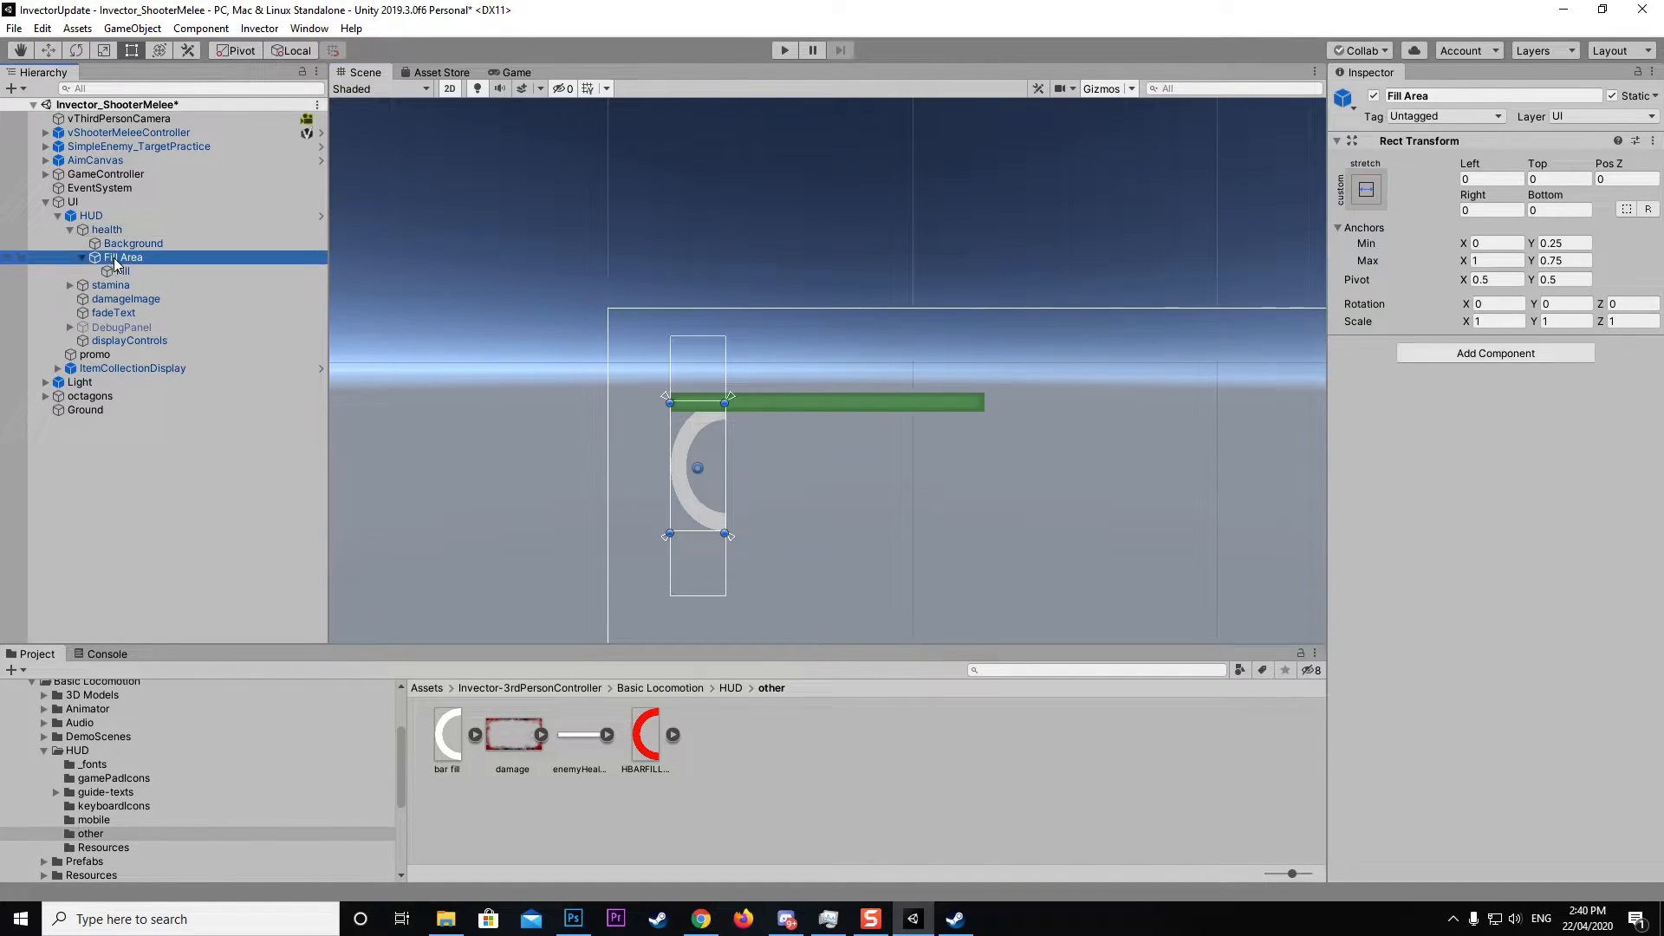
# - Set the Fill image to HBARFILLER and test health at 15.2, 100, and 66.9
pyautogui.click(119, 271)
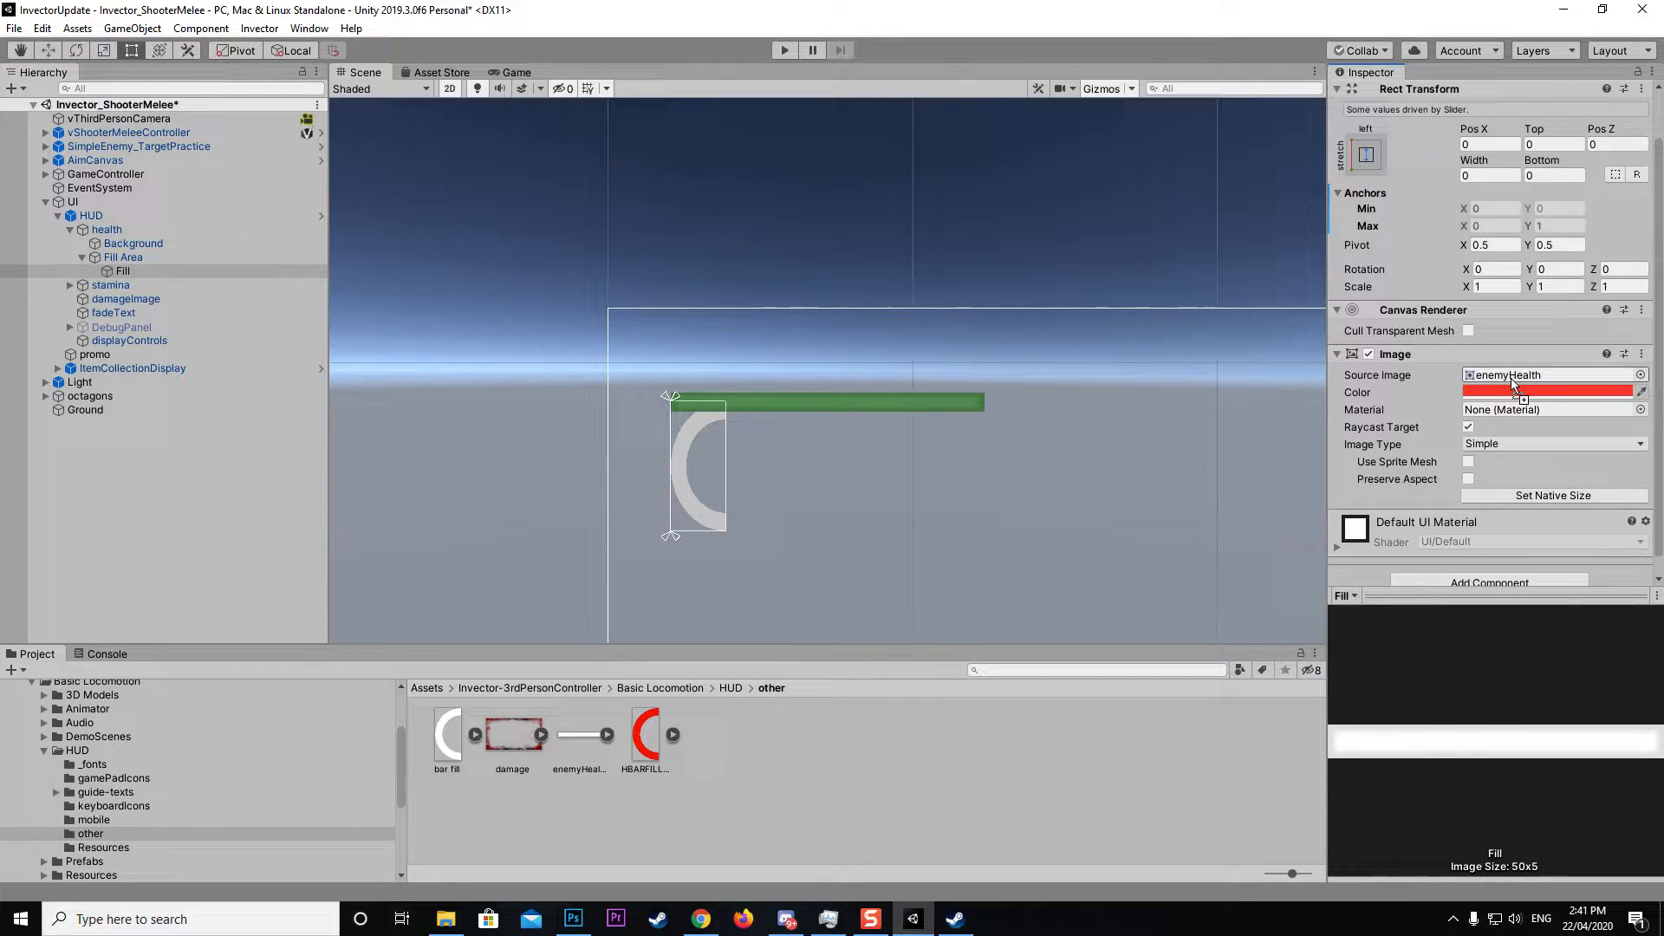
pyautogui.click(106, 229)
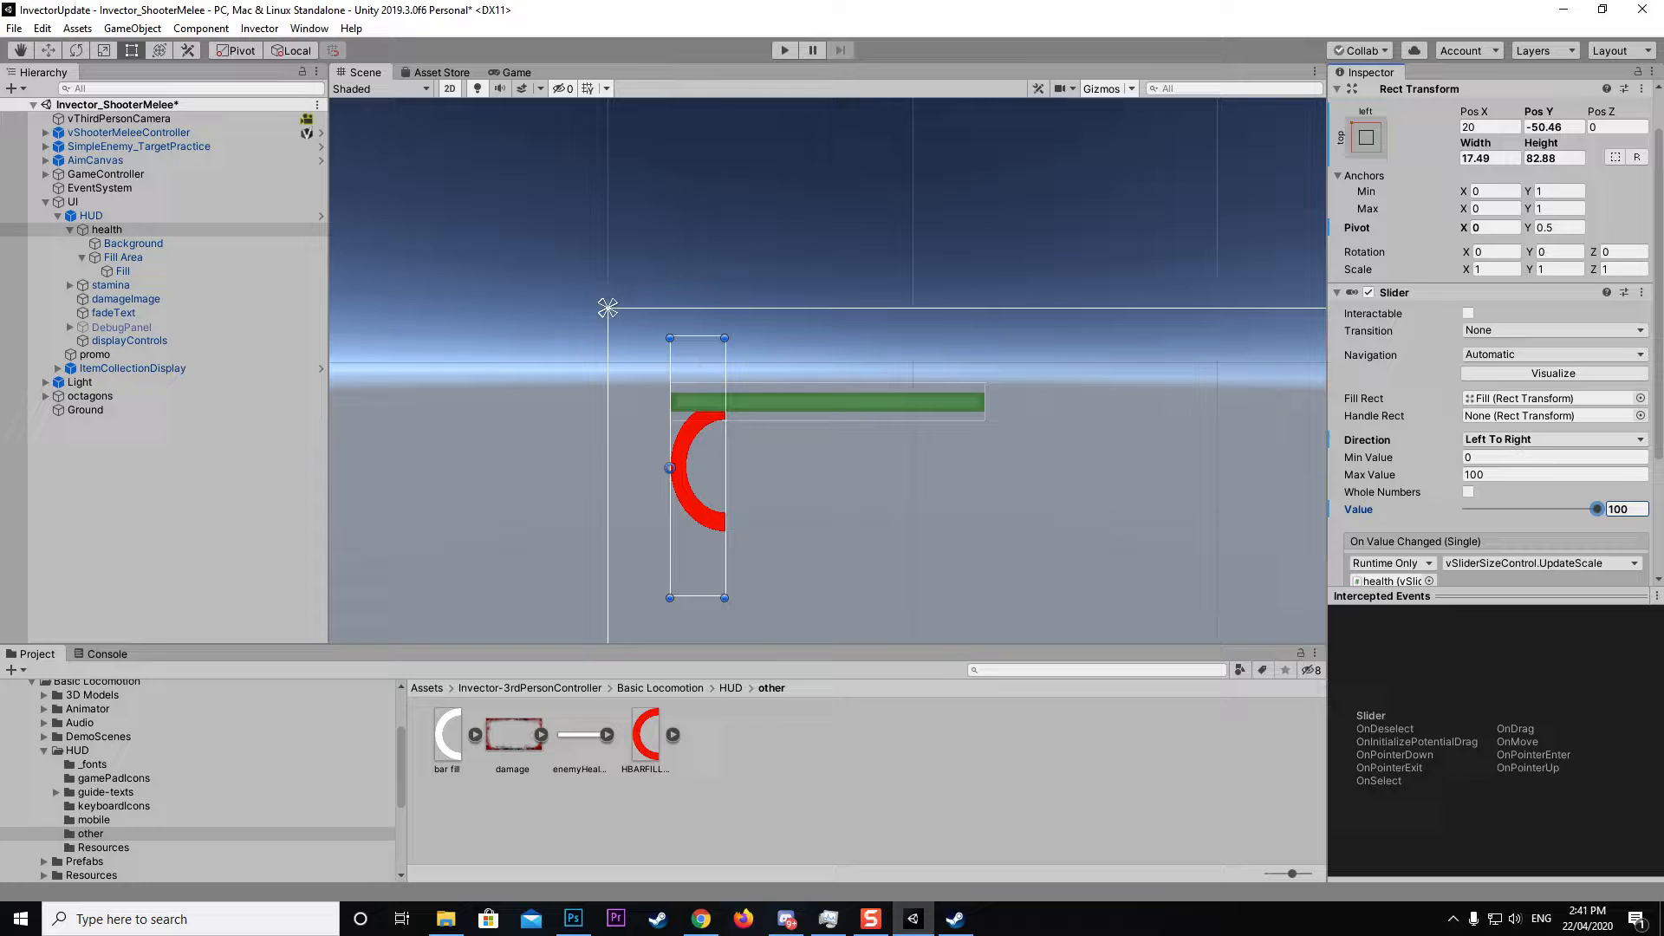
pyautogui.moveTo(1595, 509); pyautogui.dragTo(1484, 509)
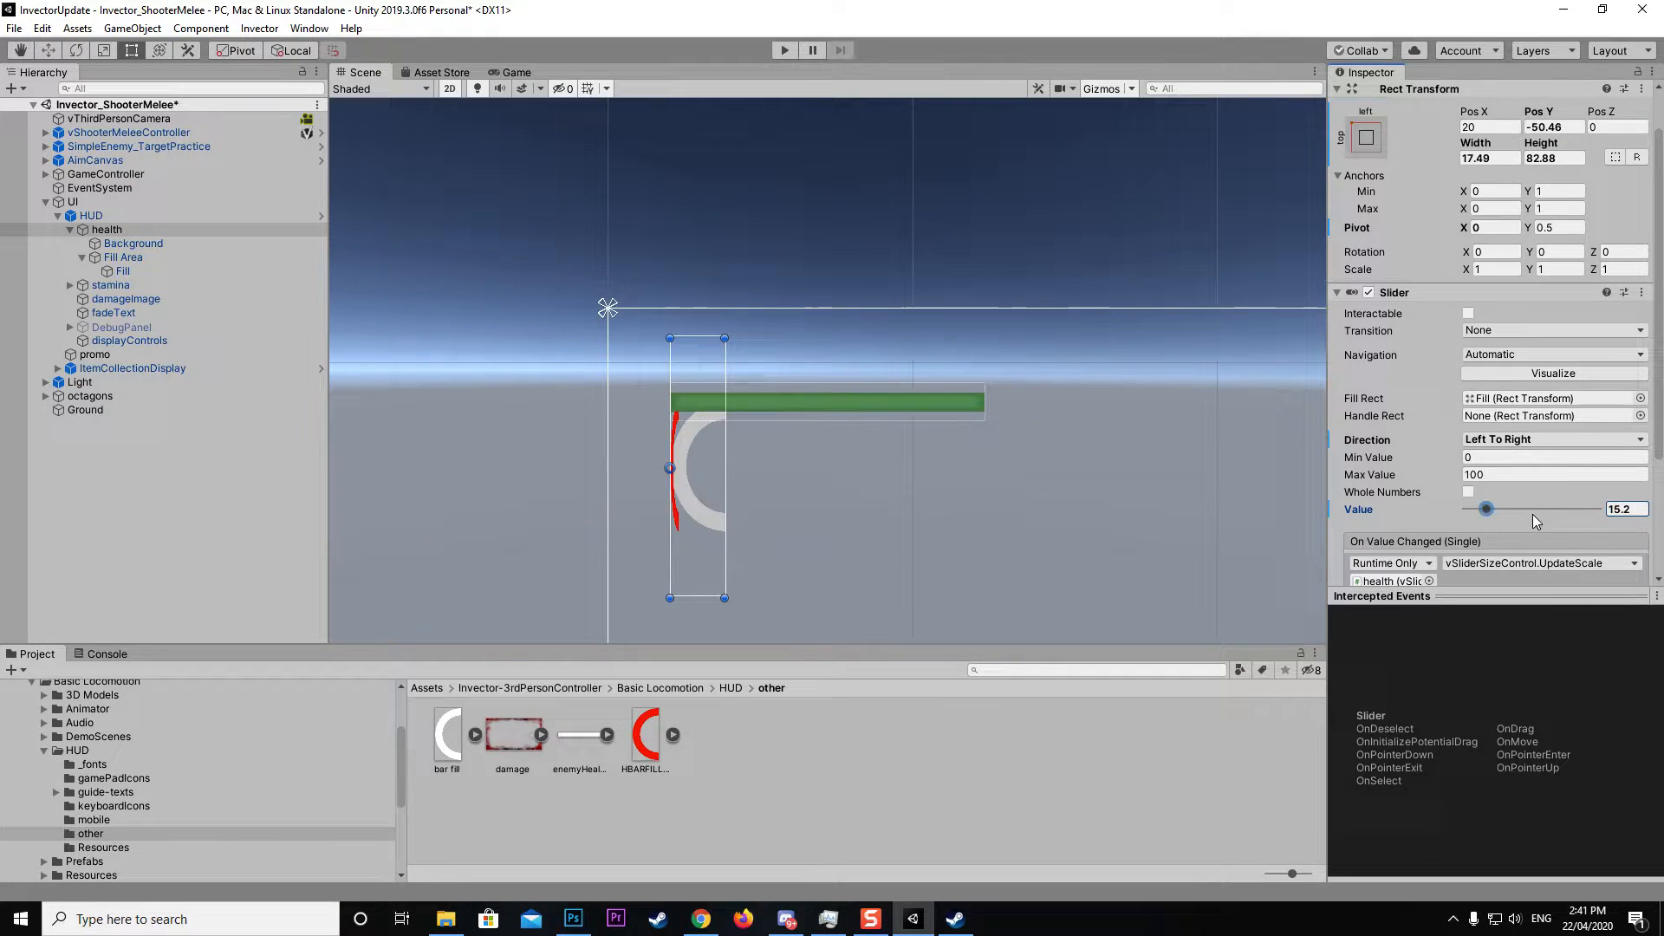
pyautogui.moveTo(1485, 509); pyautogui.dragTo(1598, 509)
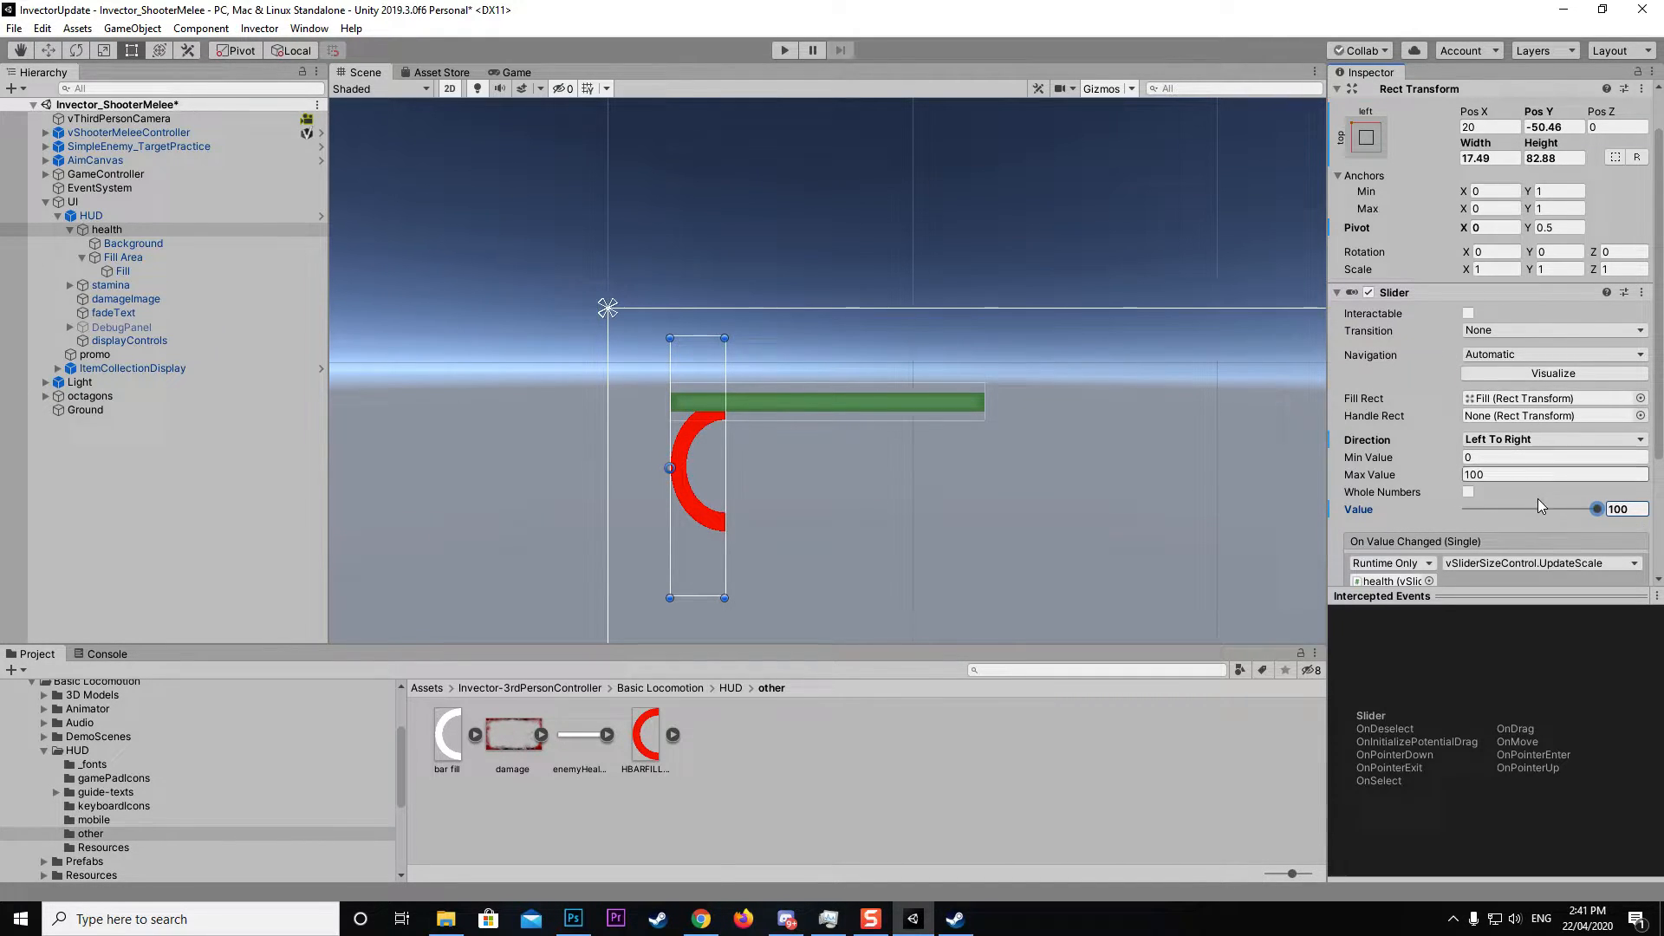
pyautogui.moveTo(1594, 508); pyautogui.dragTo(1551, 509)
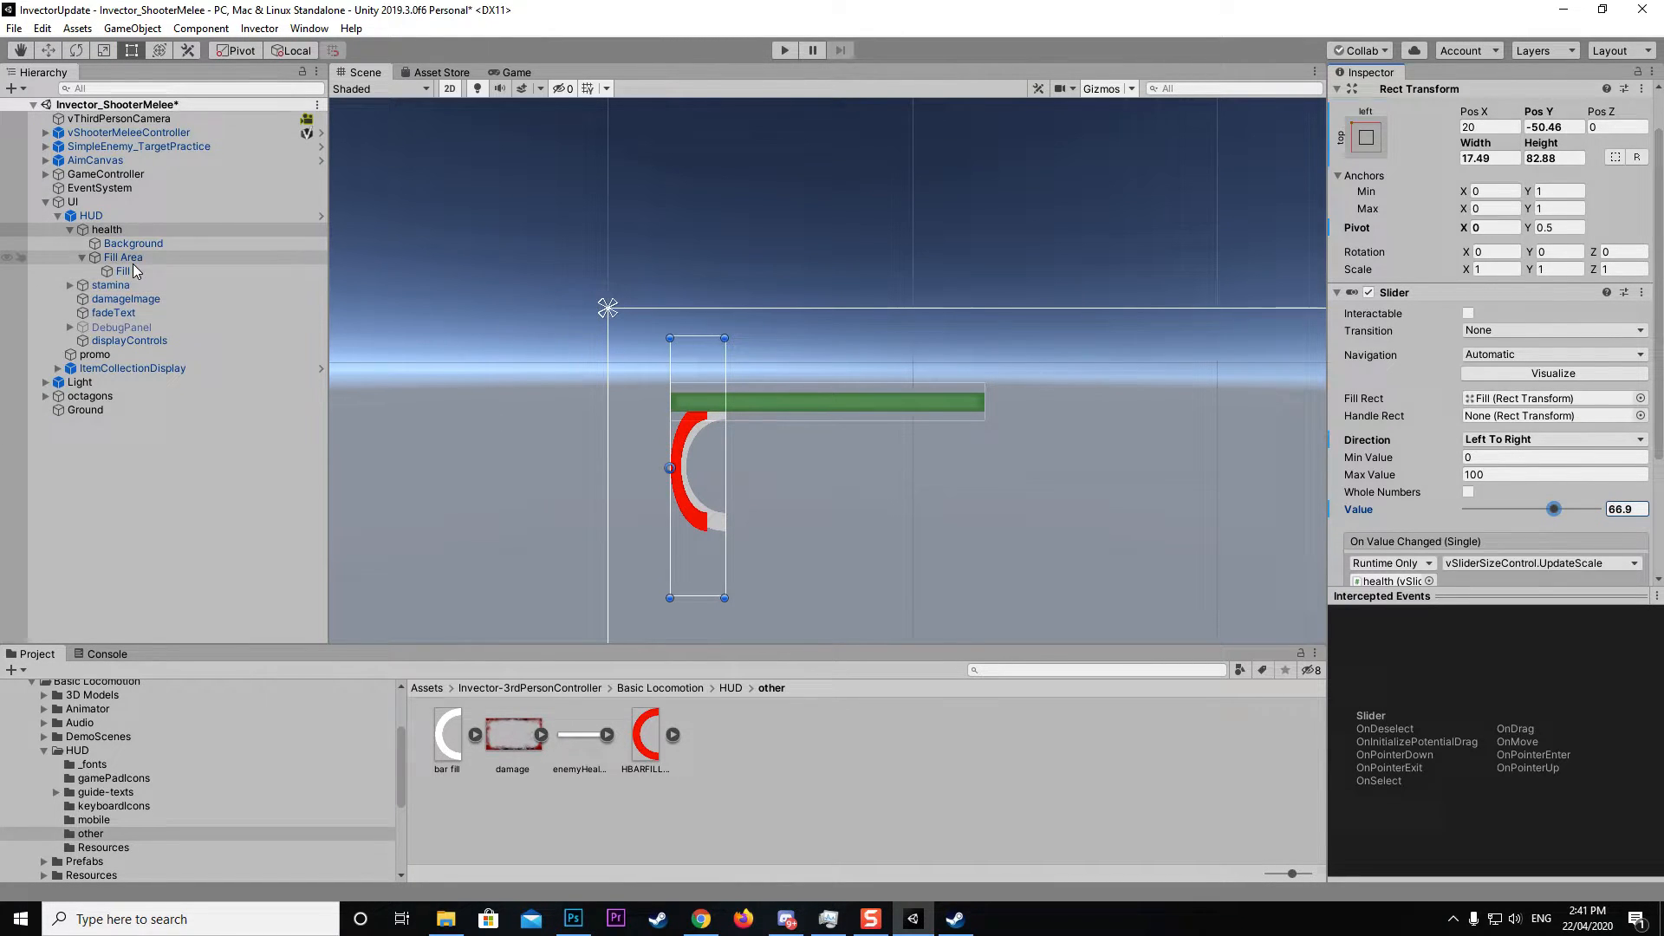
# - Change the Fill image's Image Type to Filled with Radial 360
pyautogui.click(122, 271)
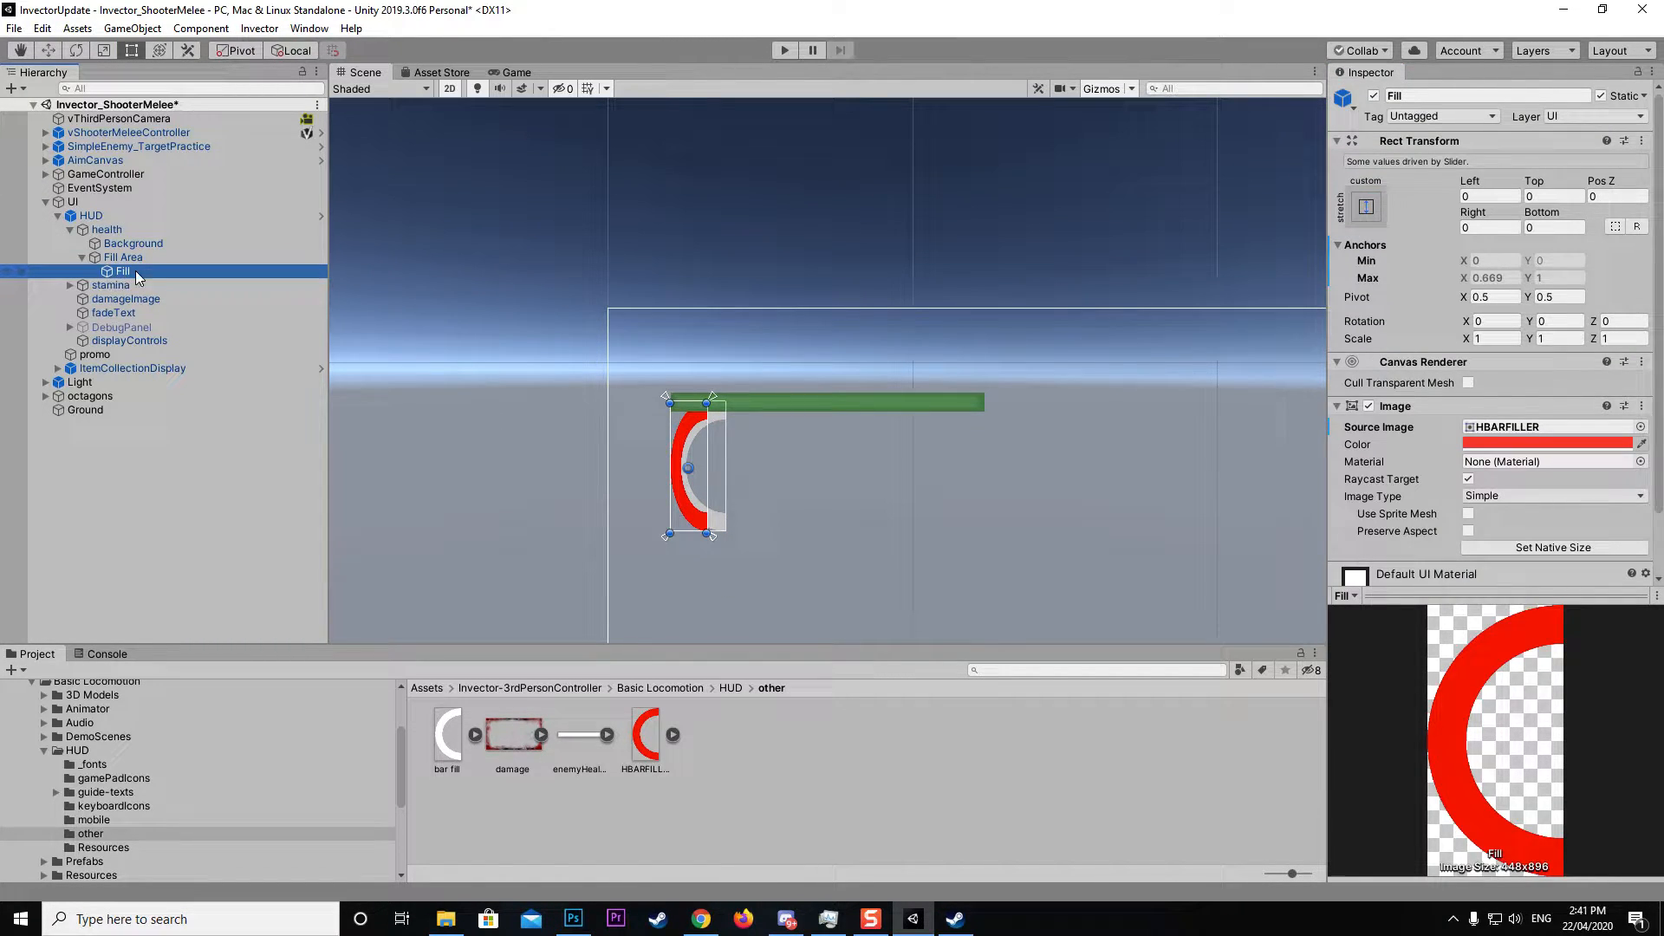
pyautogui.scroll(-3)
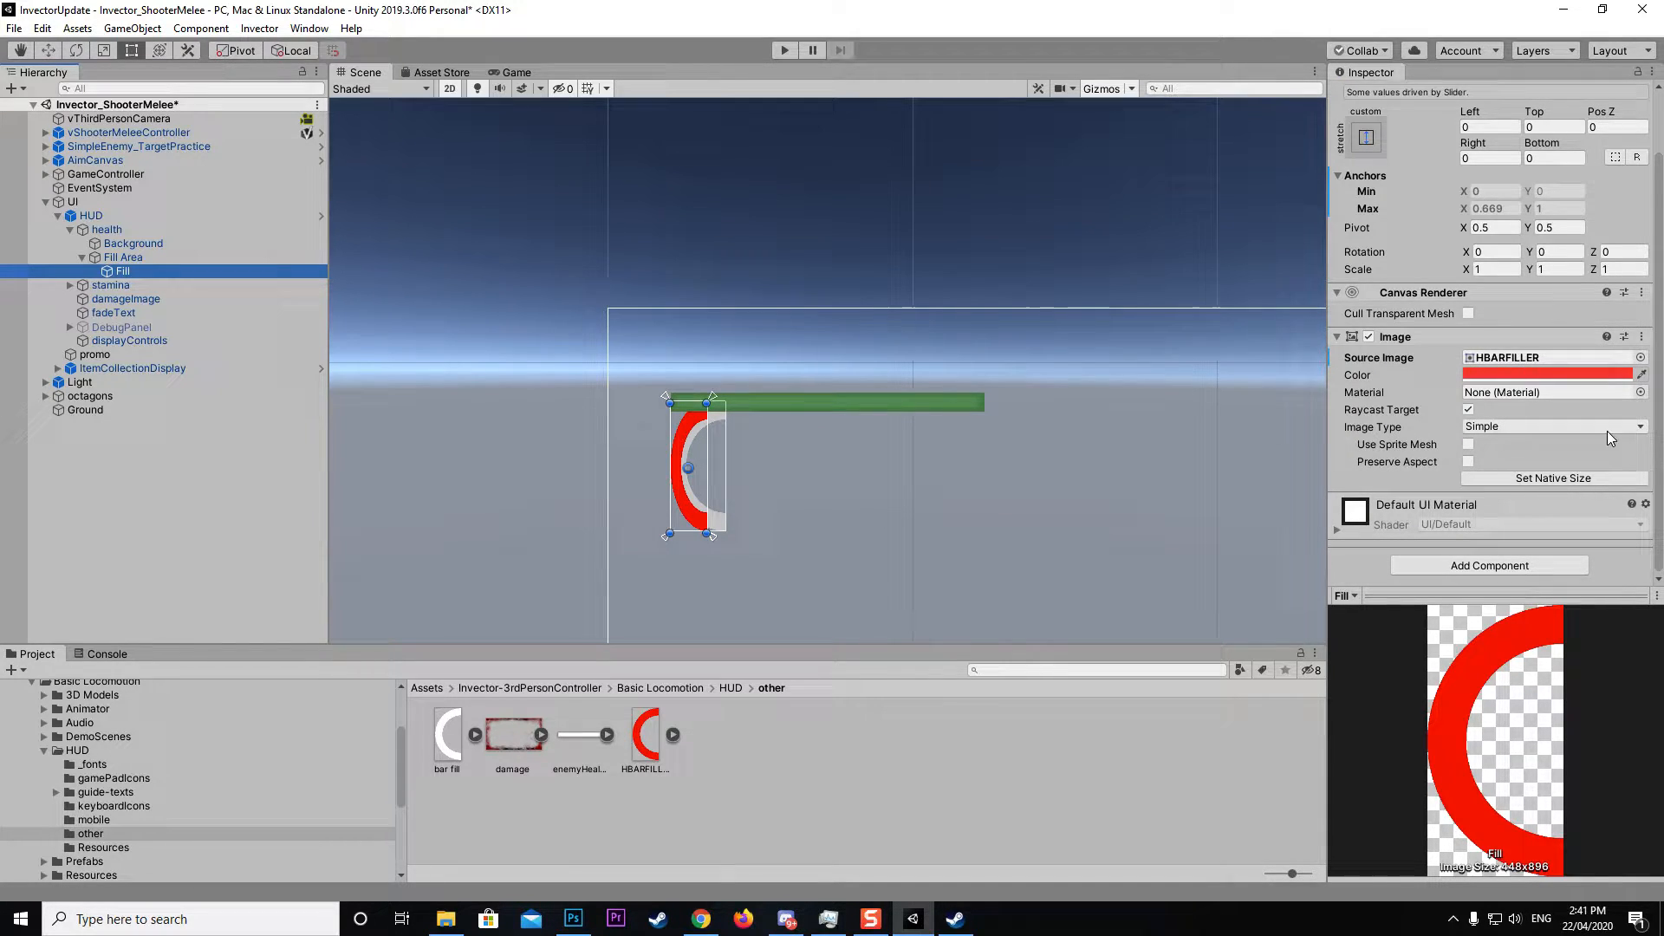
pyautogui.click(1554, 426)
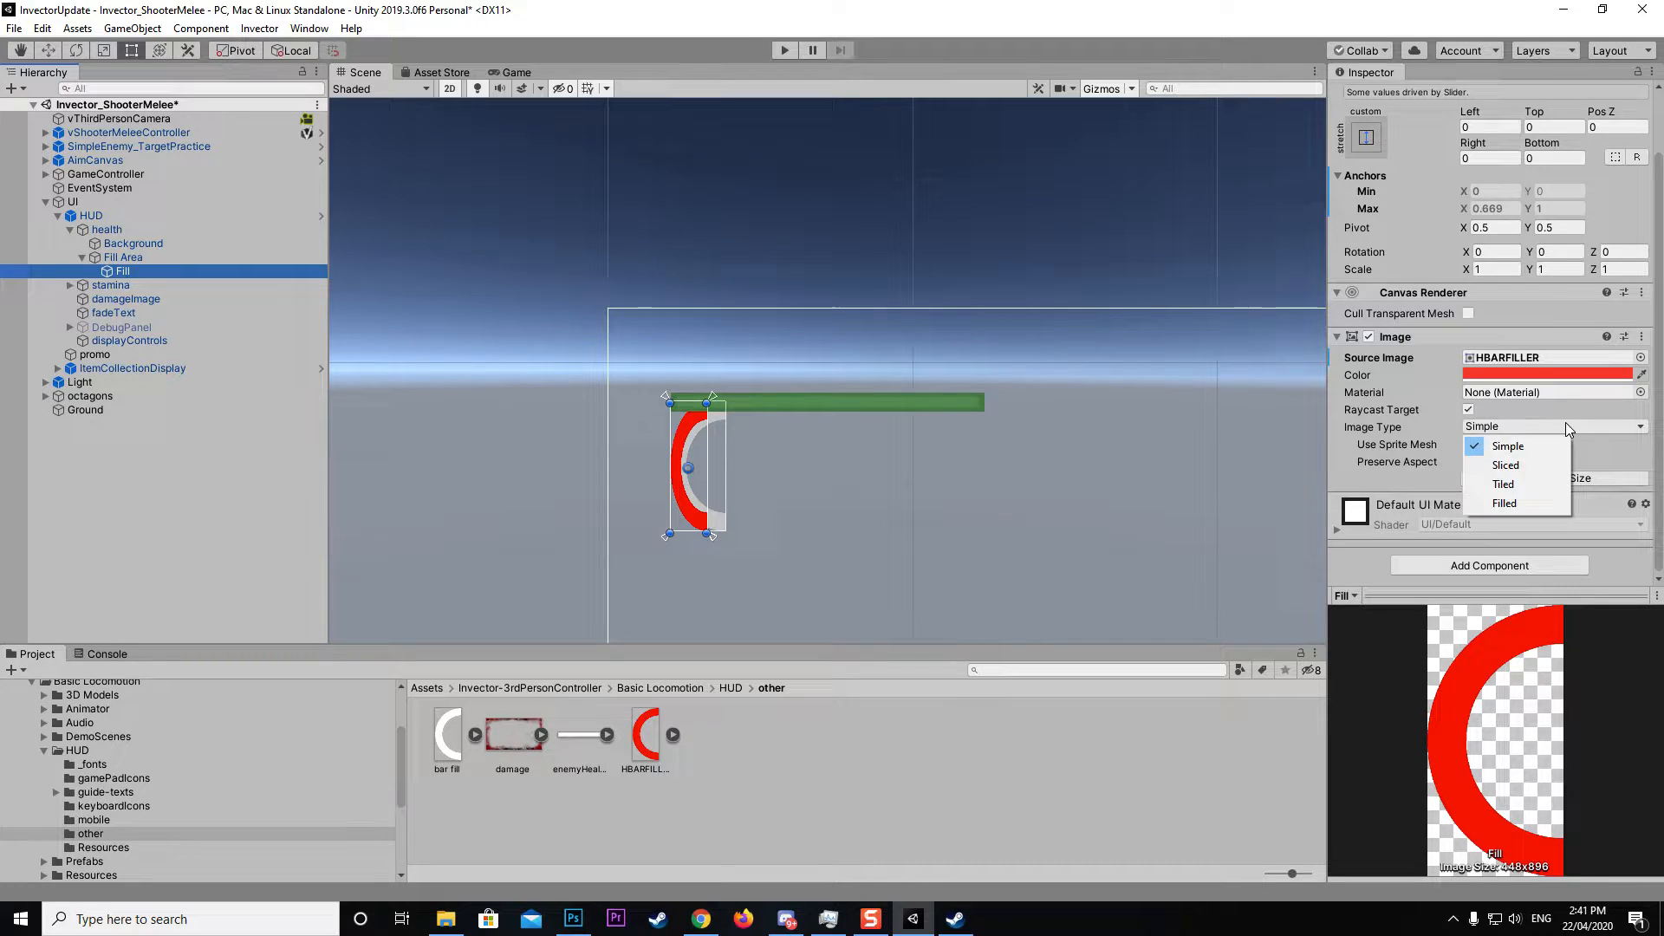
pyautogui.click(1504, 504)
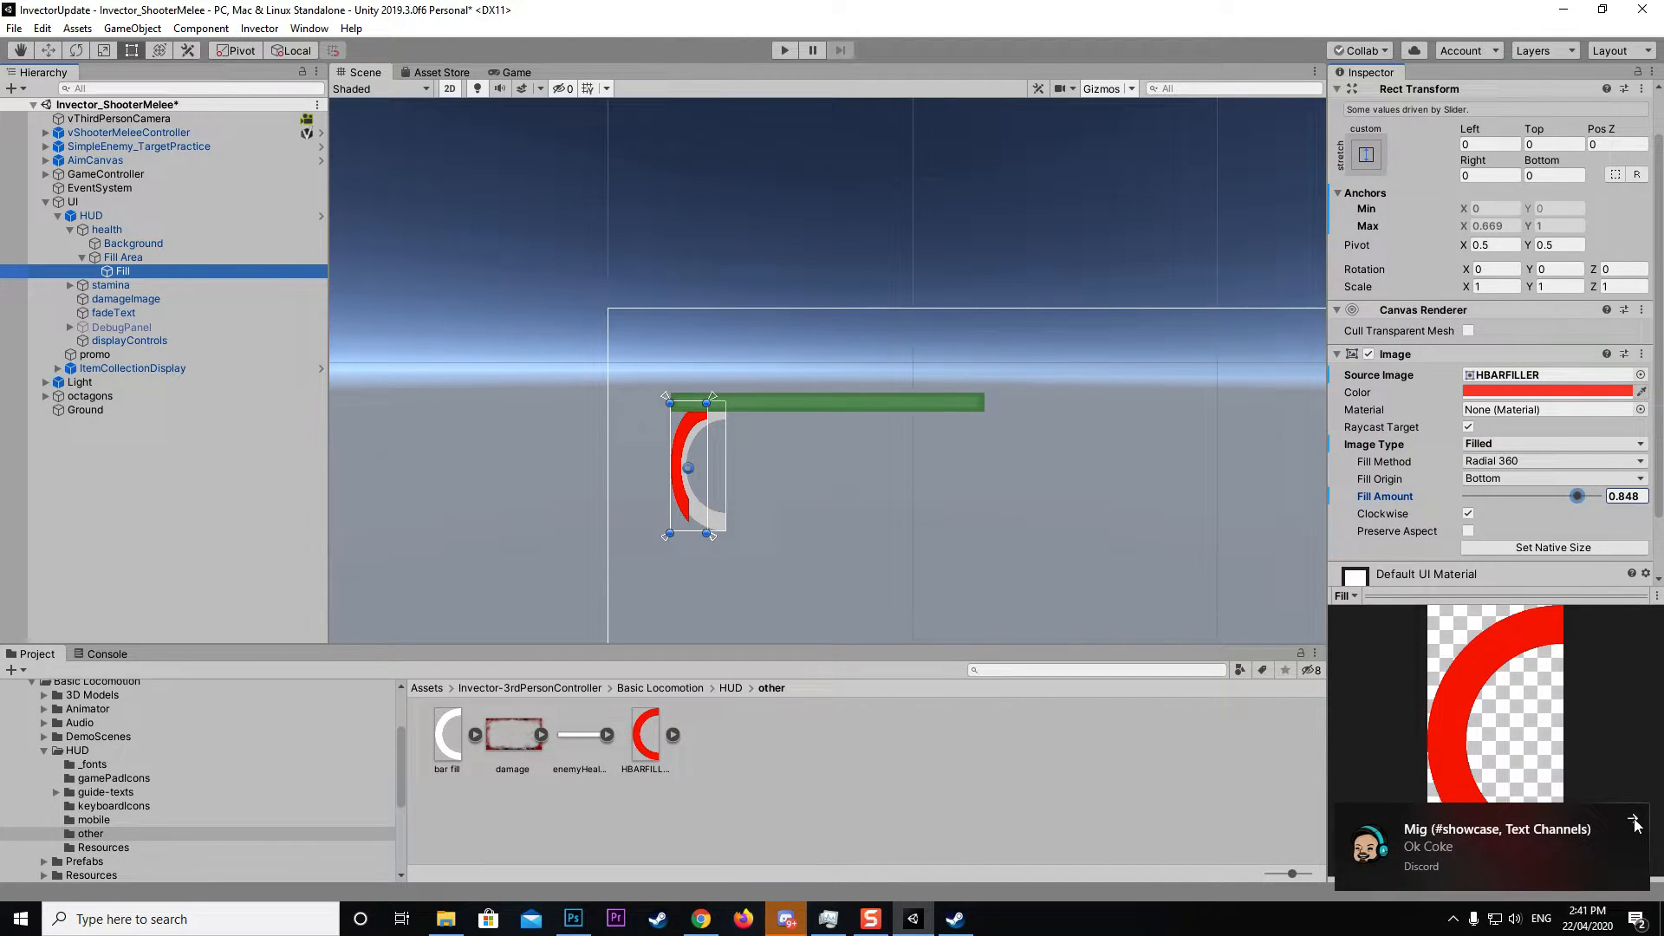
# - Test the red arc's Fill Amount at several values, ending near 0.636
pyautogui.moveTo(1576, 495); pyautogui.dragTo(1485, 496)
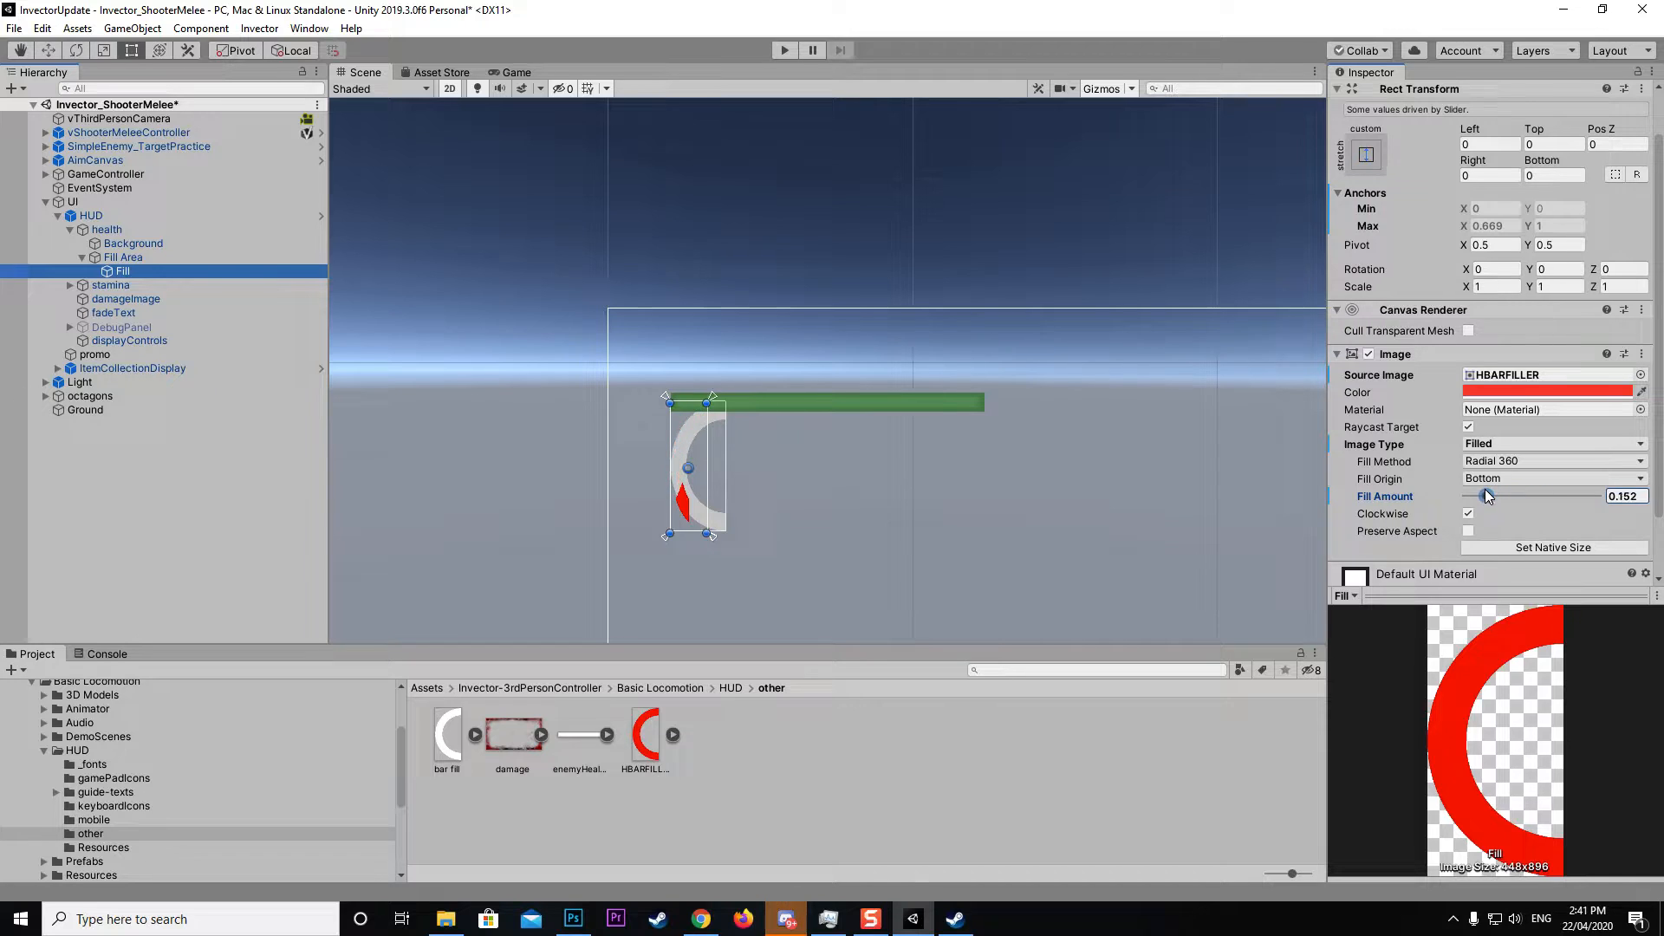
pyautogui.moveTo(1488, 496); pyautogui.dragTo(1523, 495)
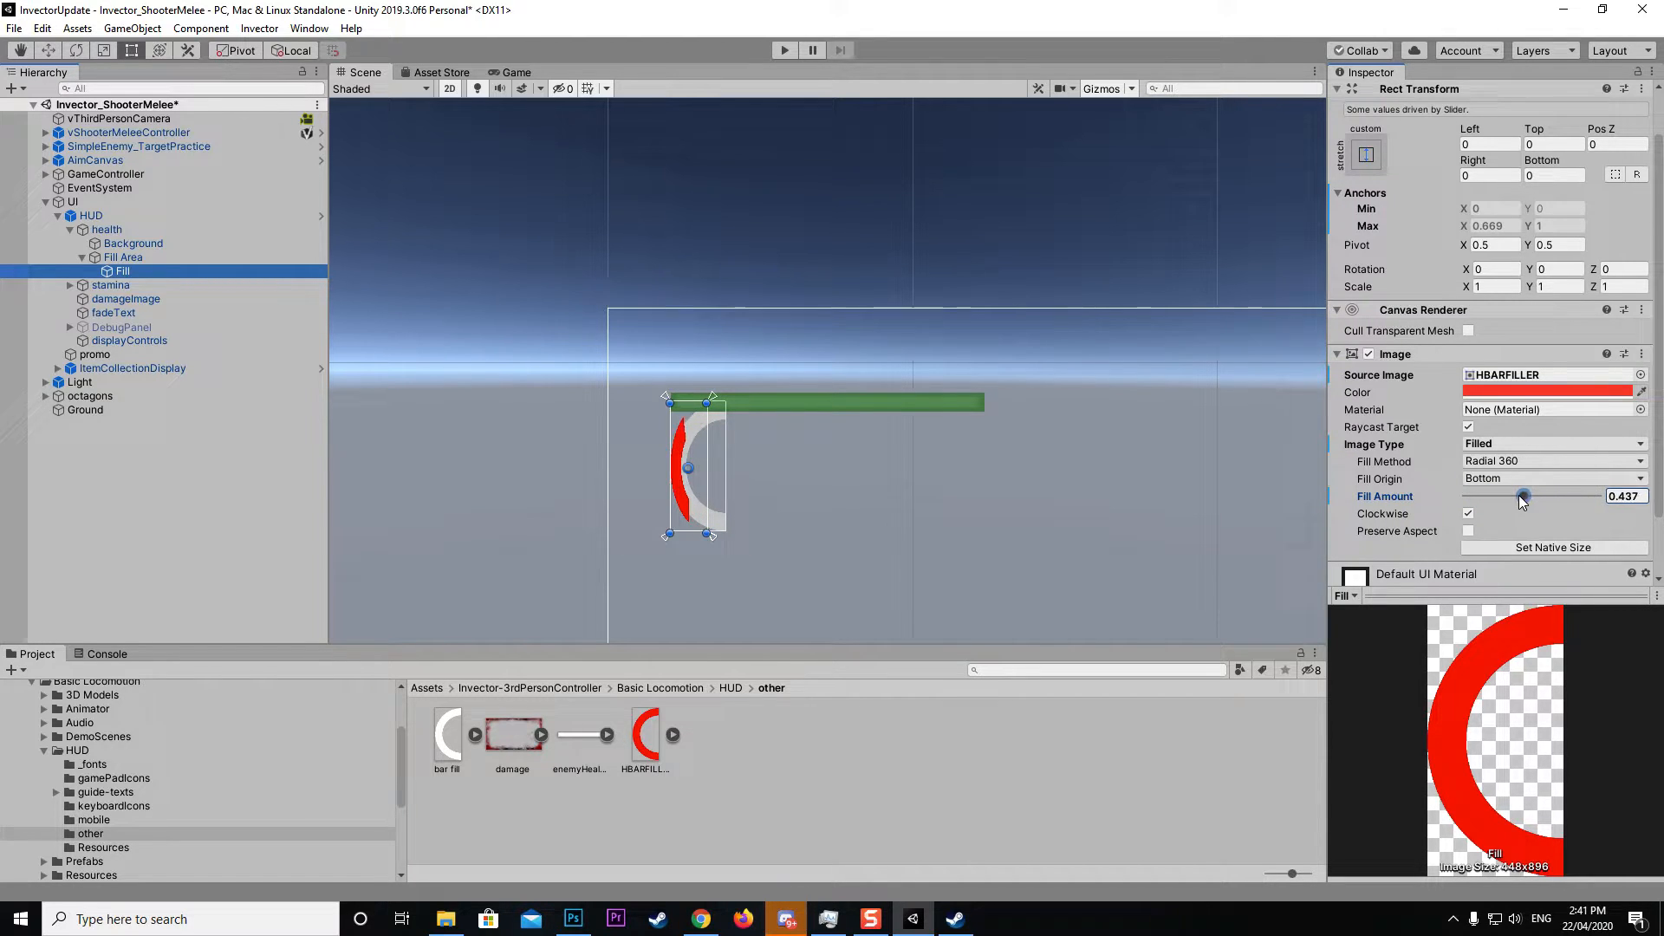
pyautogui.moveTo(1523, 496); pyautogui.dragTo(1598, 496)
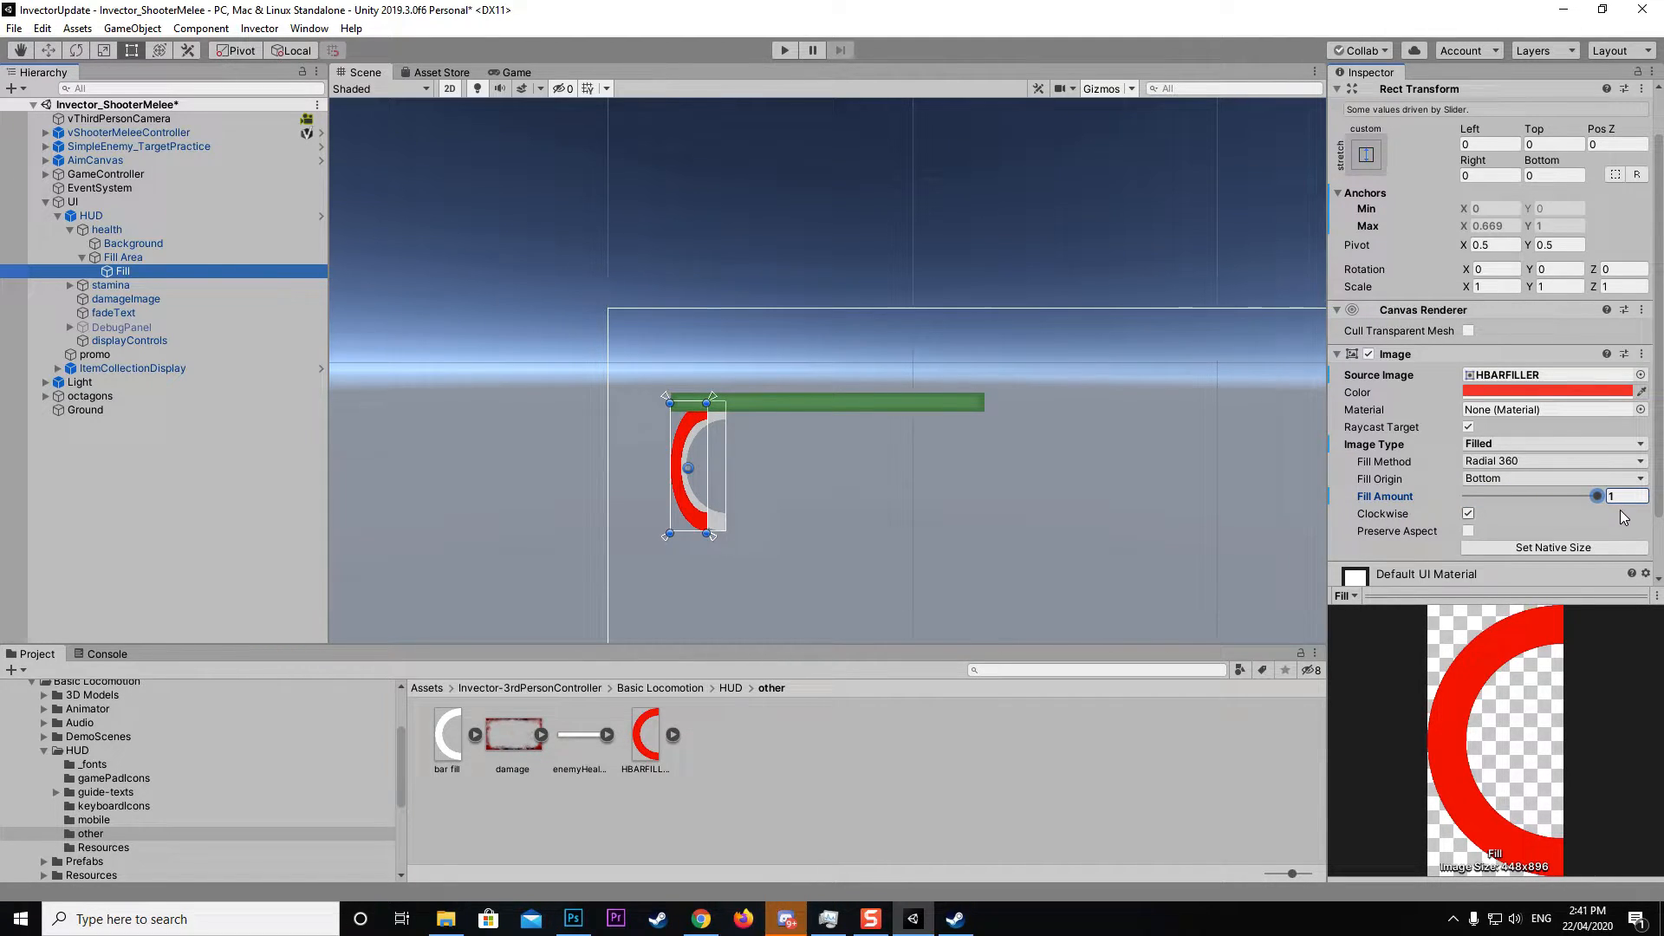
pyautogui.moveTo(1636, 520)
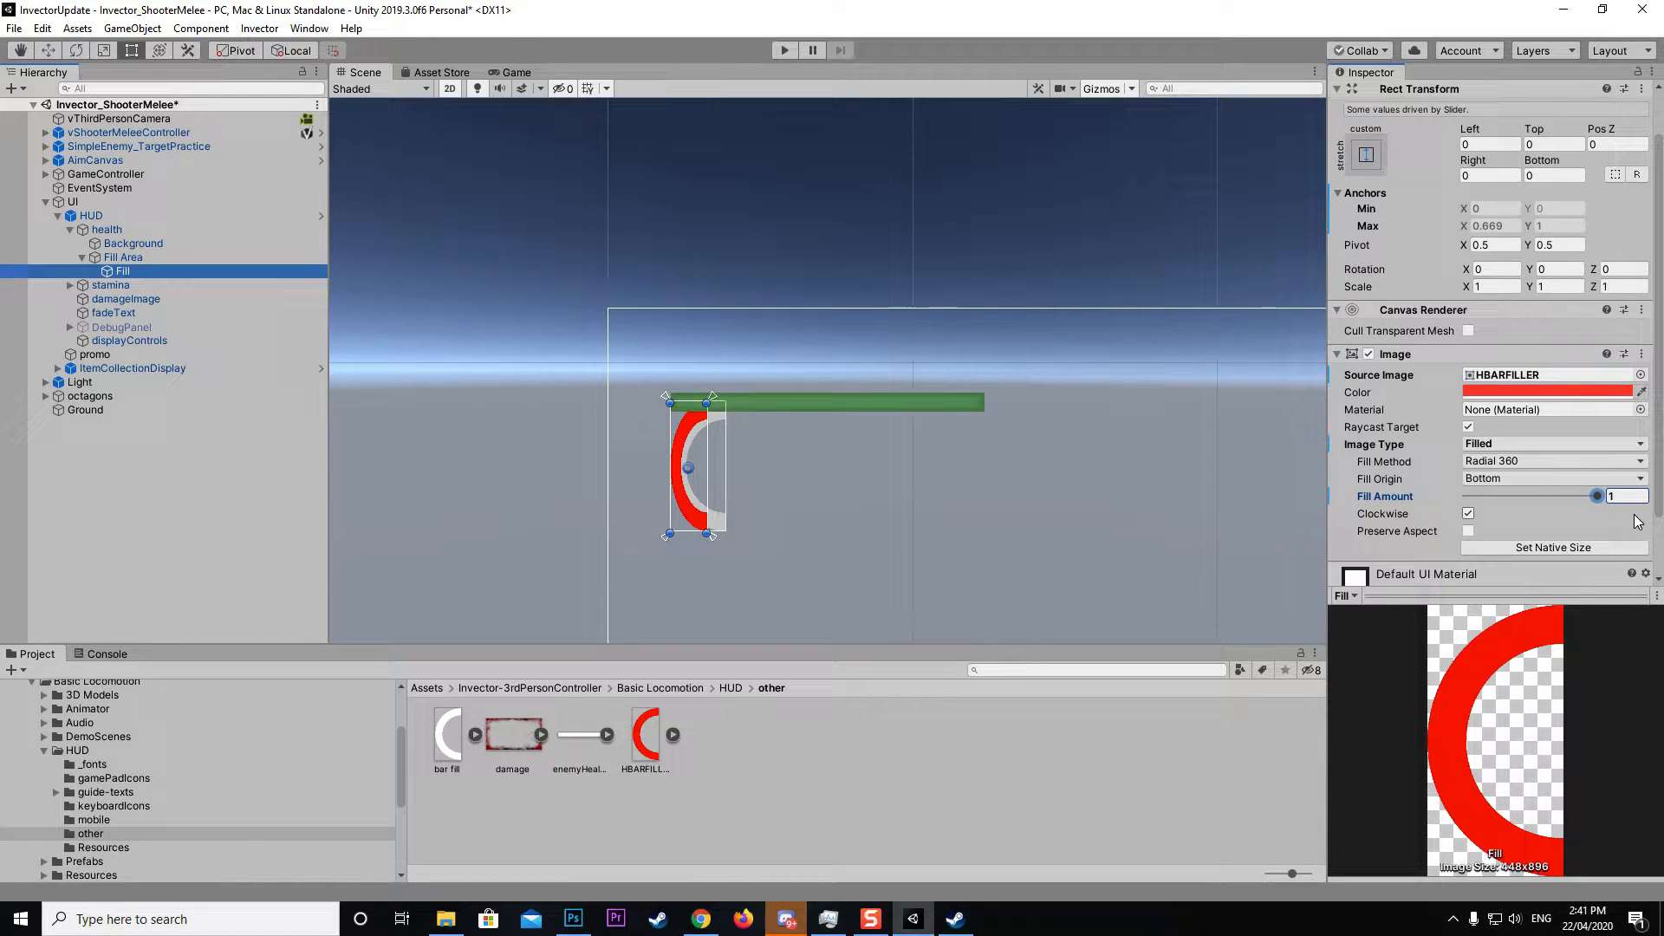
pyautogui.moveTo(1595, 495); pyautogui.dragTo(1549, 496)
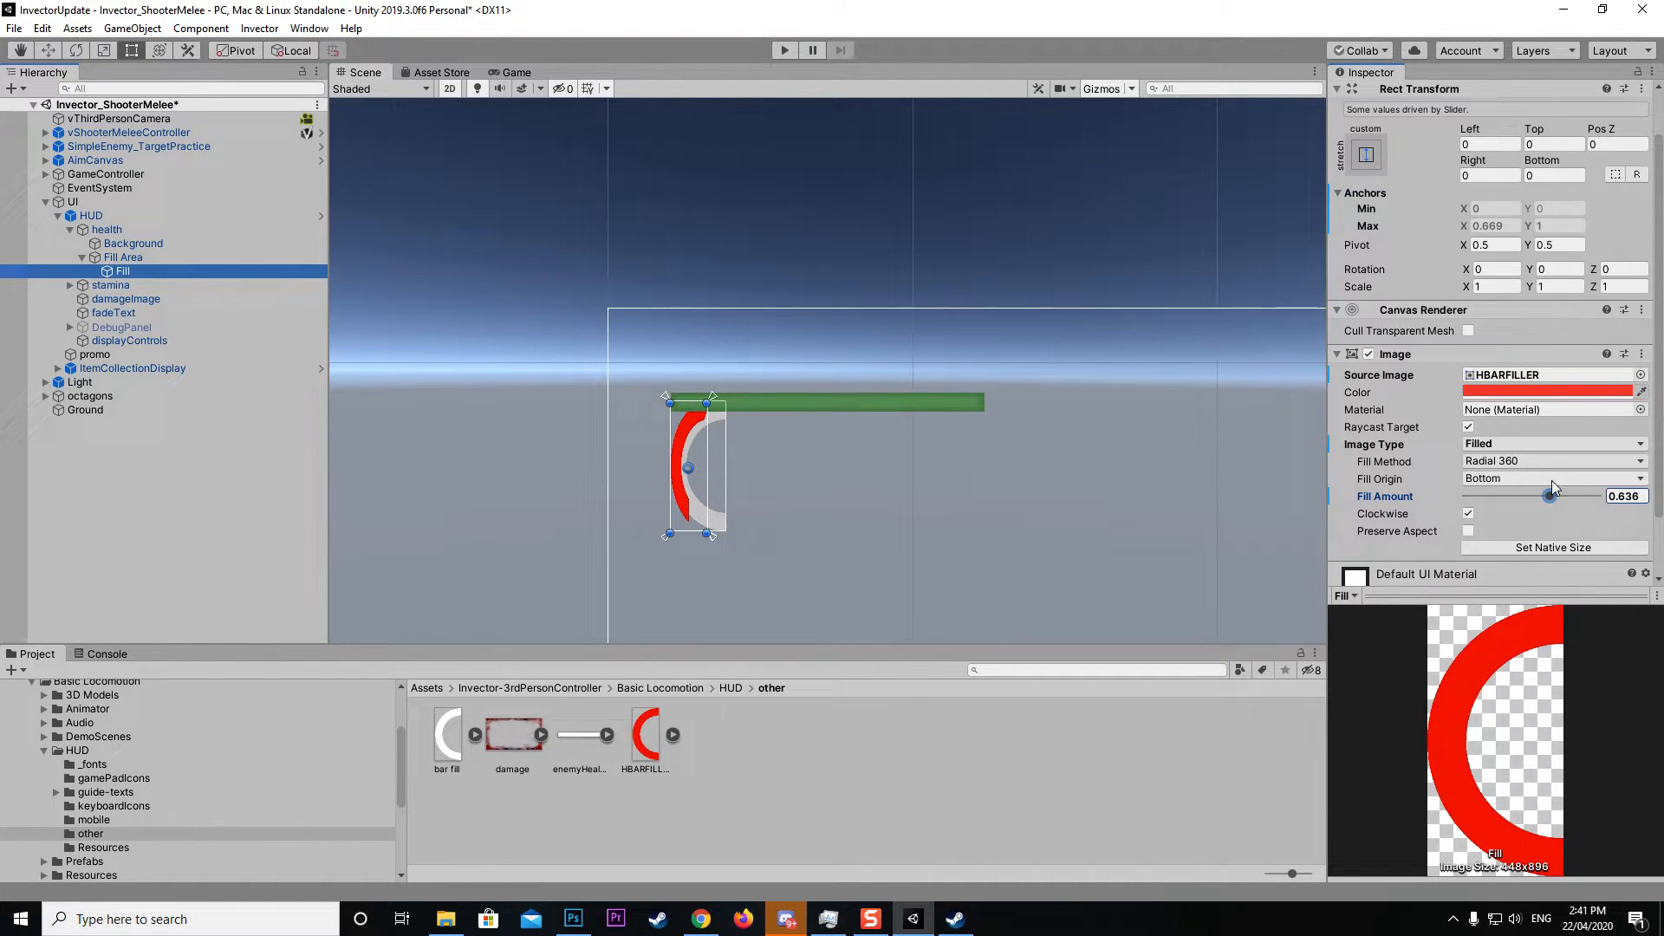
# - Set Fill Method to Radial 180, test lower fill amounts, and end at 1
pyautogui.click(1553, 461)
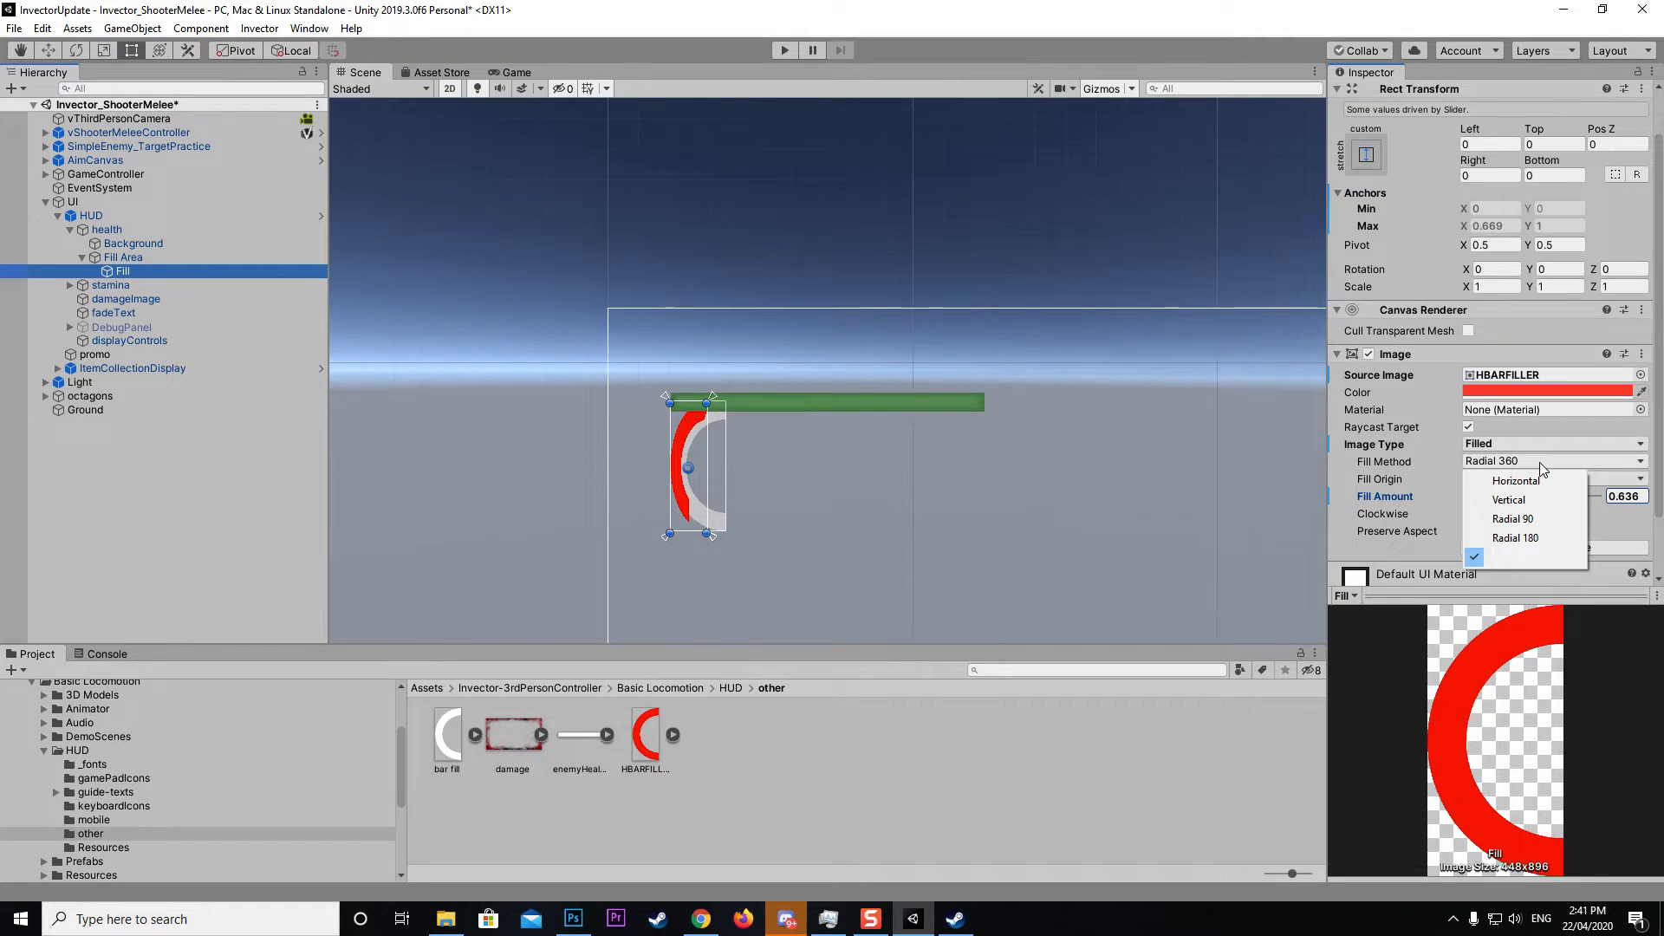
pyautogui.click(1516, 539)
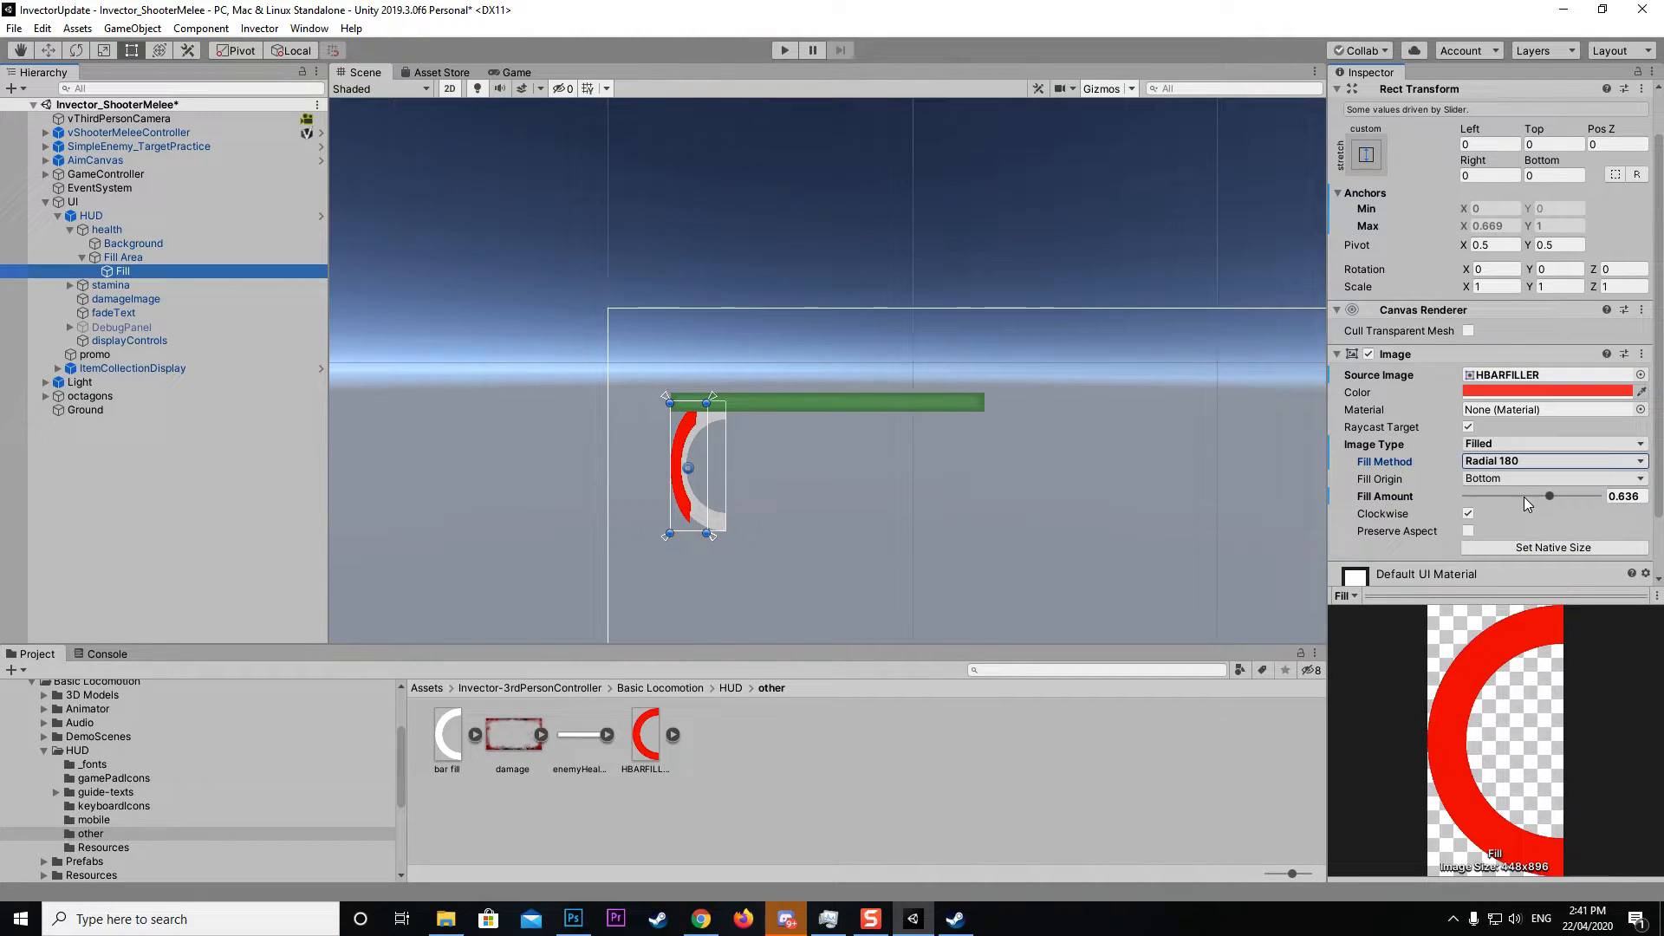
pyautogui.moveTo(1550, 499)
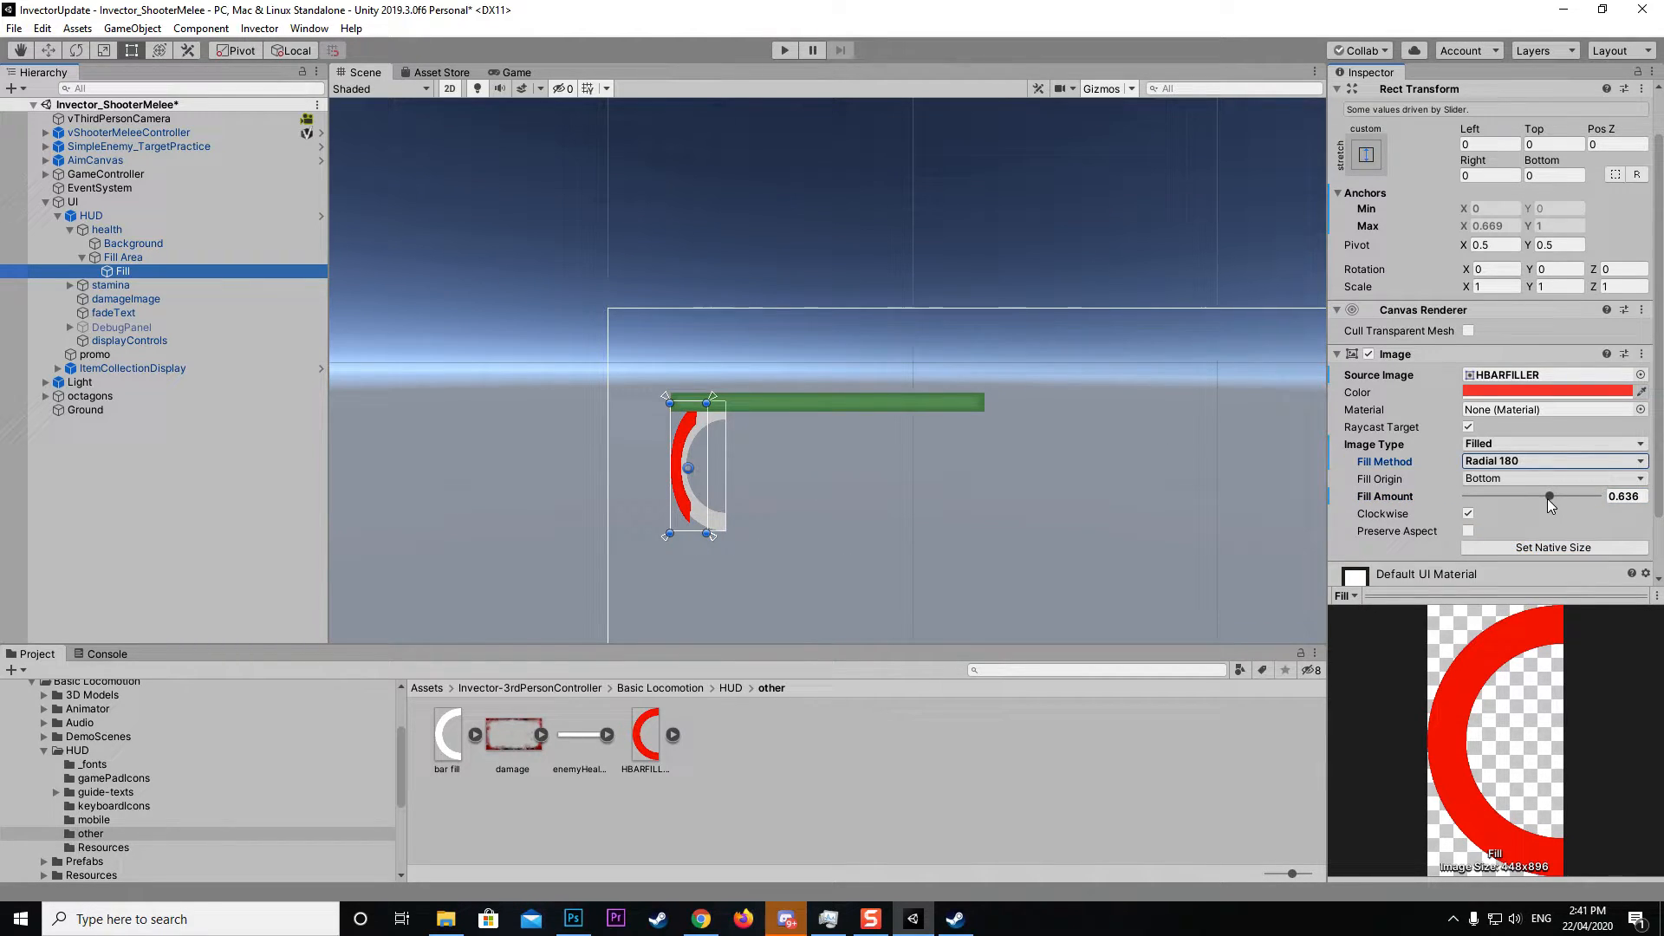
pyautogui.moveTo(1547, 496); pyautogui.dragTo(1519, 495)
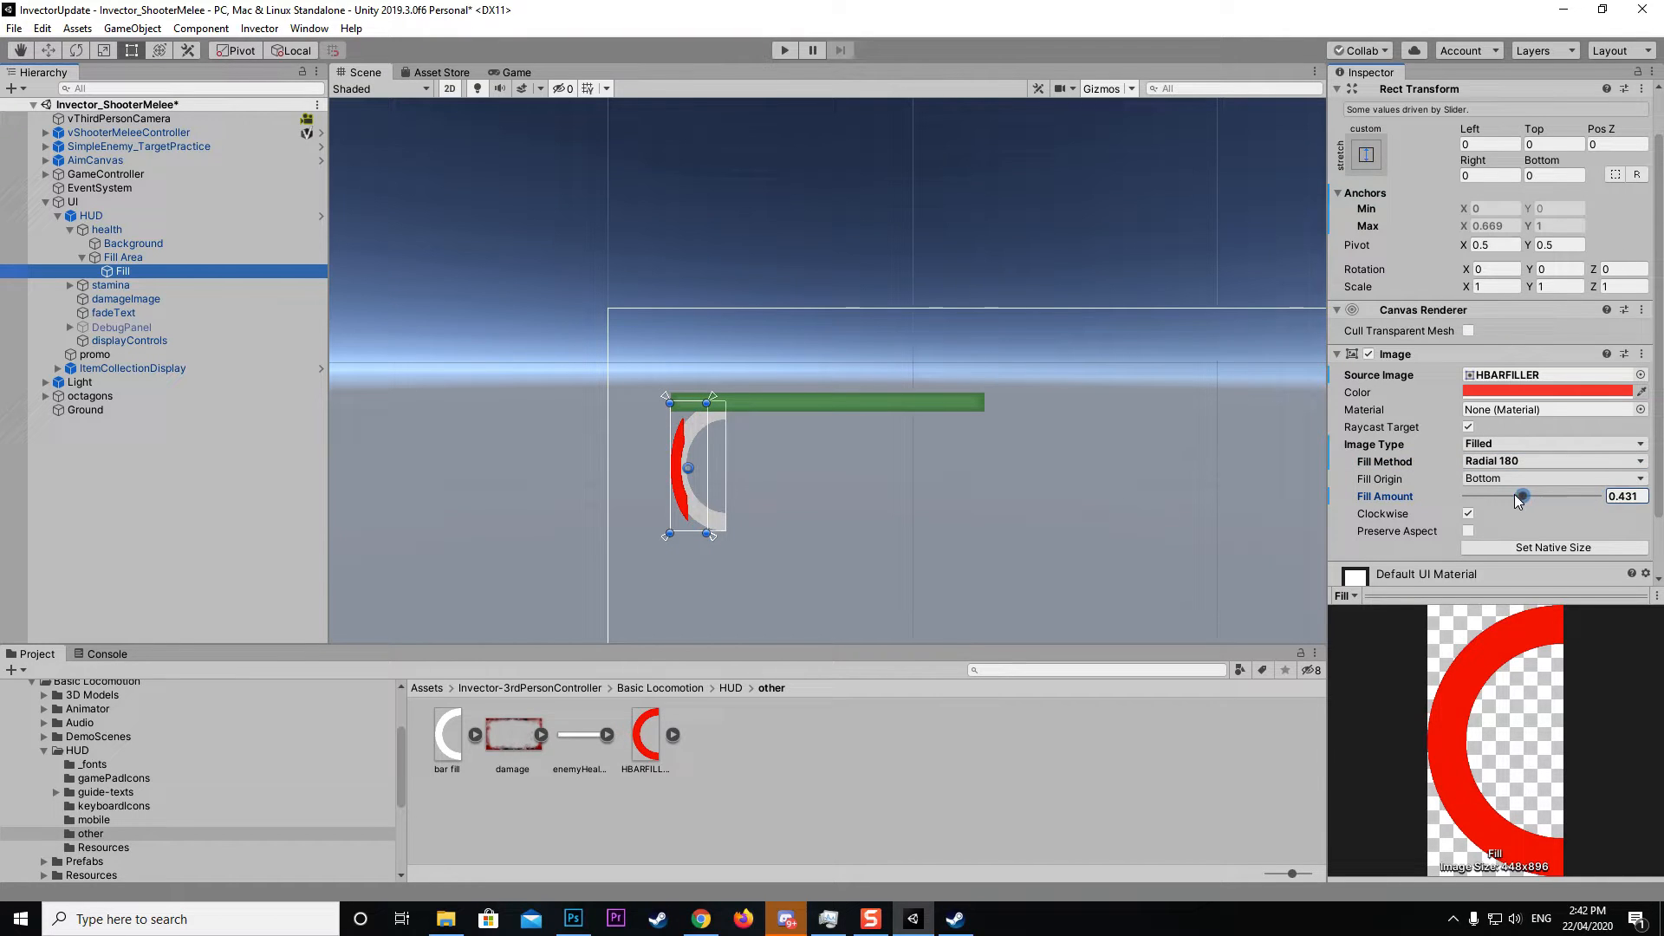
pyautogui.moveTo(1523, 496); pyautogui.dragTo(1593, 496)
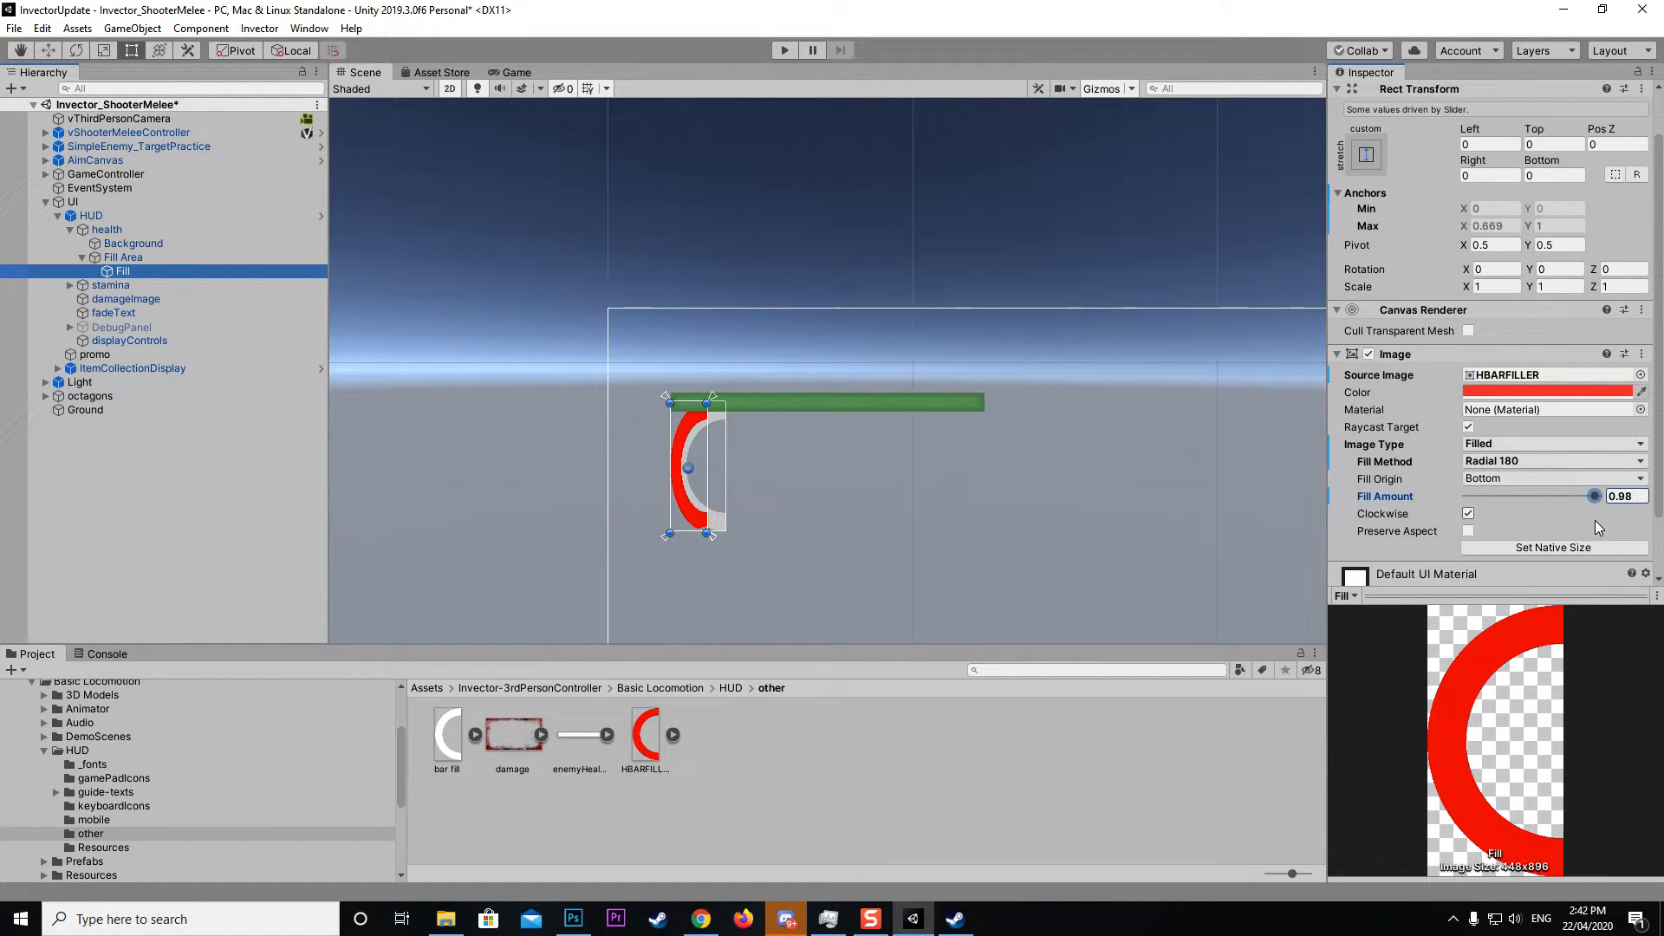
pyautogui.moveTo(1592, 496); pyautogui.dragTo(1598, 495)
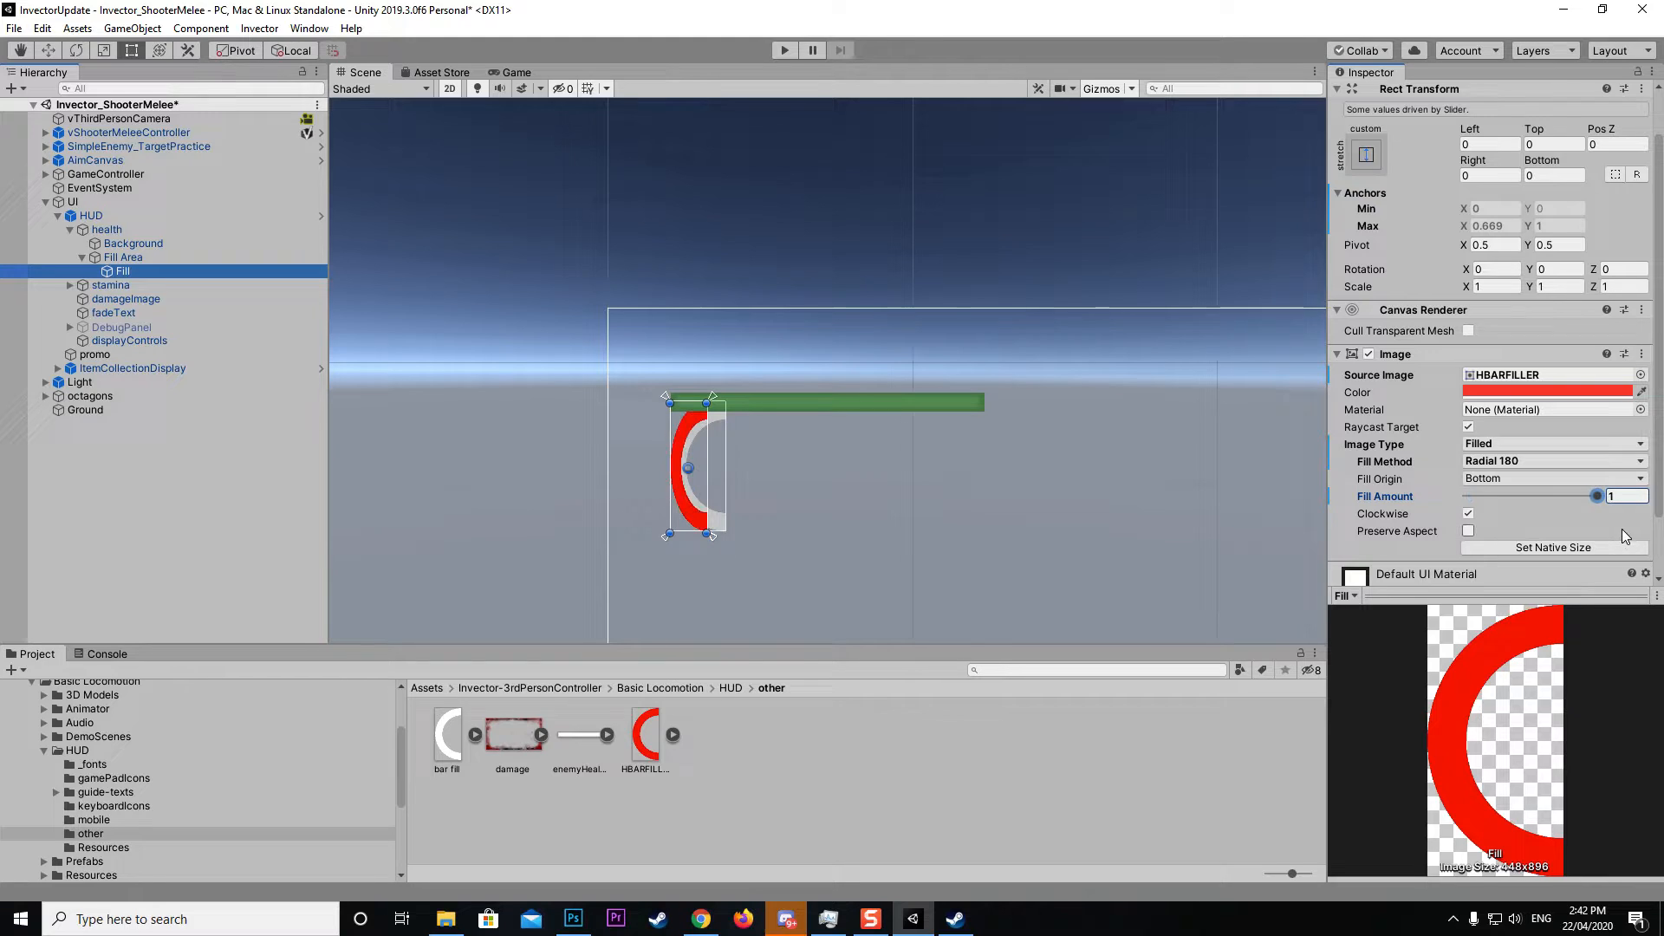
# - Set the red arc's Fill Origin to Right and sweep Fill Amount from empty to full
pyautogui.click(1553, 478)
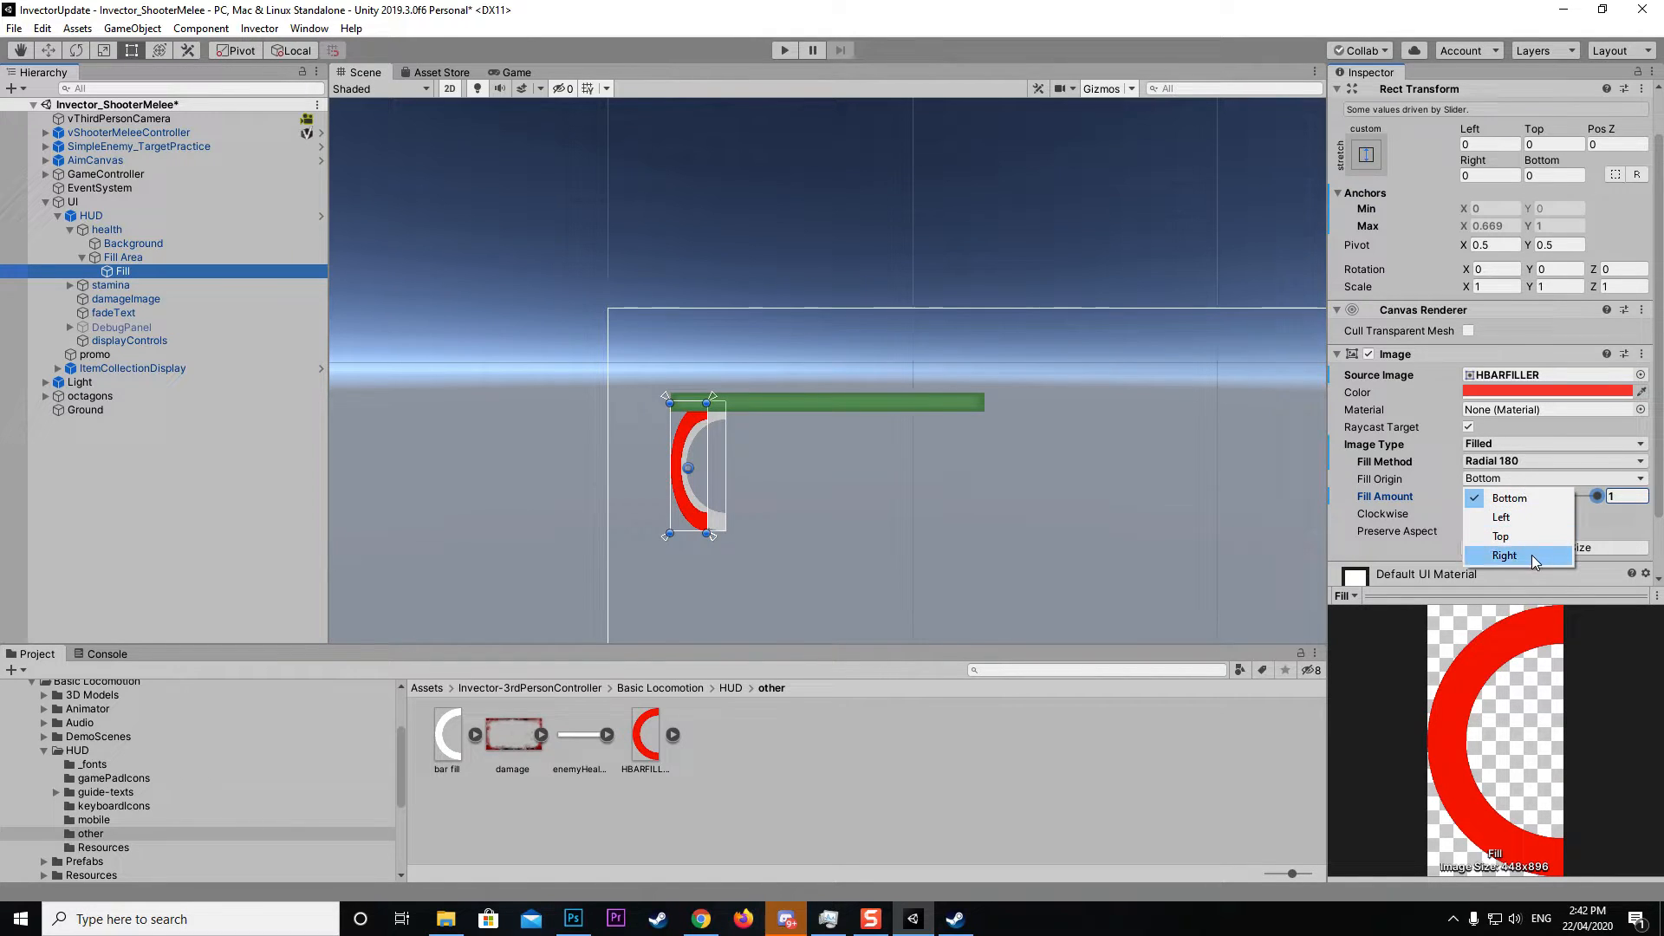
pyautogui.click(1505, 556)
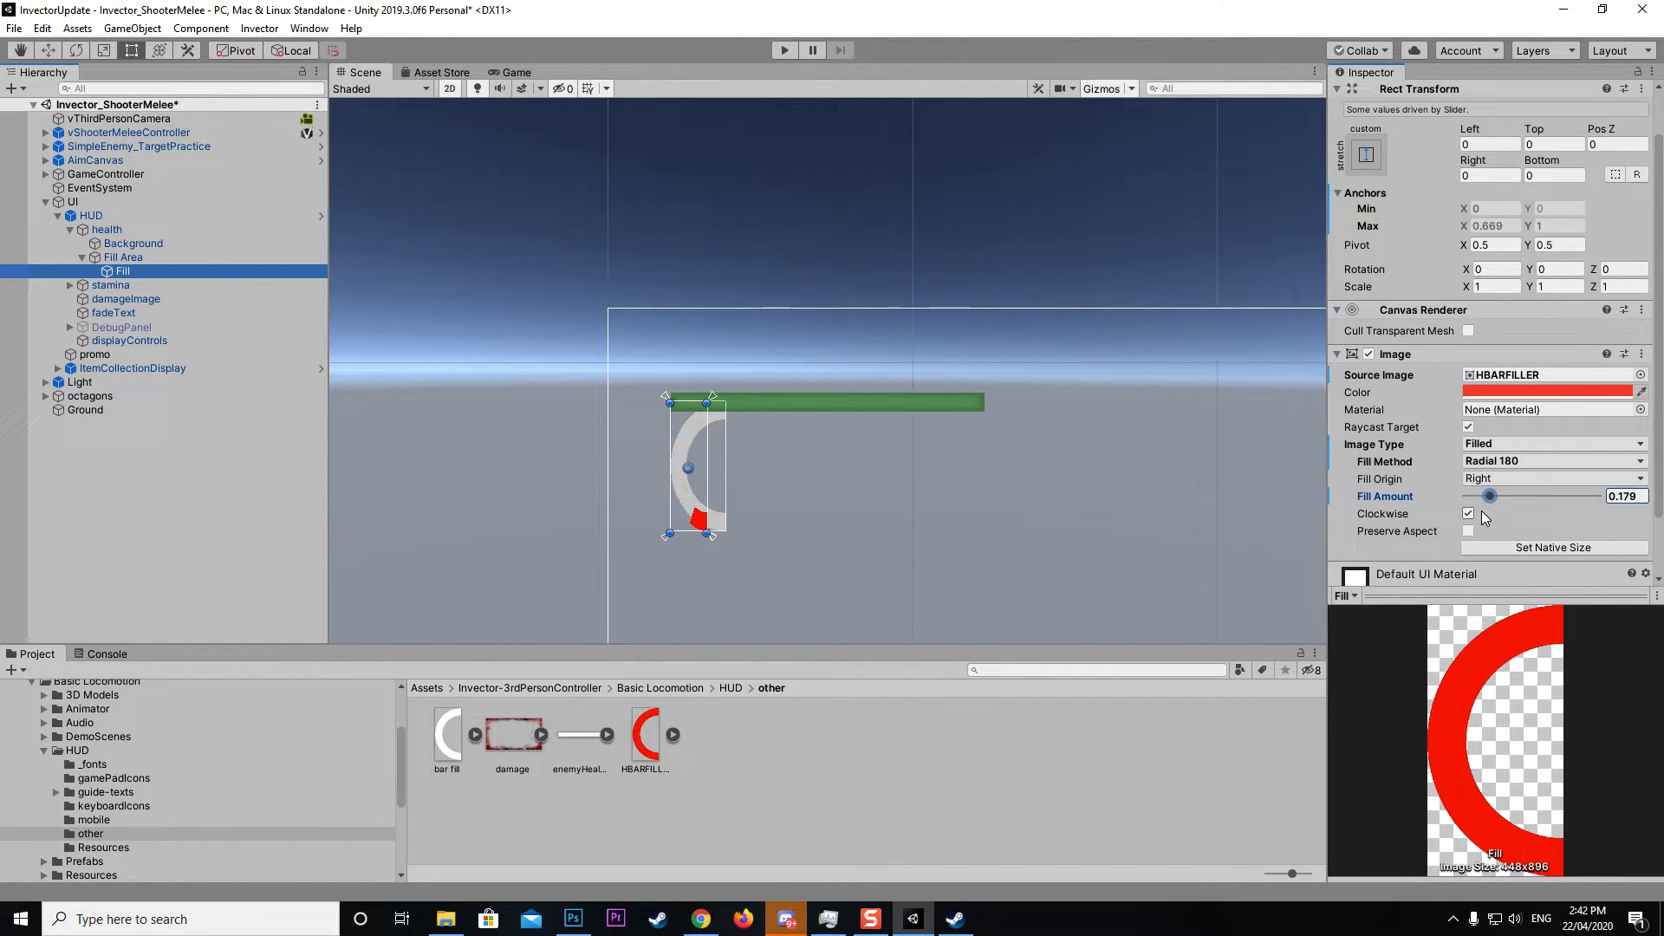
pyautogui.moveTo(1488, 496); pyautogui.dragTo(1466, 495)
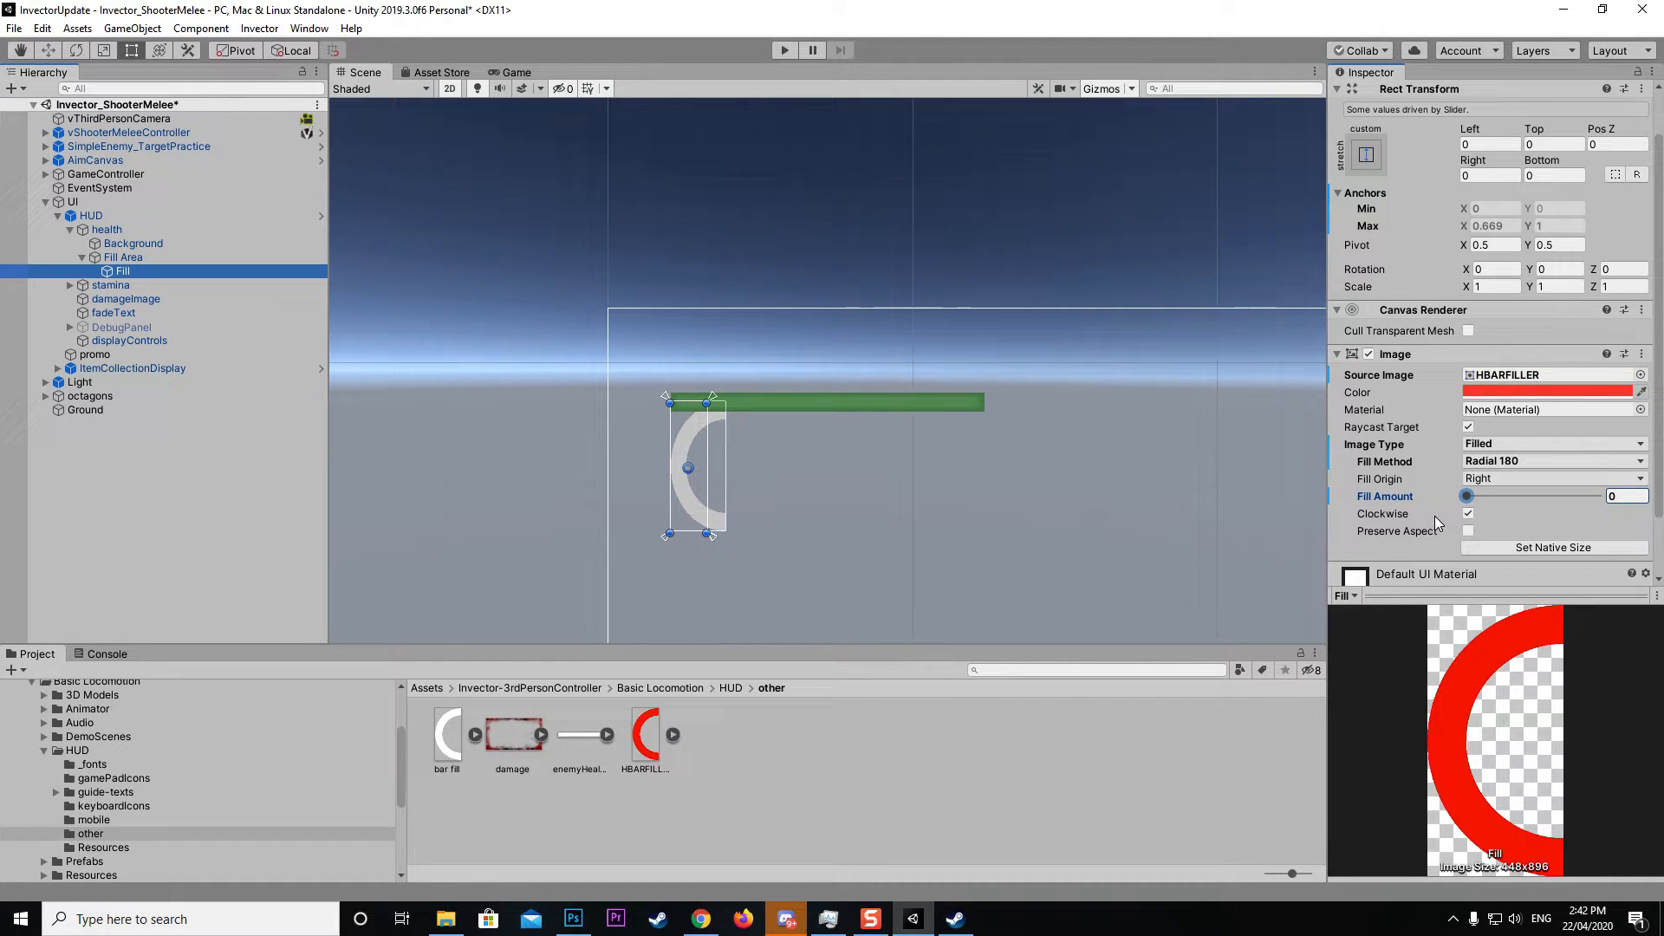
pyautogui.moveTo(1467, 496); pyautogui.dragTo(1545, 496)
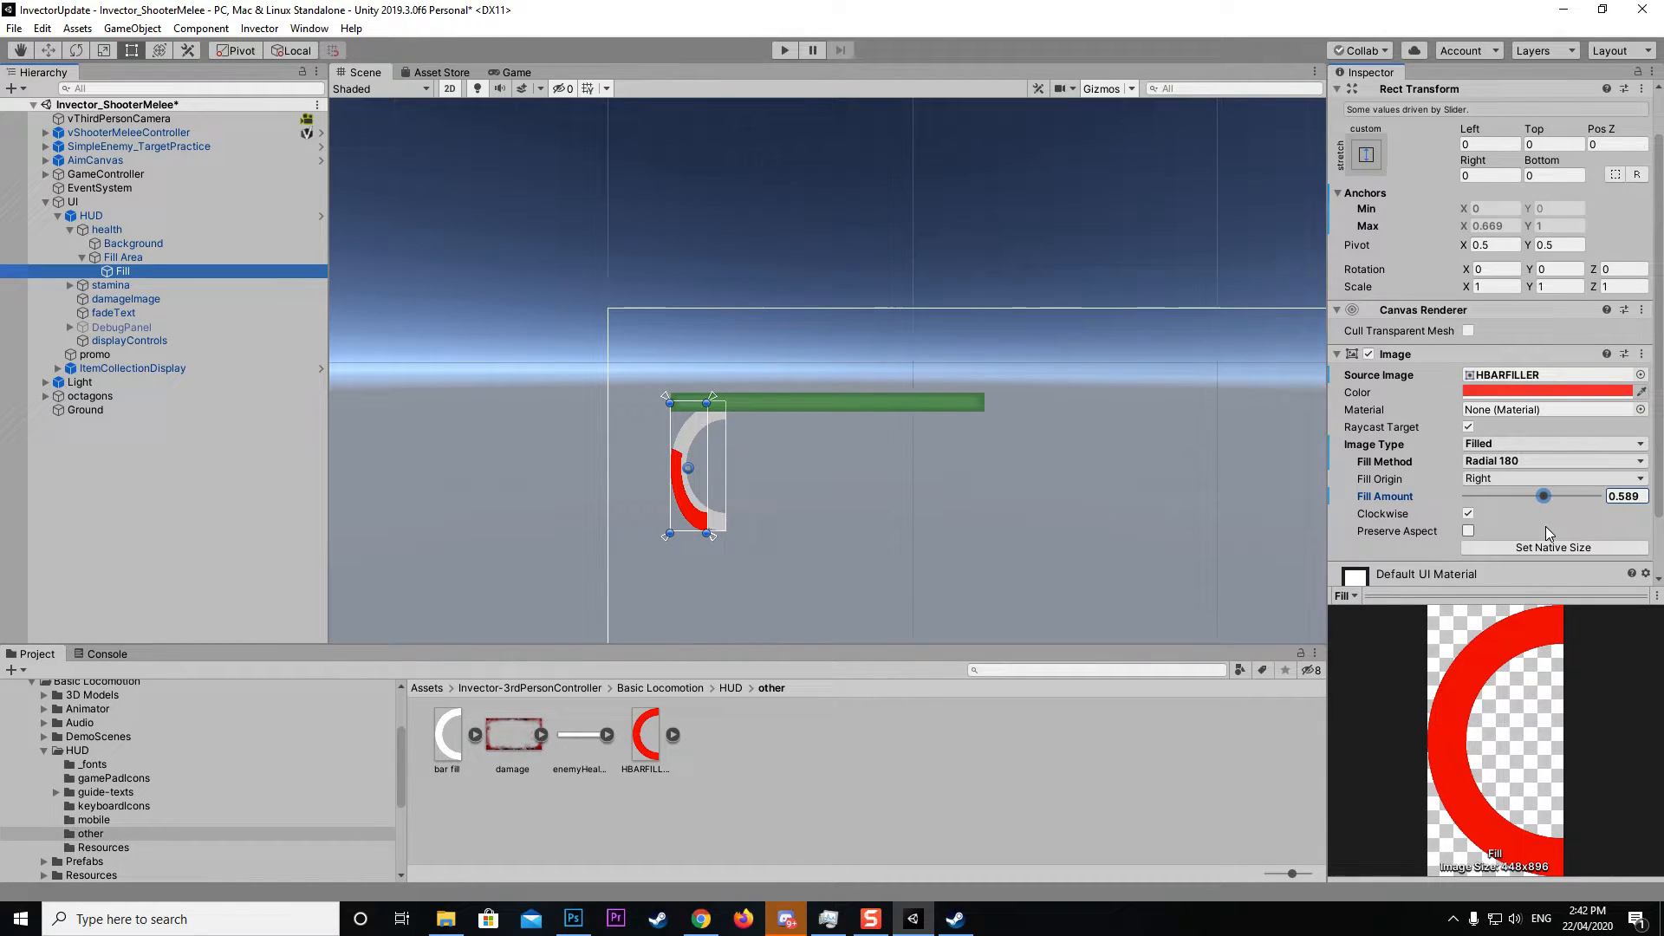
pyautogui.moveTo(1545, 496); pyautogui.dragTo(1569, 496)
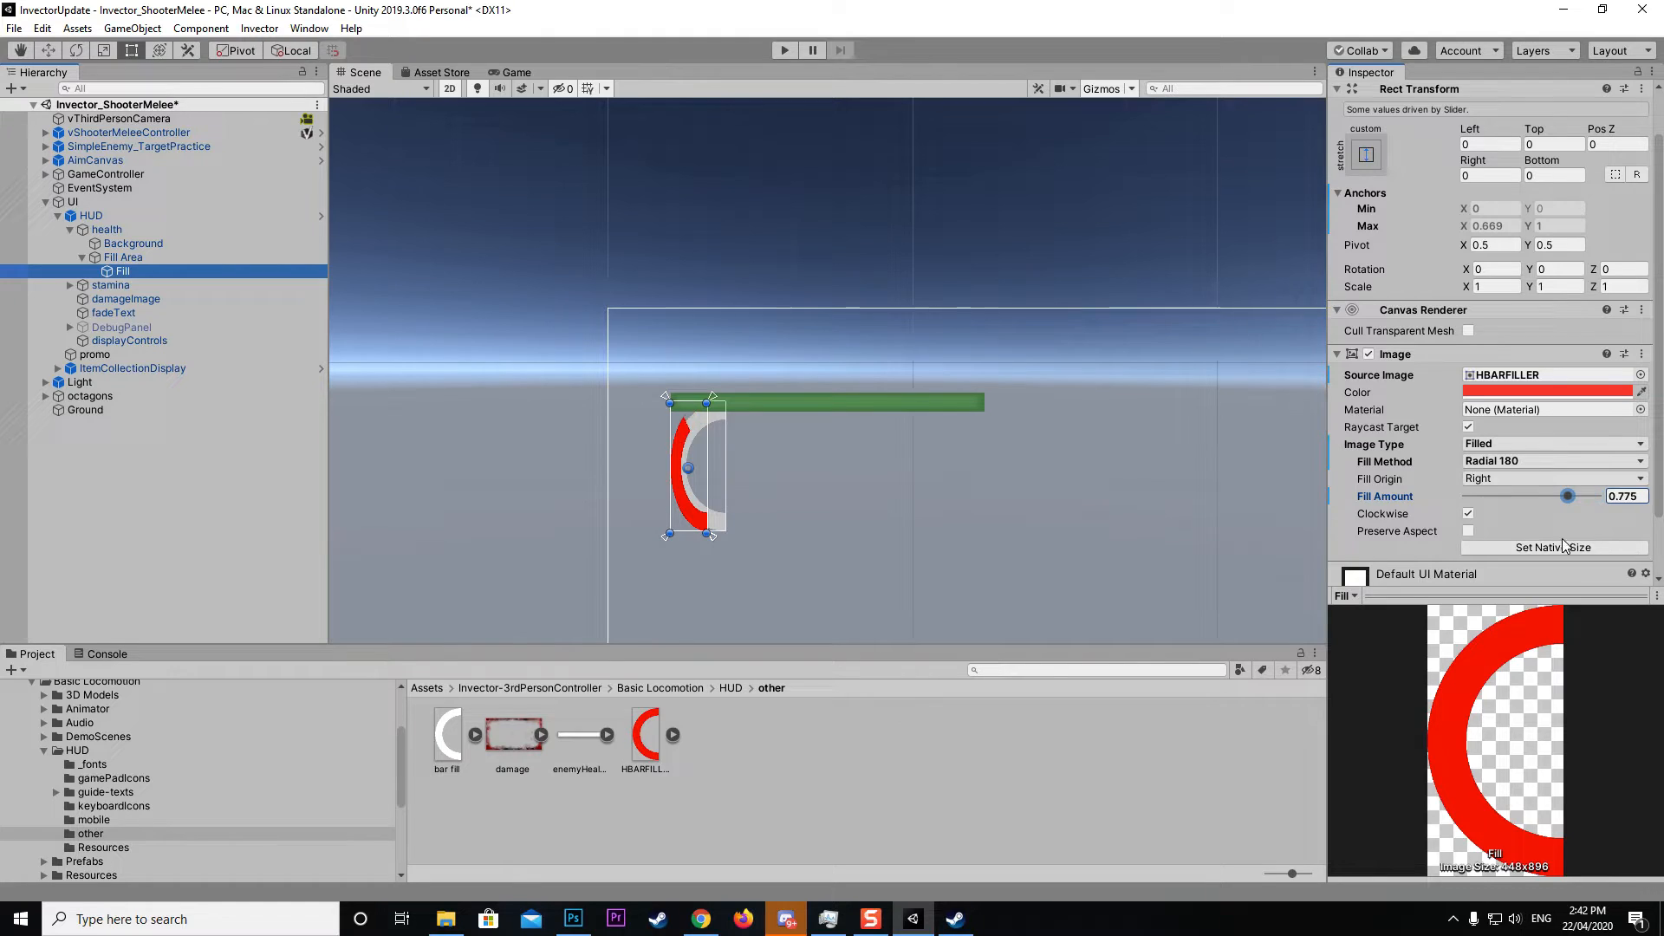
pyautogui.moveTo(1568, 496); pyautogui.dragTo(1595, 496)
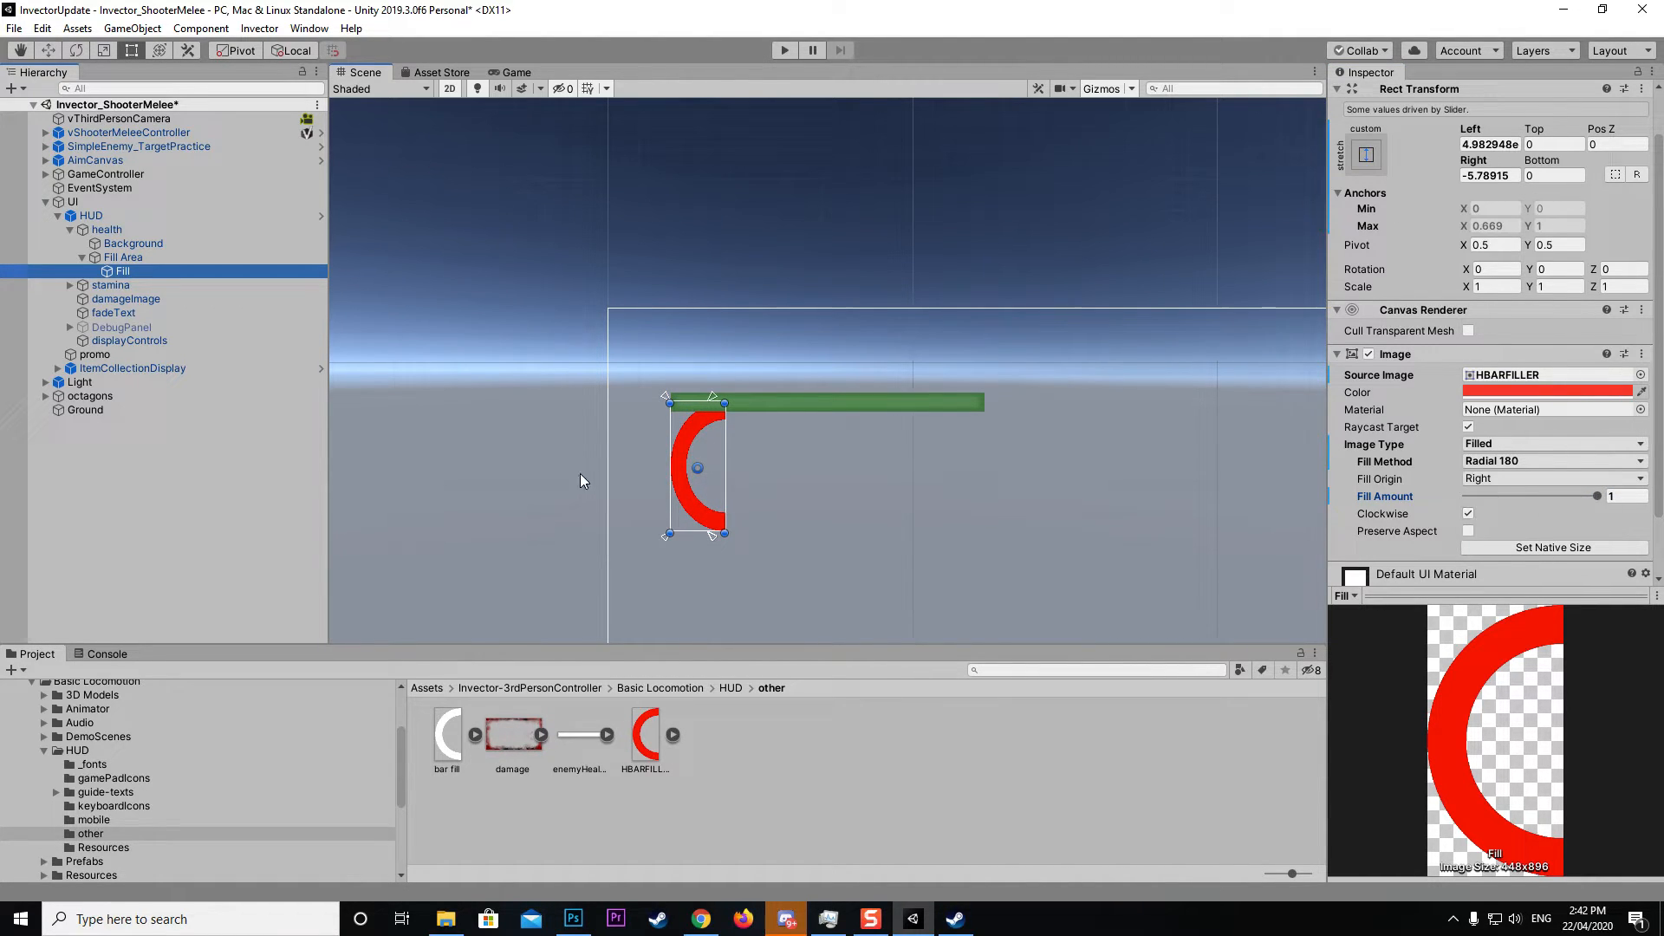
# - Drain and refill the red arc again, leaving Fill Amount at 1
pyautogui.moveTo(1603, 495); pyautogui.dragTo(1470, 496)
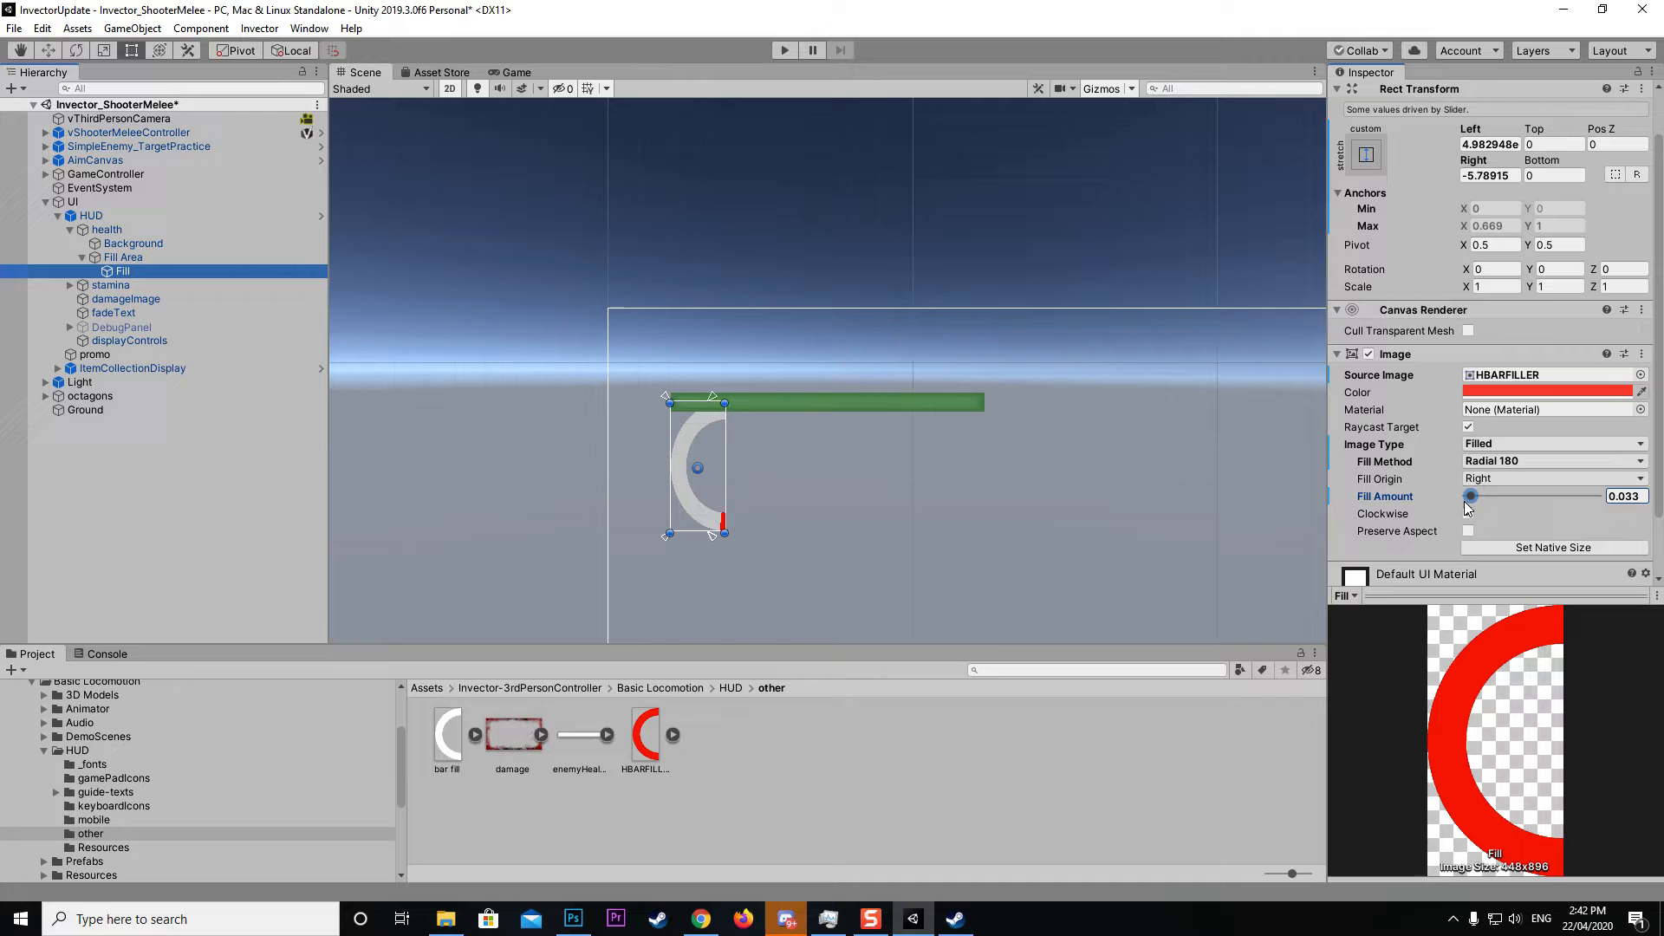
pyautogui.moveTo(1470, 496); pyautogui.dragTo(1521, 496)
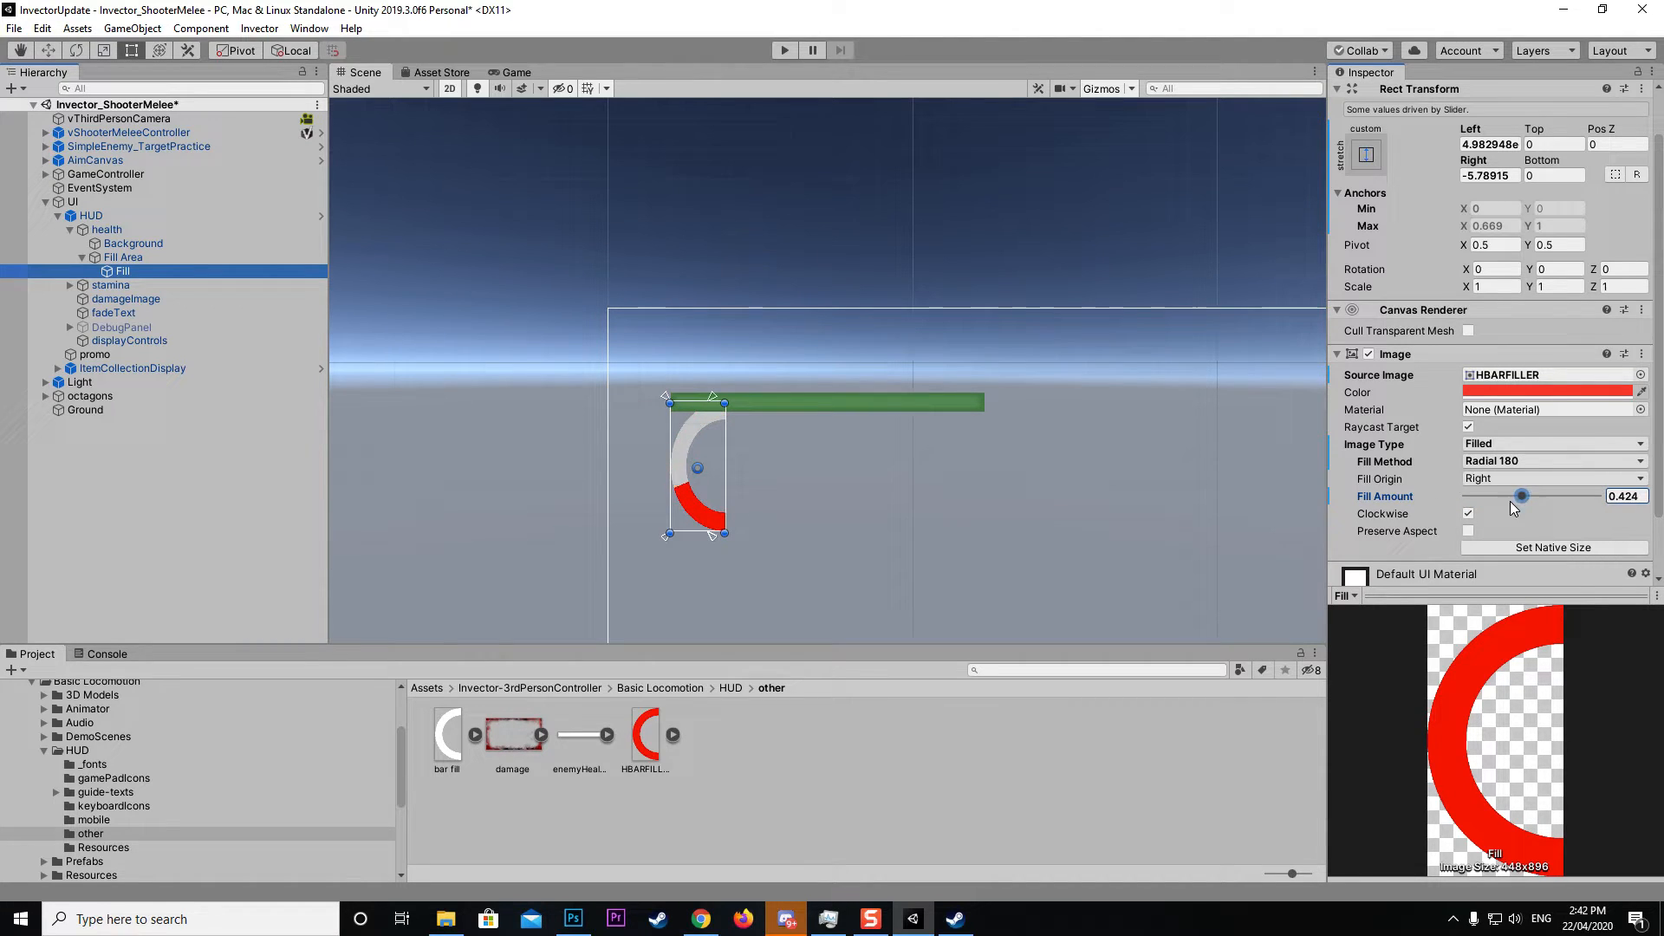
pyautogui.moveTo(1521, 495); pyautogui.dragTo(1595, 496)
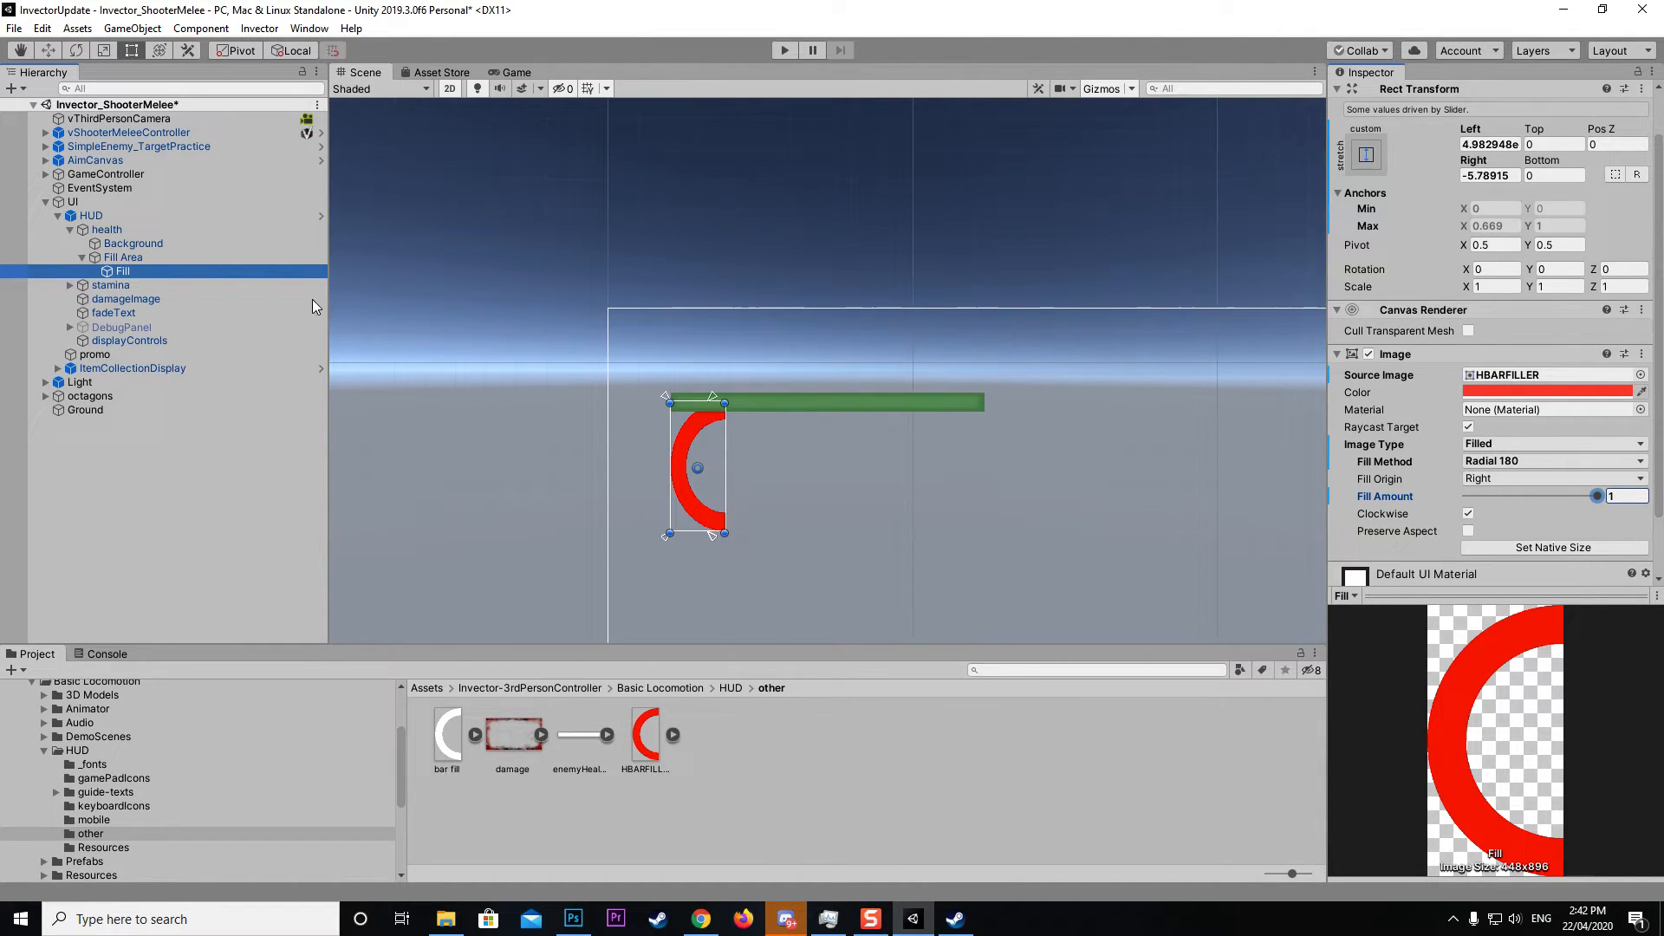
# - Select the stamina bar in the Hierarchy and enter play mode to test the red semicircle health arc
pyautogui.click(110, 285)
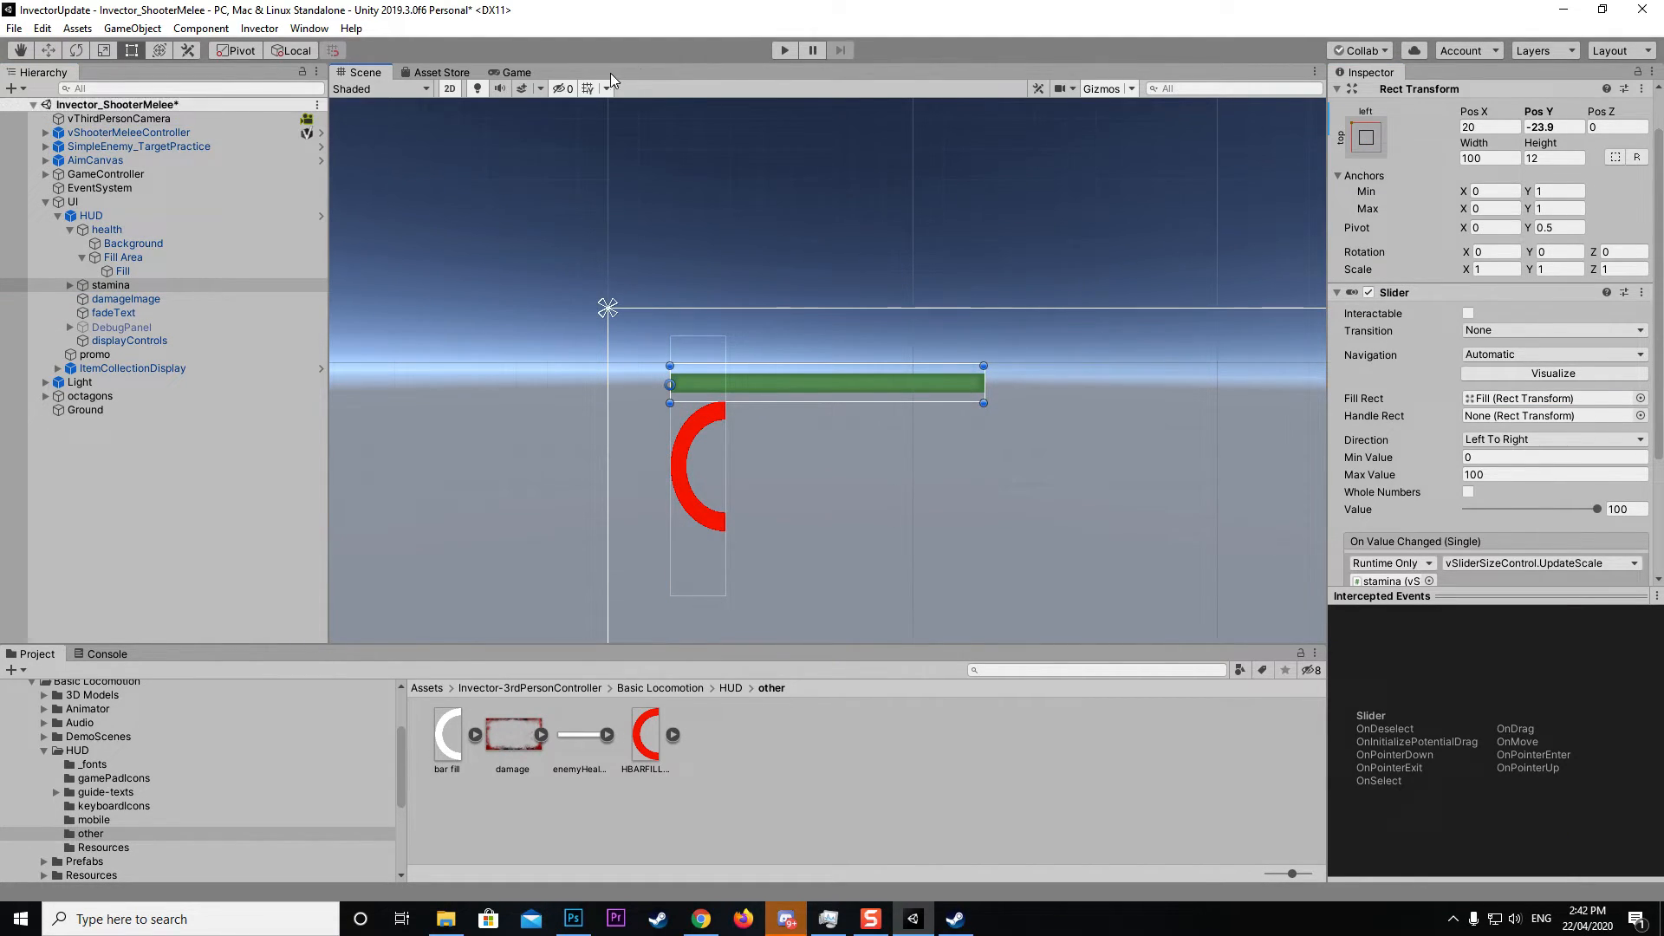
pyautogui.click(786, 49)
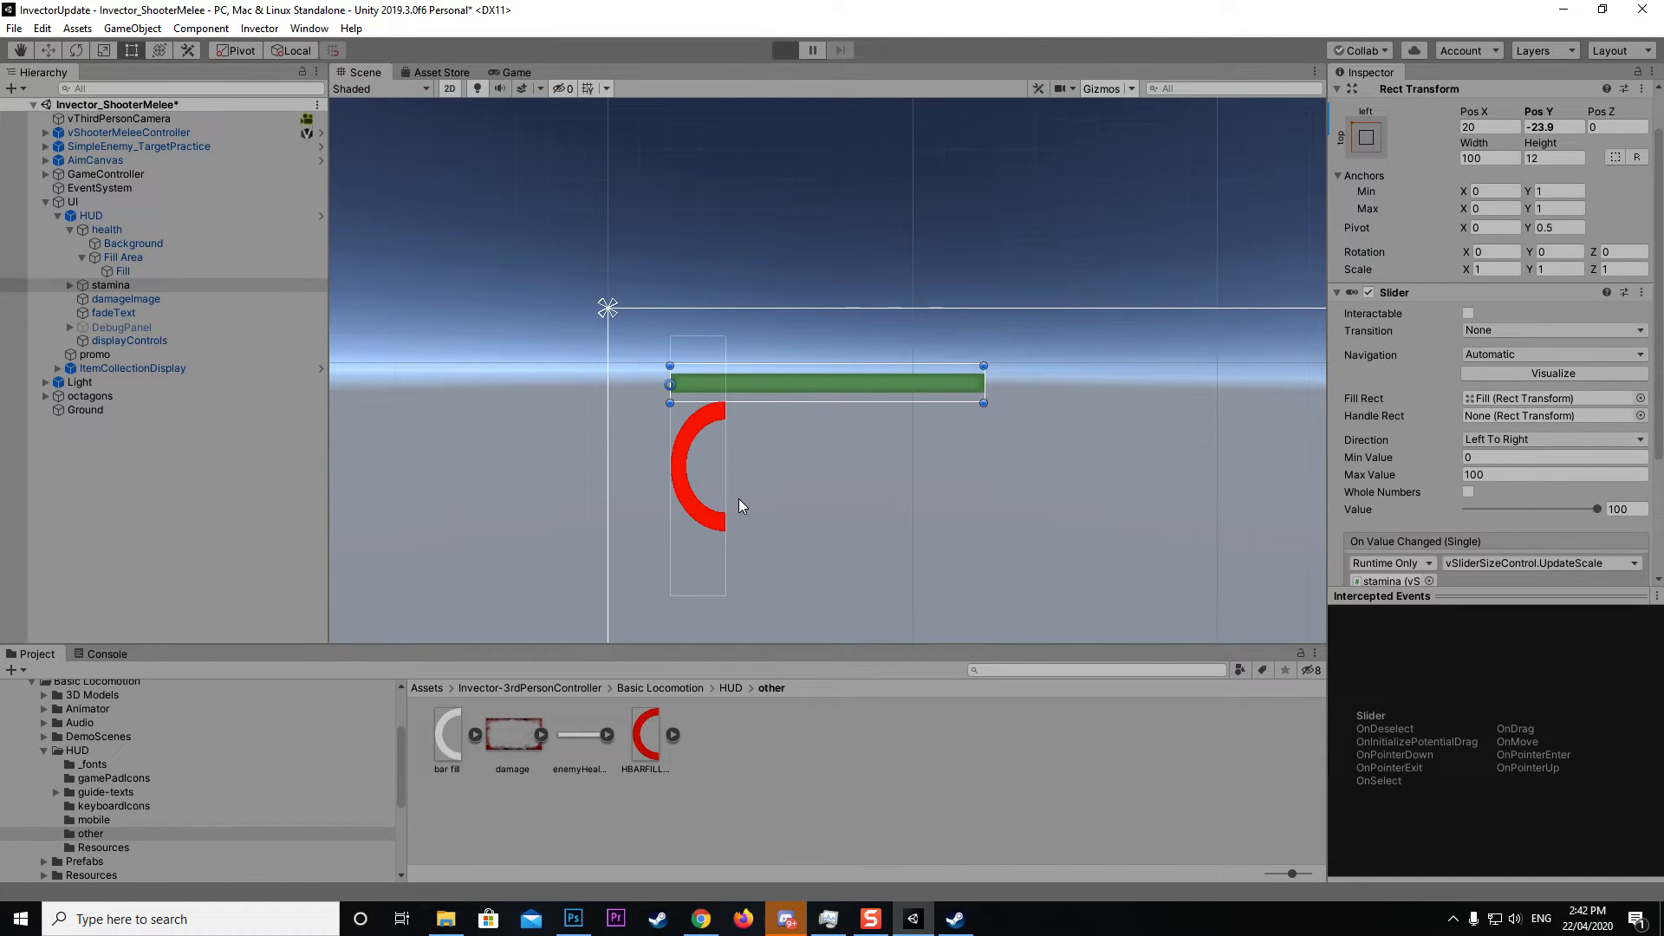
pyautogui.click(784, 49)
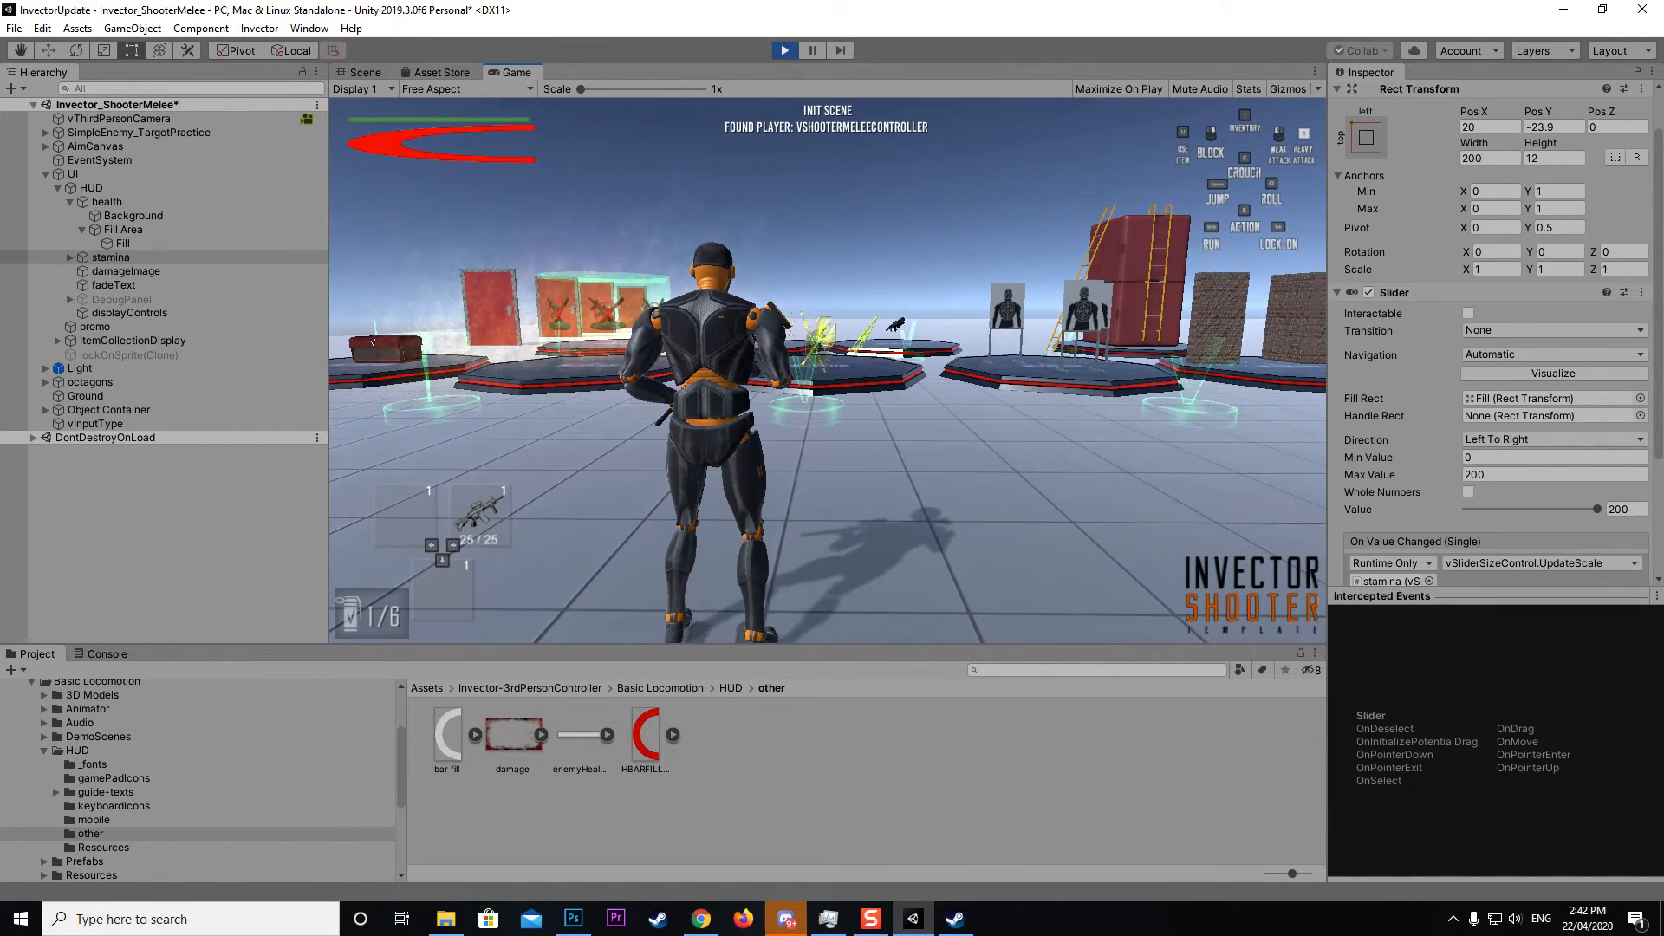